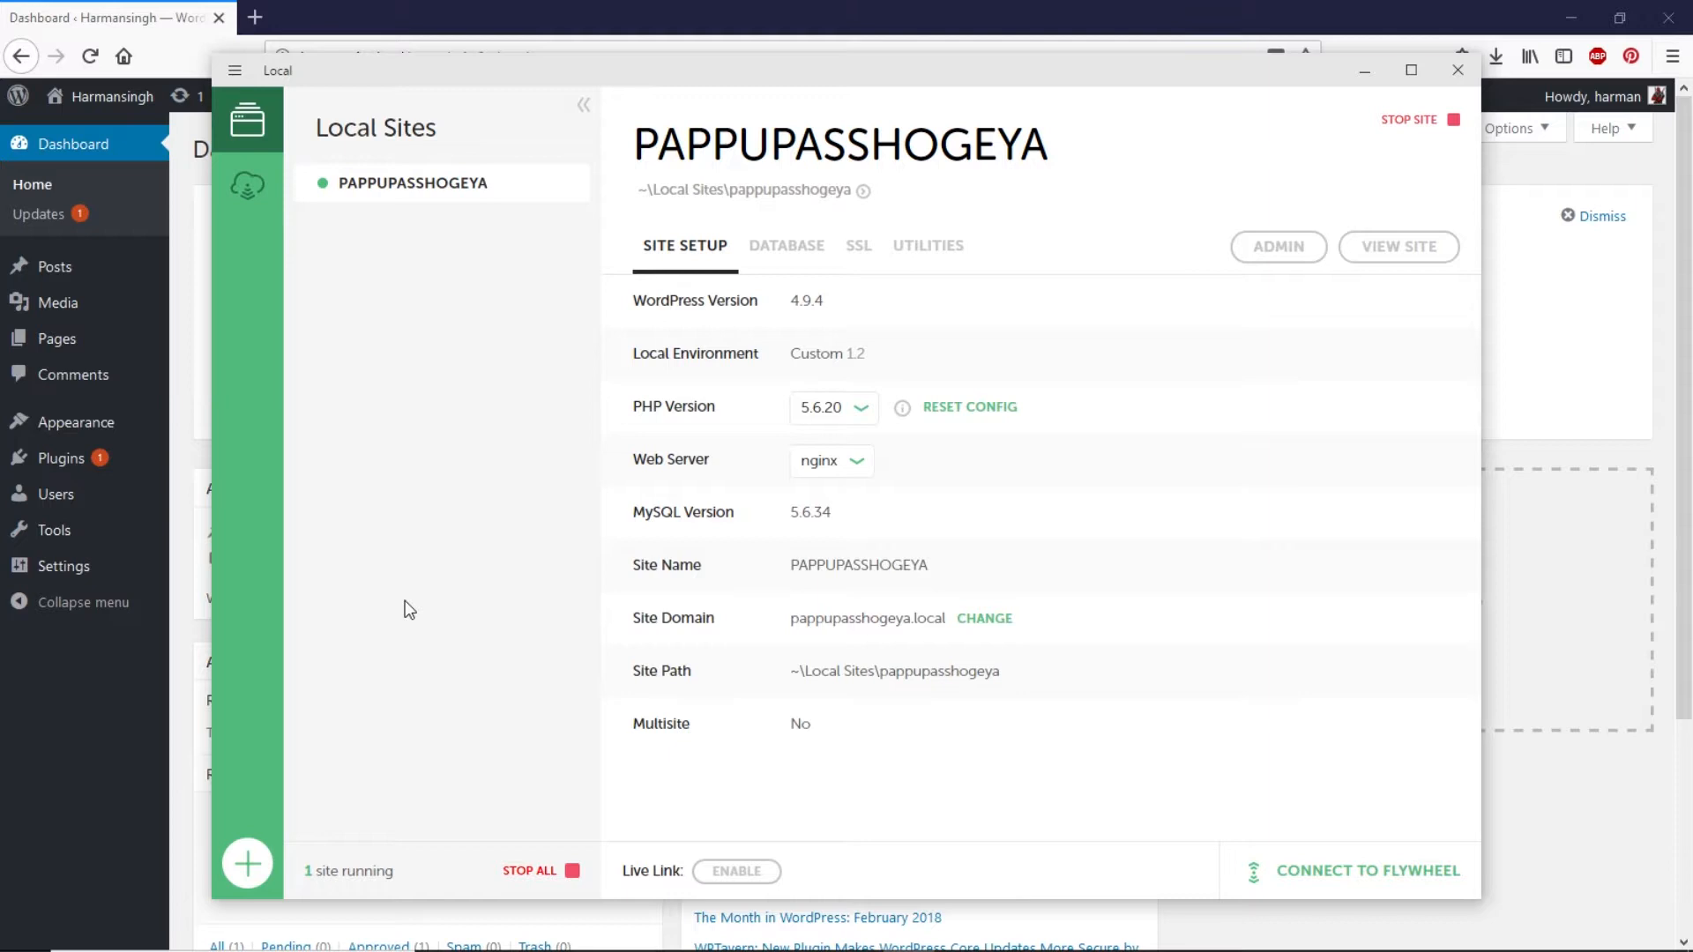
{"action": "mouse_move", "coordinate": [448, 597]}
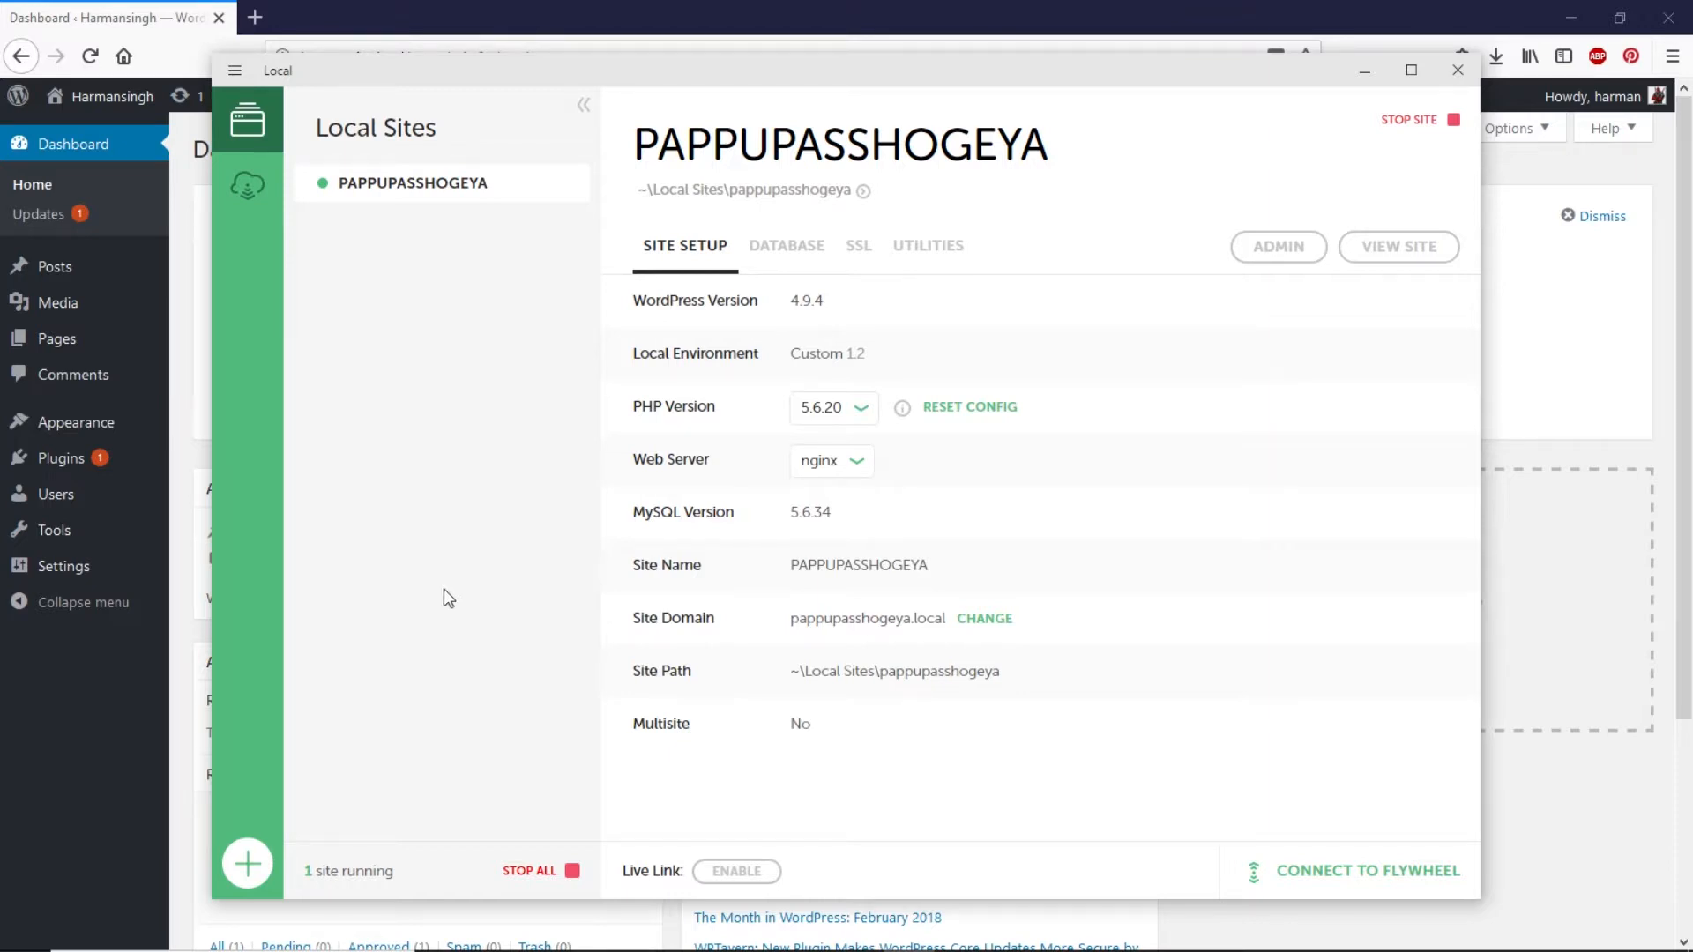
{"action": "mouse_move", "coordinate": [1248, 278]}
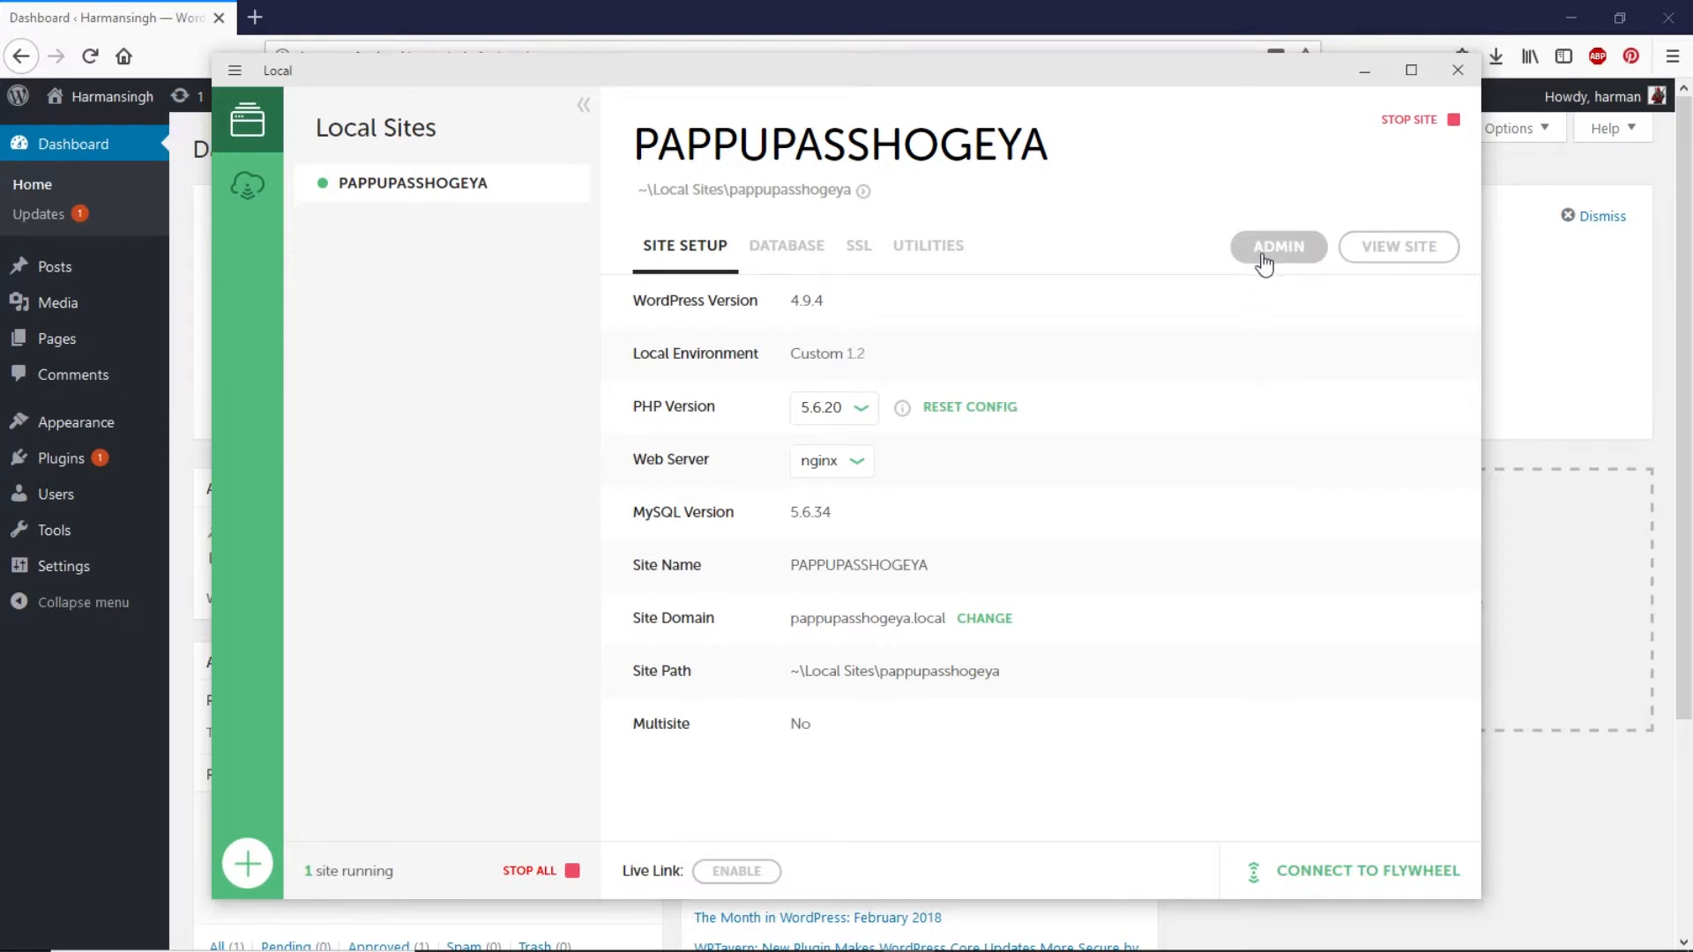
- Open the PAPPUPASSHOGEYA site's wp-admin dashboard from Local's ADMIN button
{"action": "left_click", "coordinate": [1278, 246]}
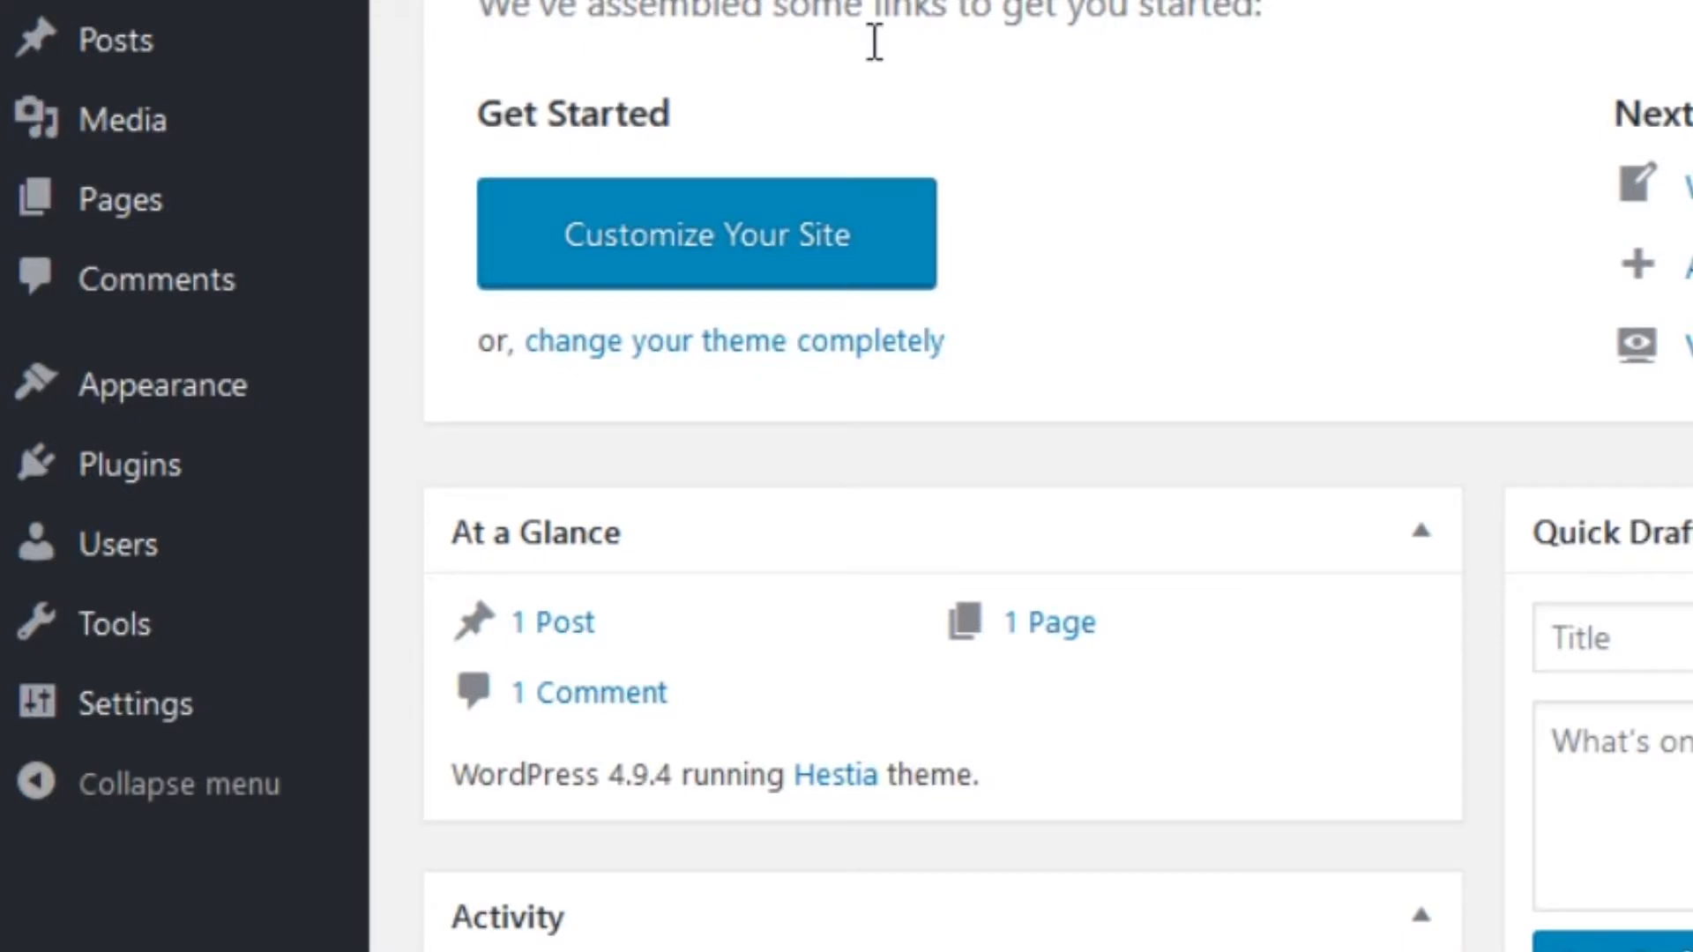
{"action": "mouse_move", "coordinate": [129, 463]}
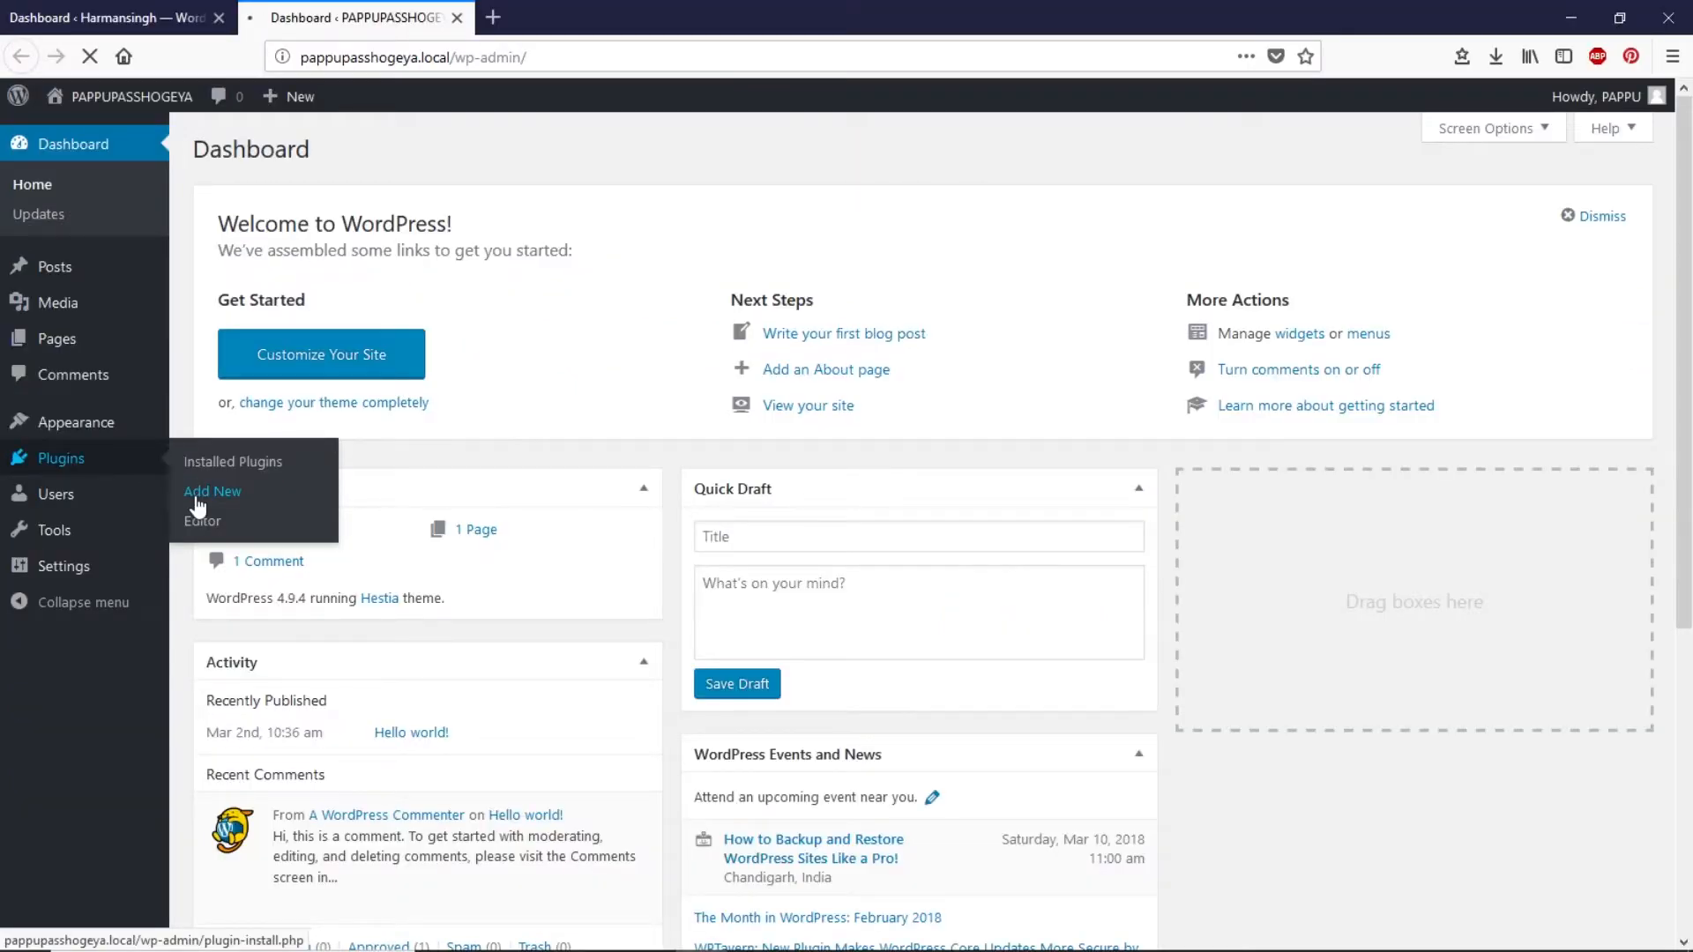
- Search the plugin directory for 'all in one wp'
{"action": "left_click", "coordinate": [211, 491]}
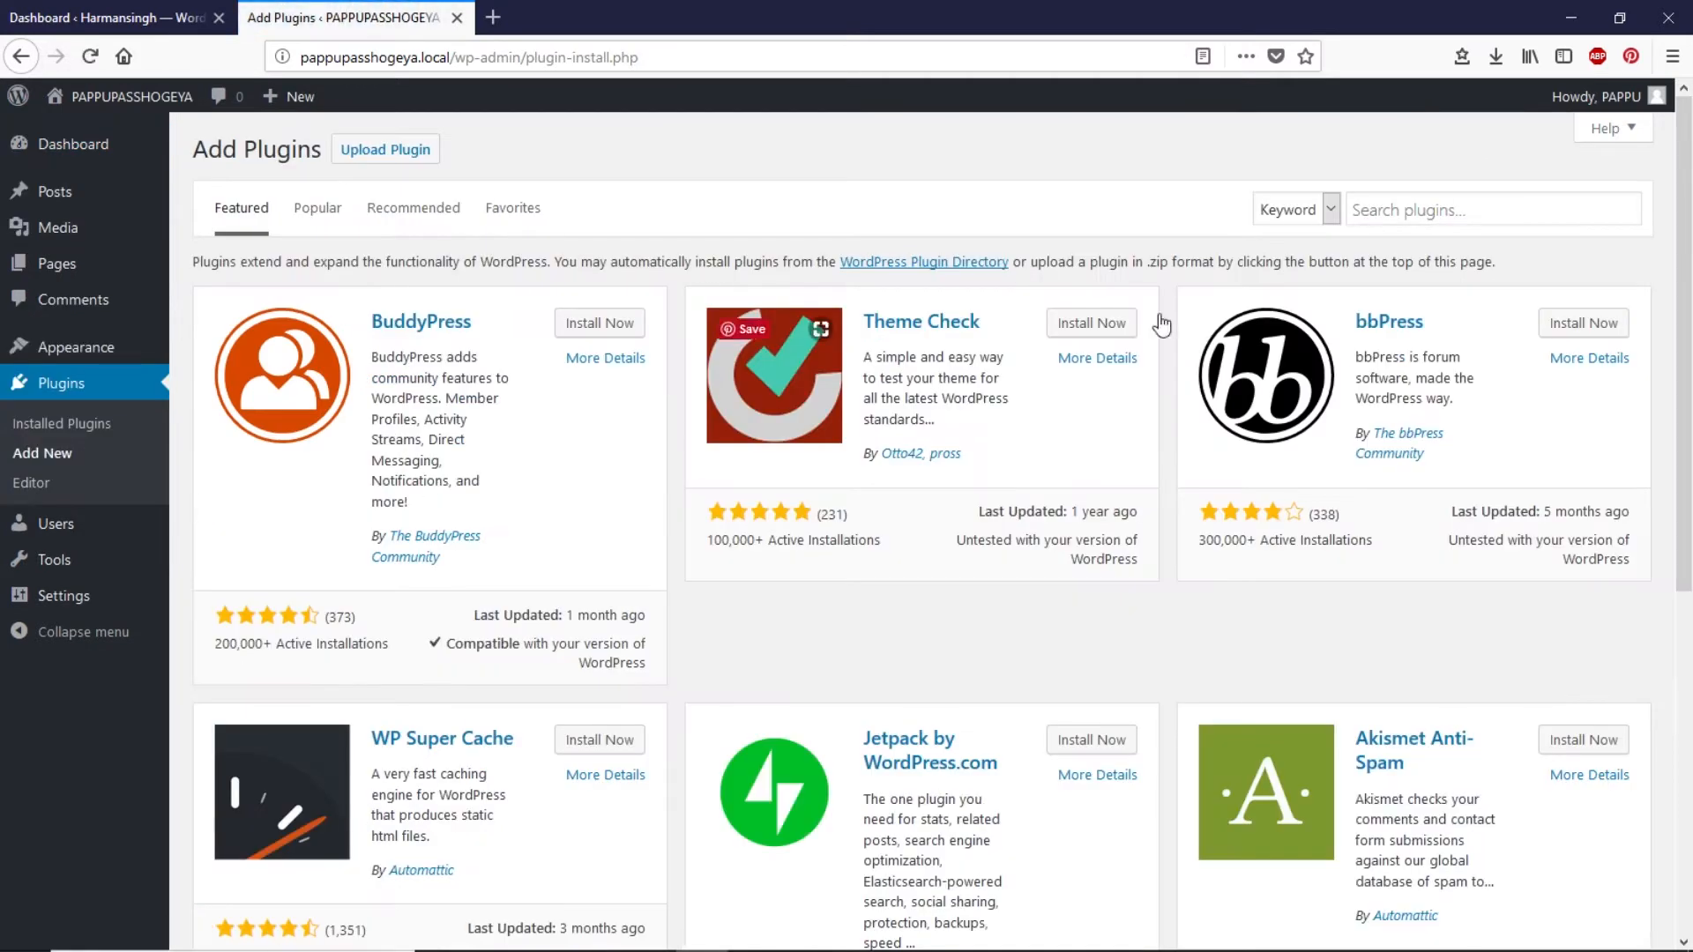
{"action": "left_click", "coordinate": [1493, 210]}
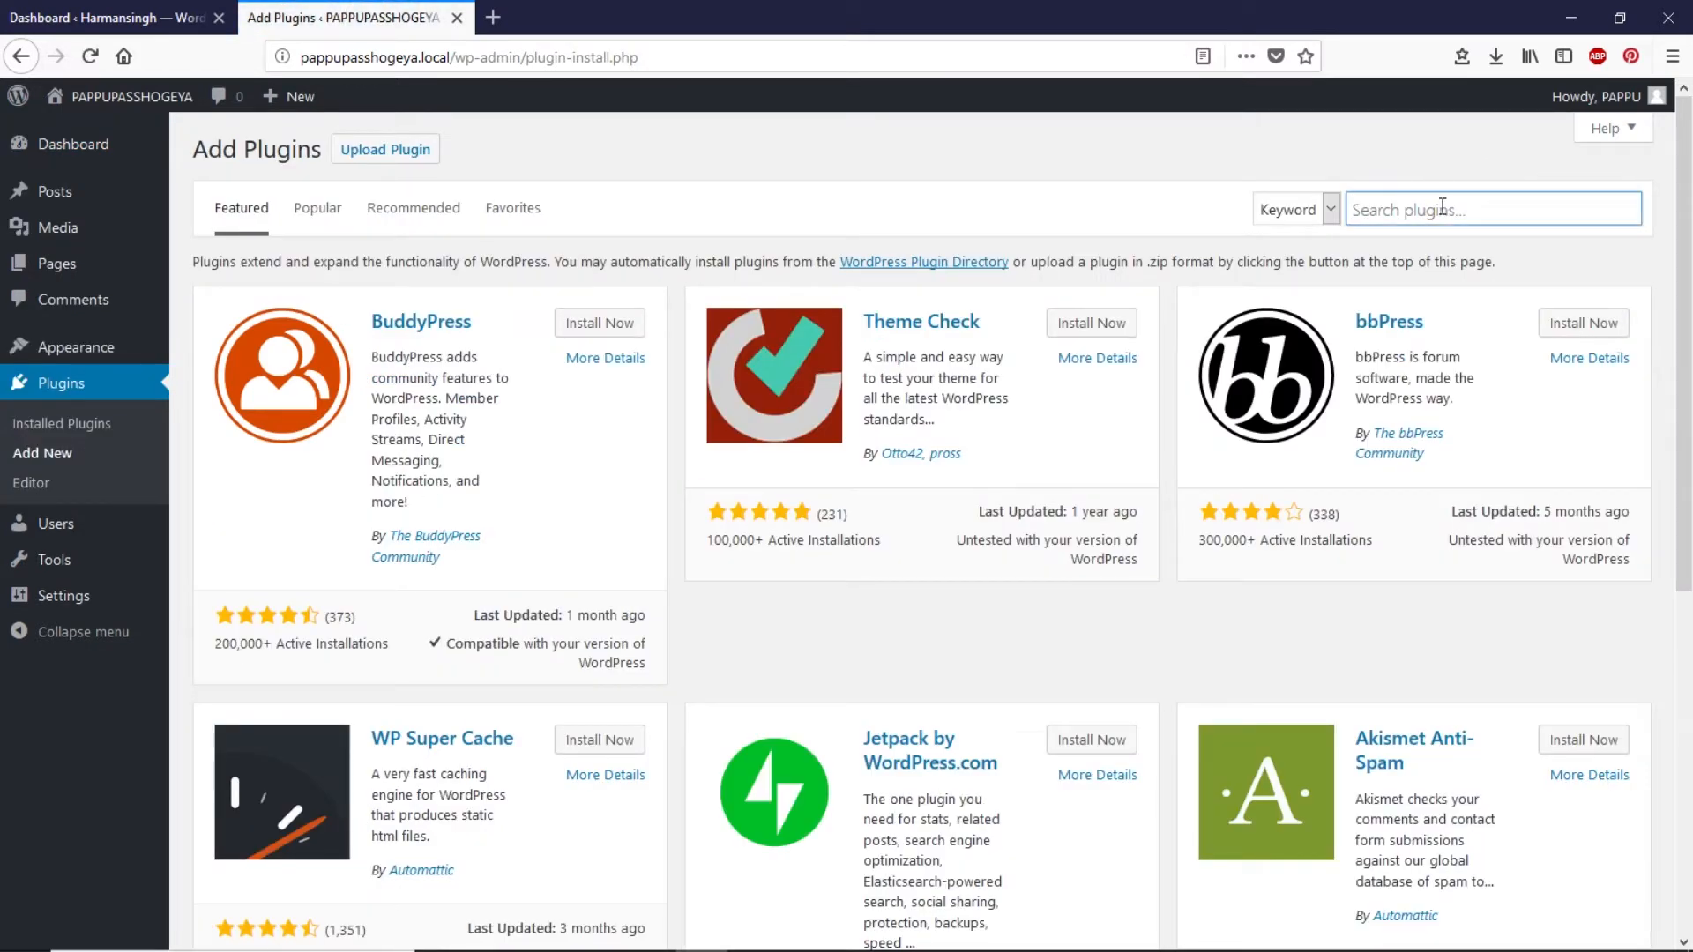
{"action": "type", "text": "all"}
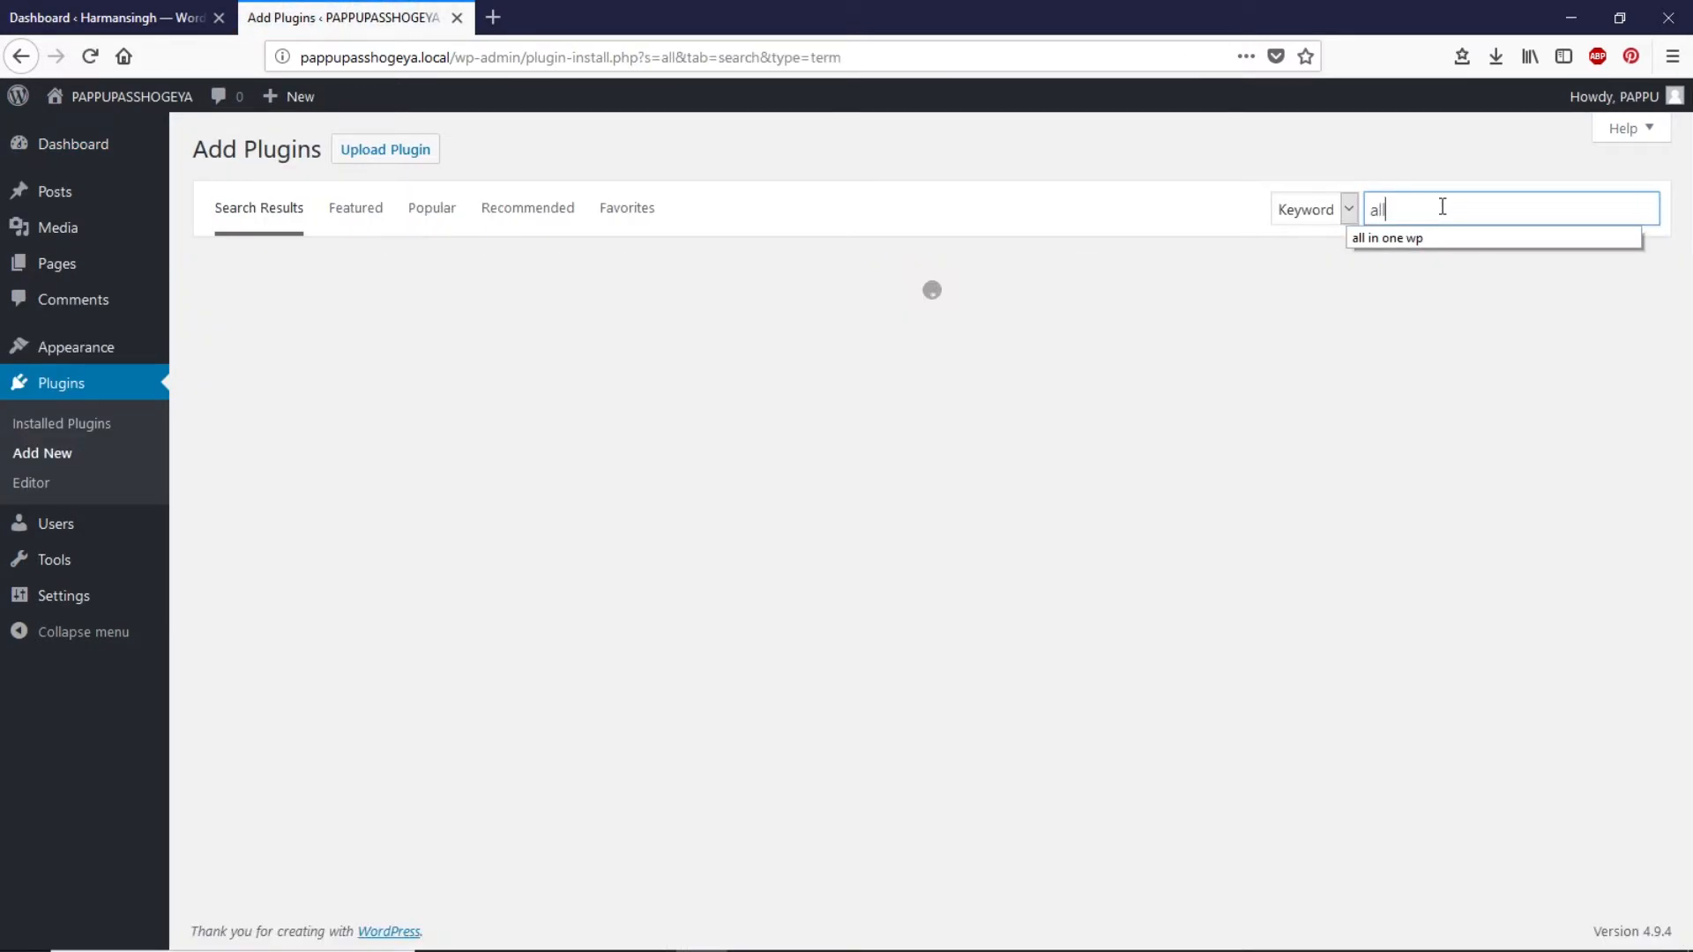
{"action": "left_click", "coordinate": [1387, 238]}
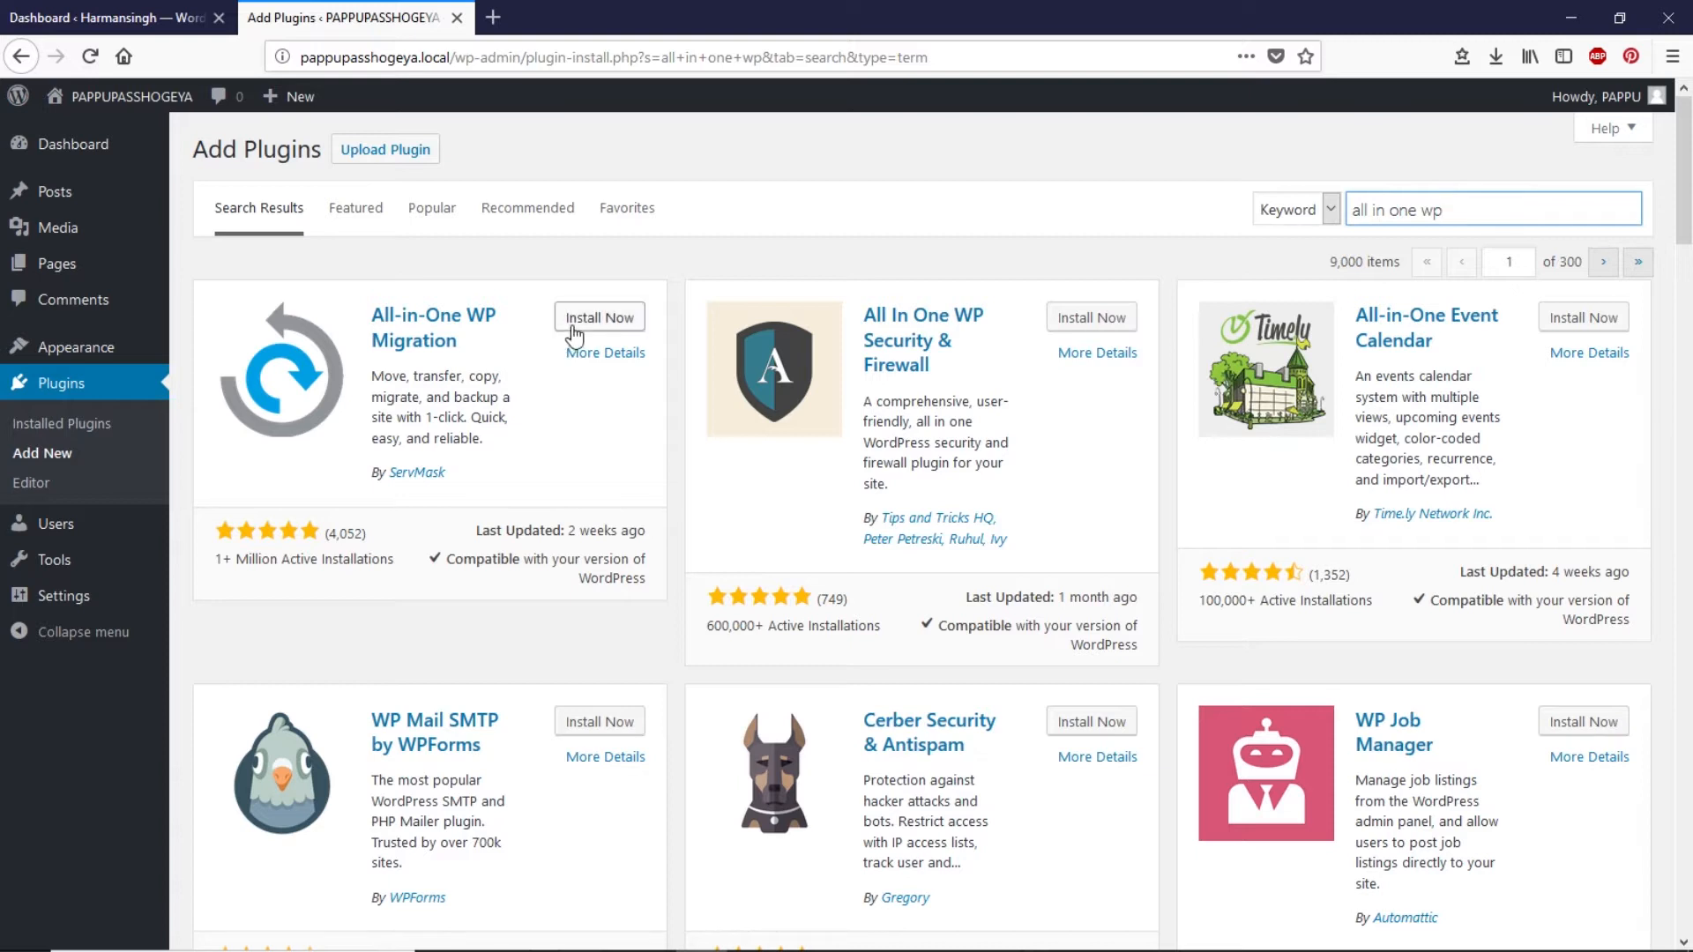
- Install and activate the All-in-One WP Migration plugin
{"action": "left_click", "coordinate": [599, 316]}
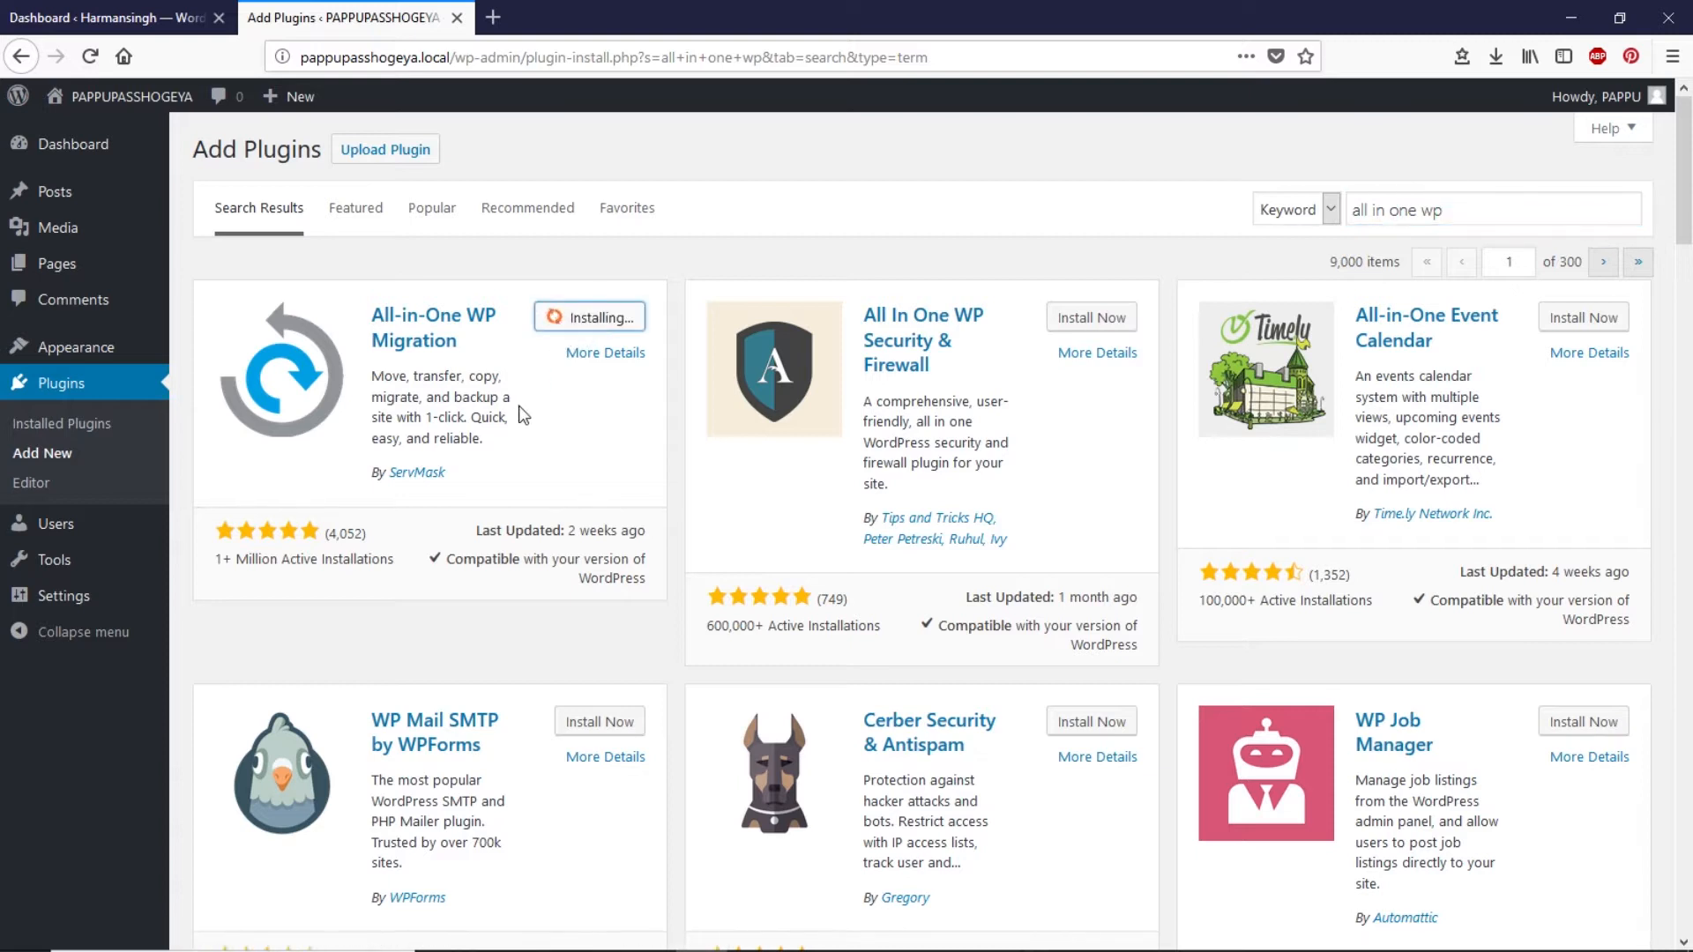
{"action": "mouse_move", "coordinate": [609, 317]}
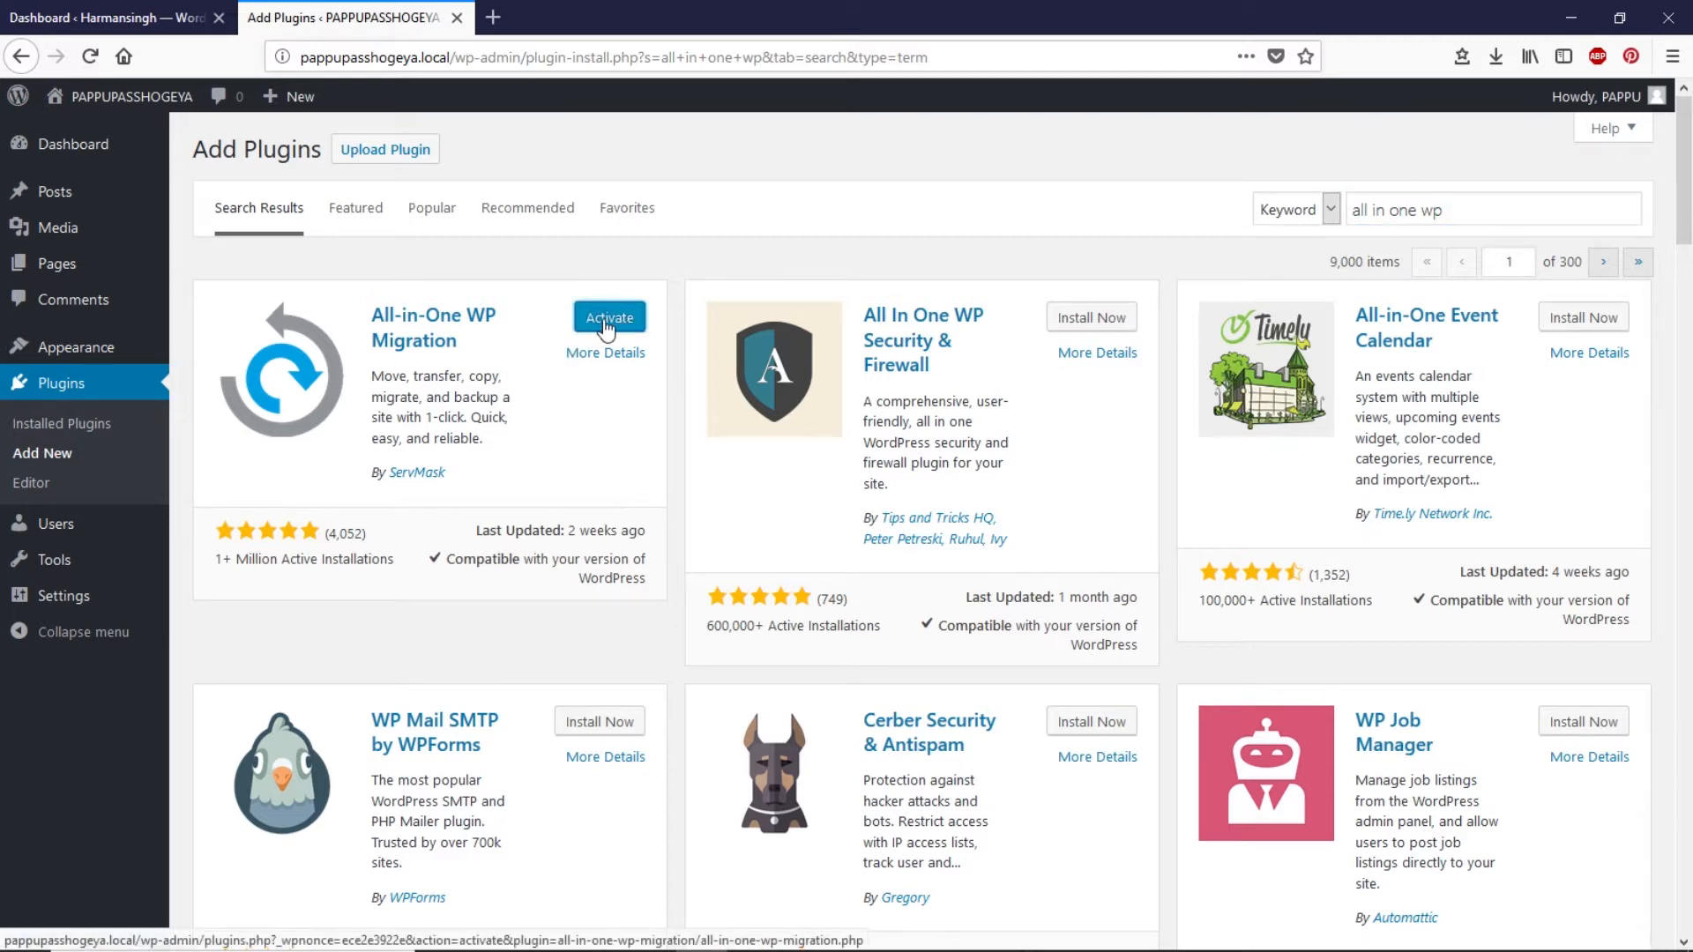
{"action": "left_click", "coordinate": [609, 318]}
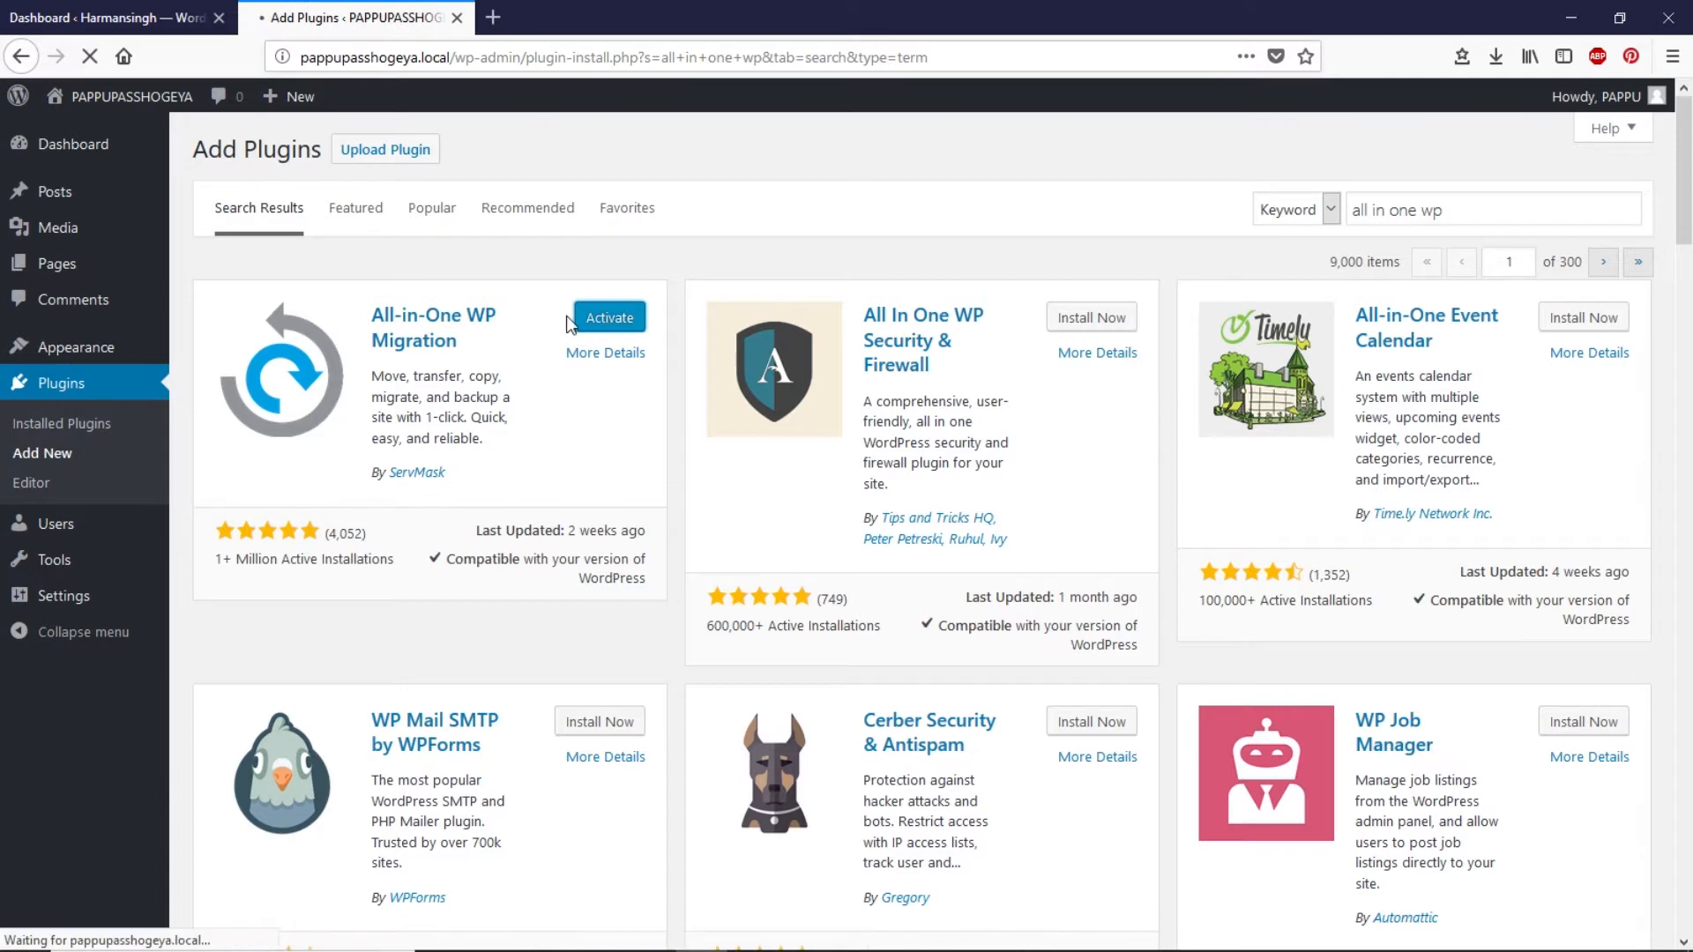
{"action": "left_click", "coordinate": [609, 317]}
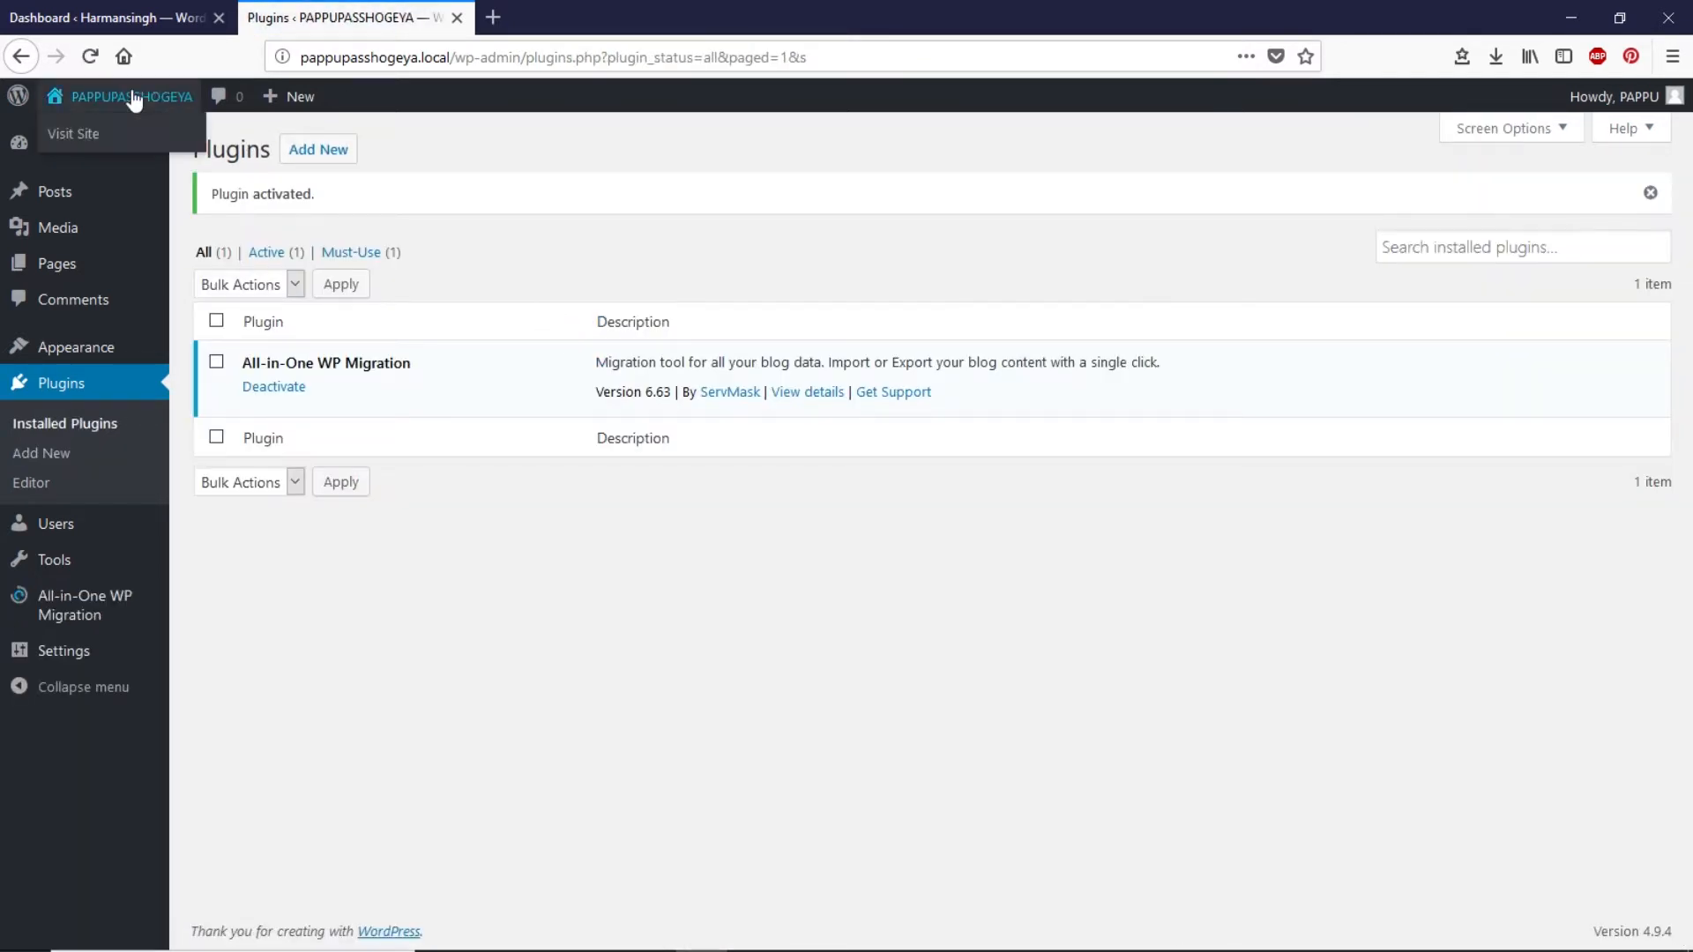
- View the local site's front page in a new tab, then return to Plugins
{"action": "left_click", "coordinate": [72, 133]}
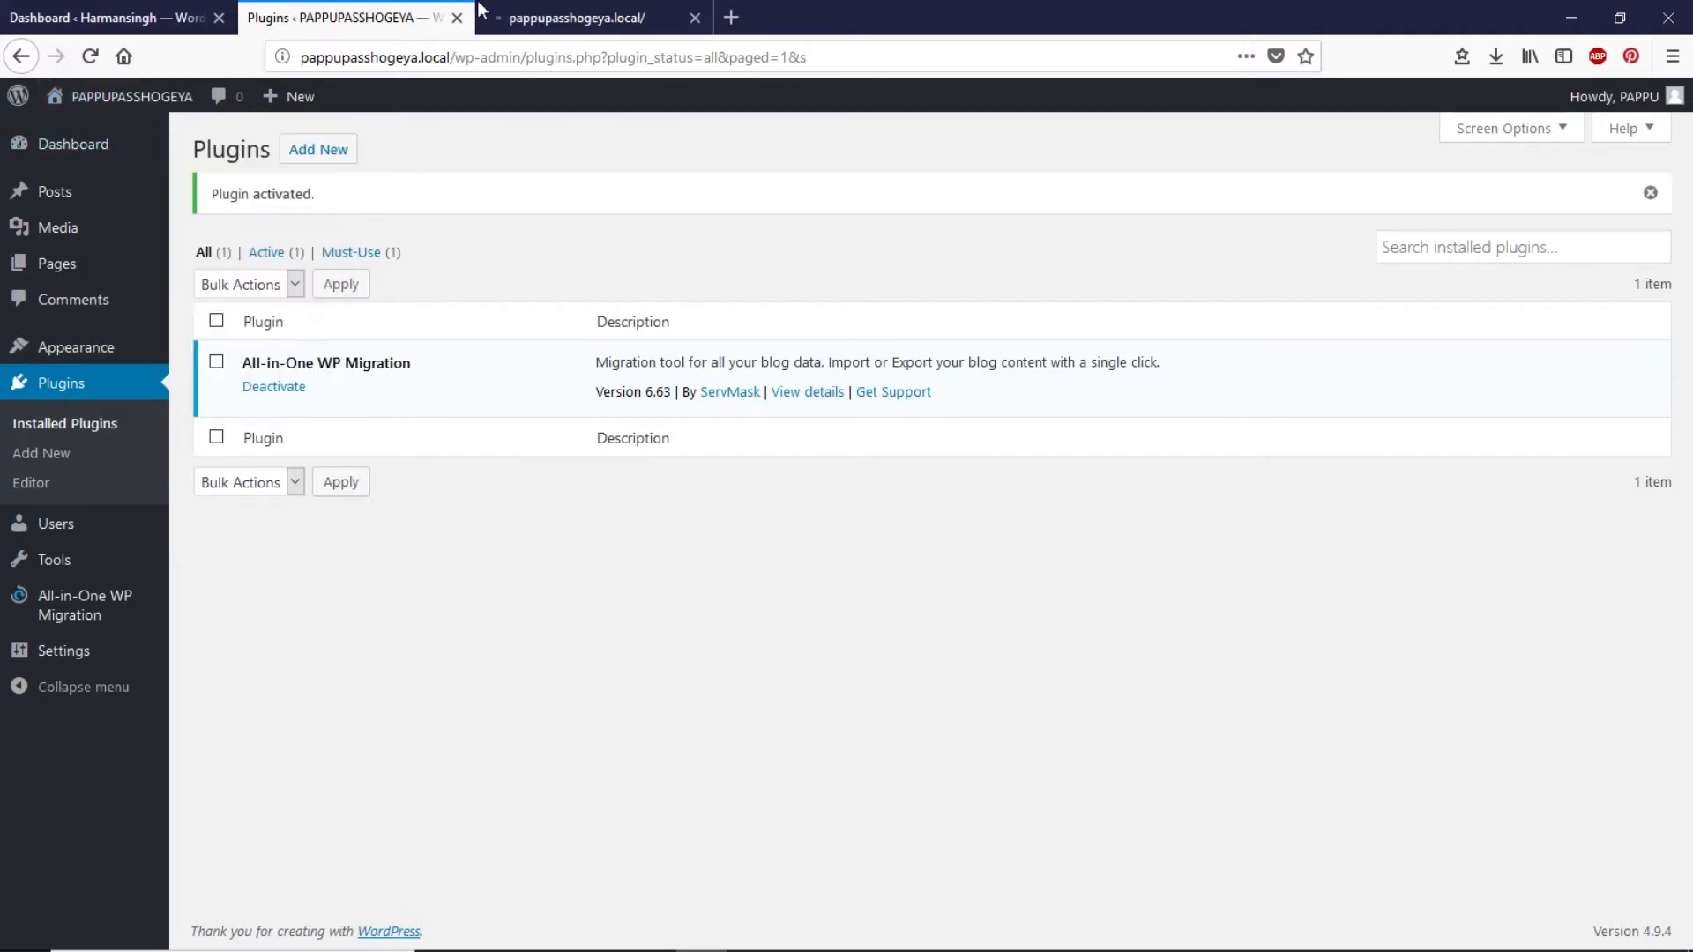
{"action": "left_click", "coordinate": [593, 16]}
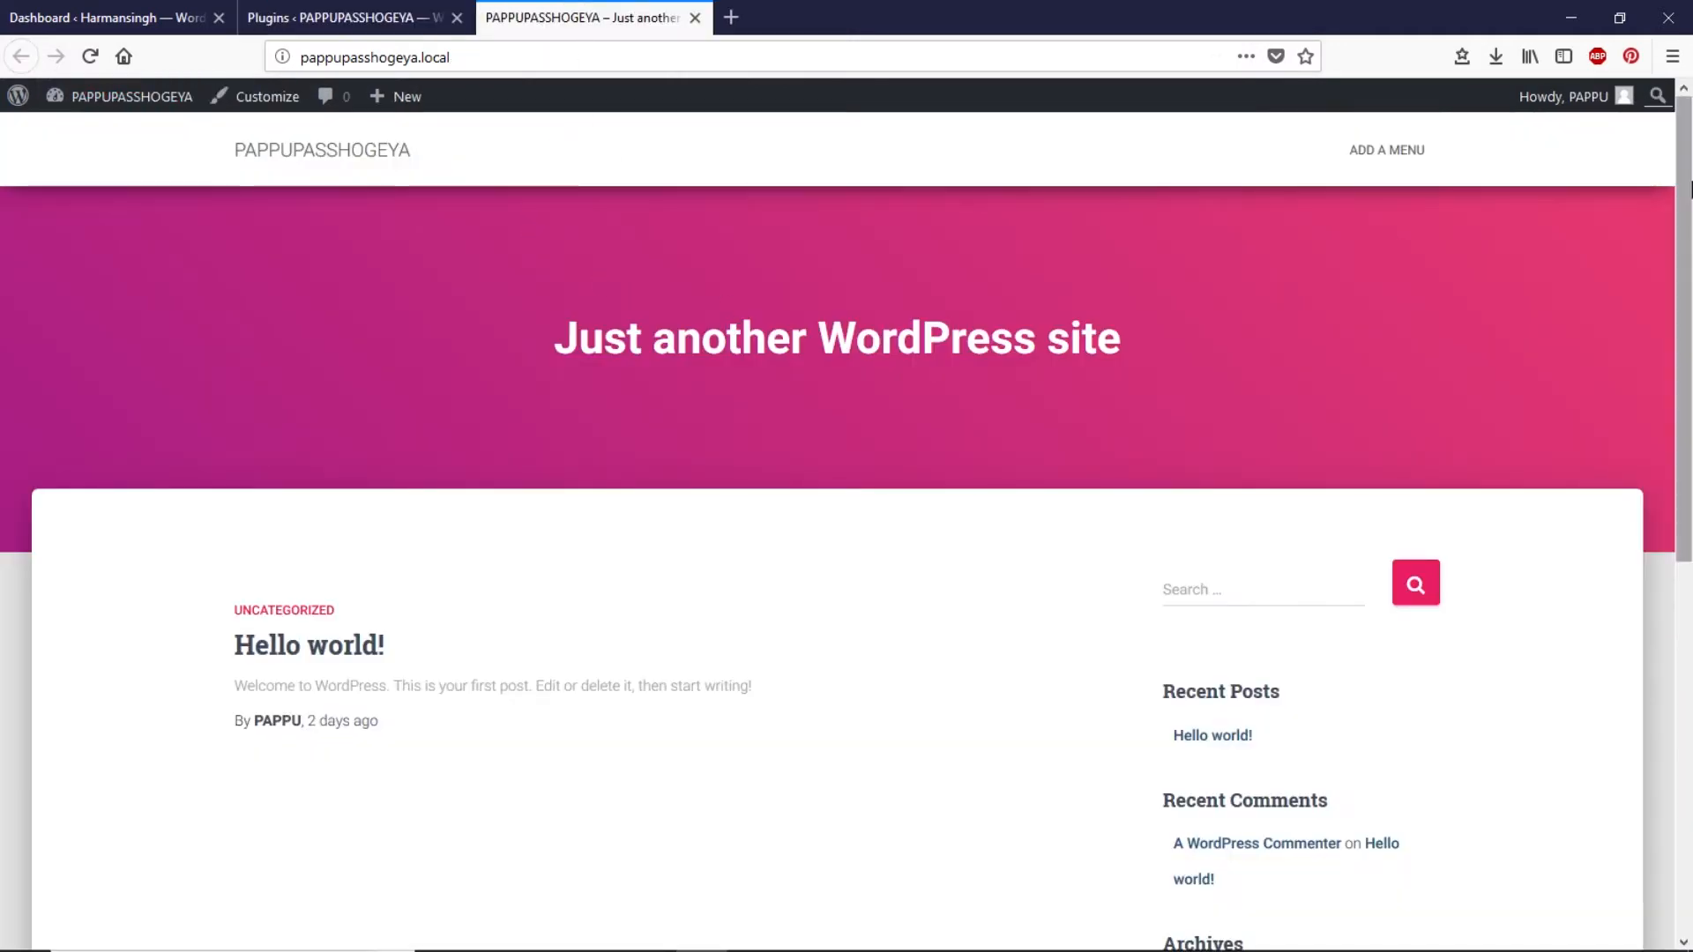
{"action": "scroll", "scroll_direction": "down", "scroll_amount": 3}
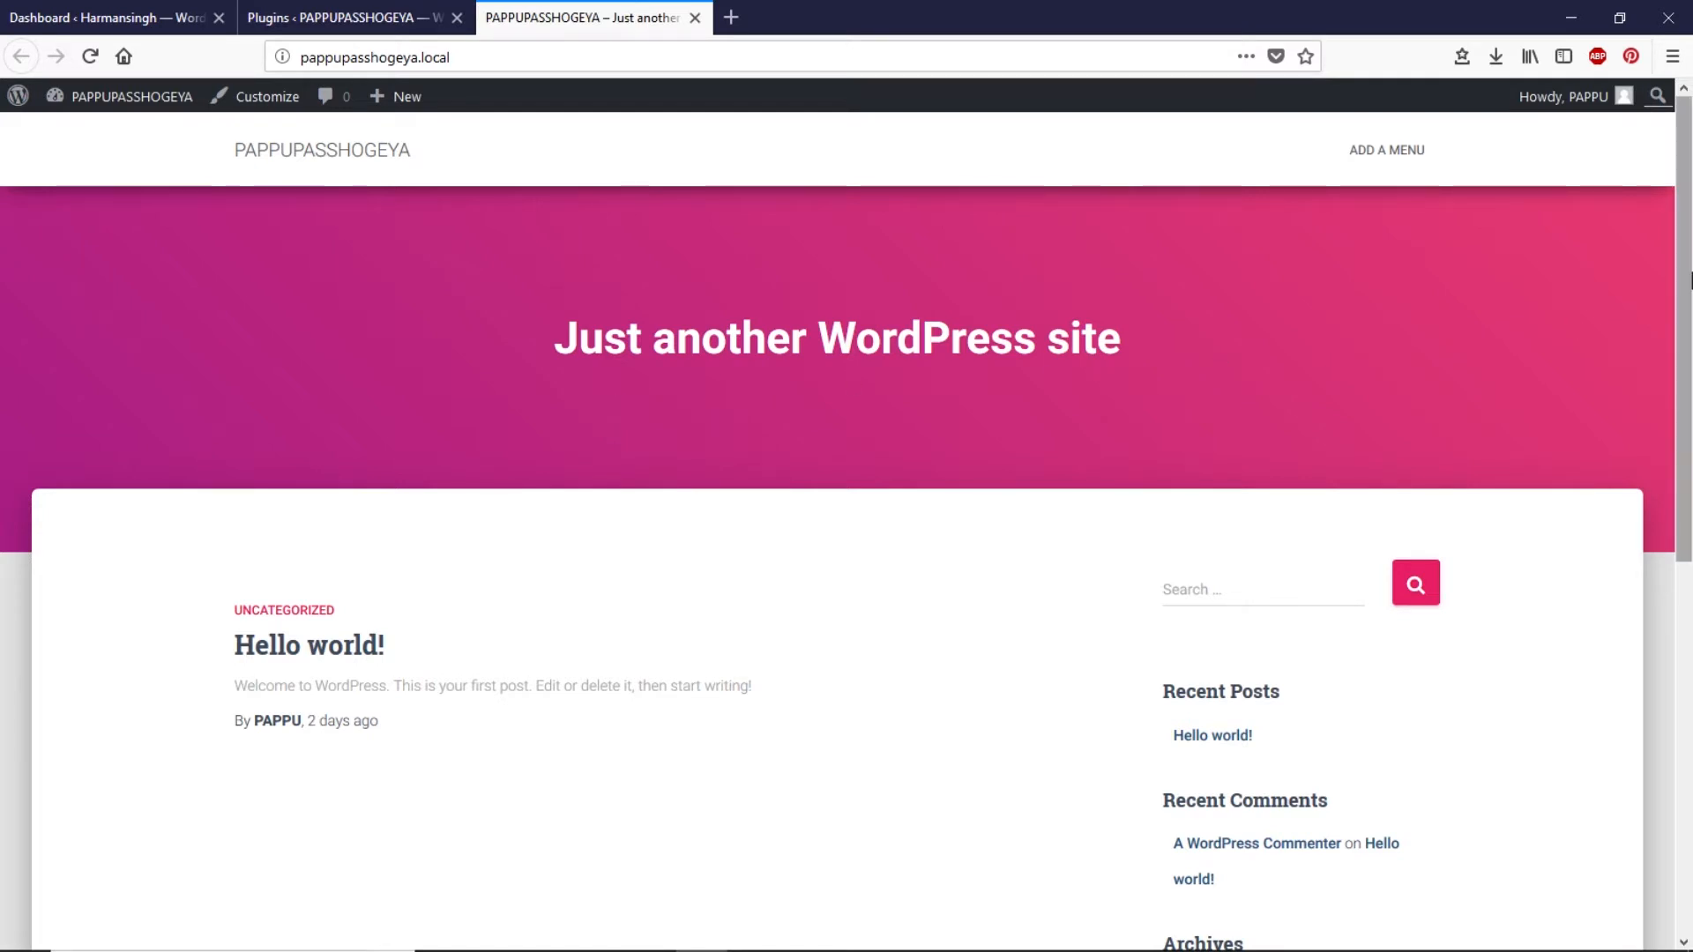
{"action": "scroll", "scroll_direction": "down", "scroll_amount": 3}
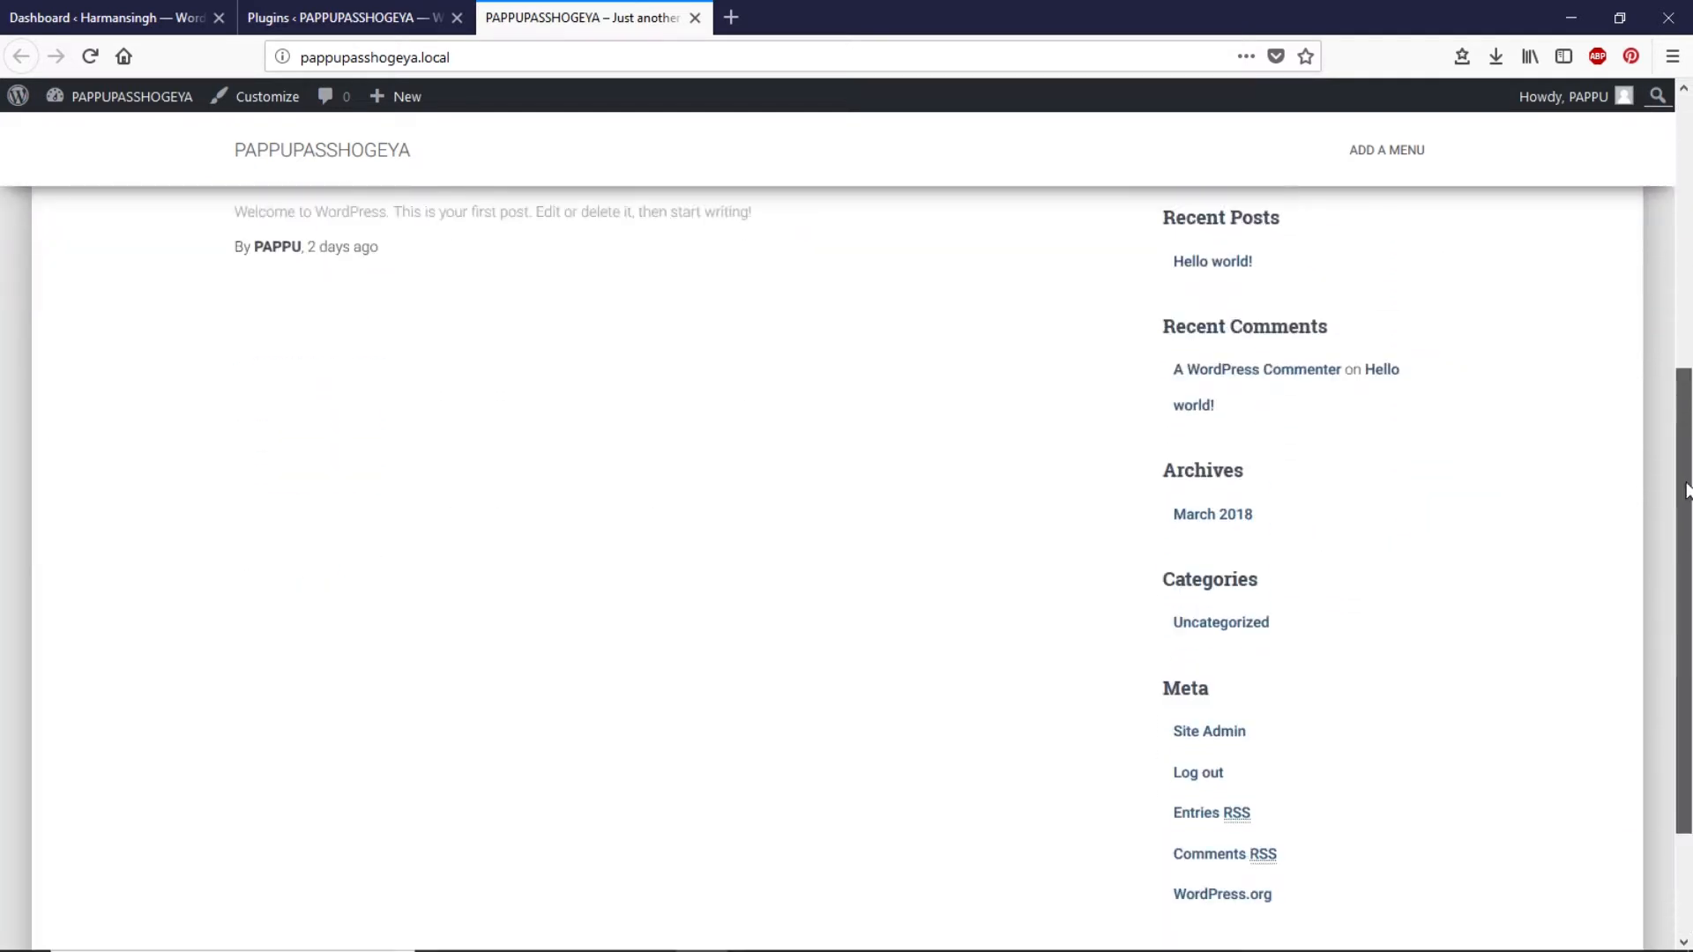
{"action": "scroll", "scroll_direction": "up", "scroll_amount": 3}
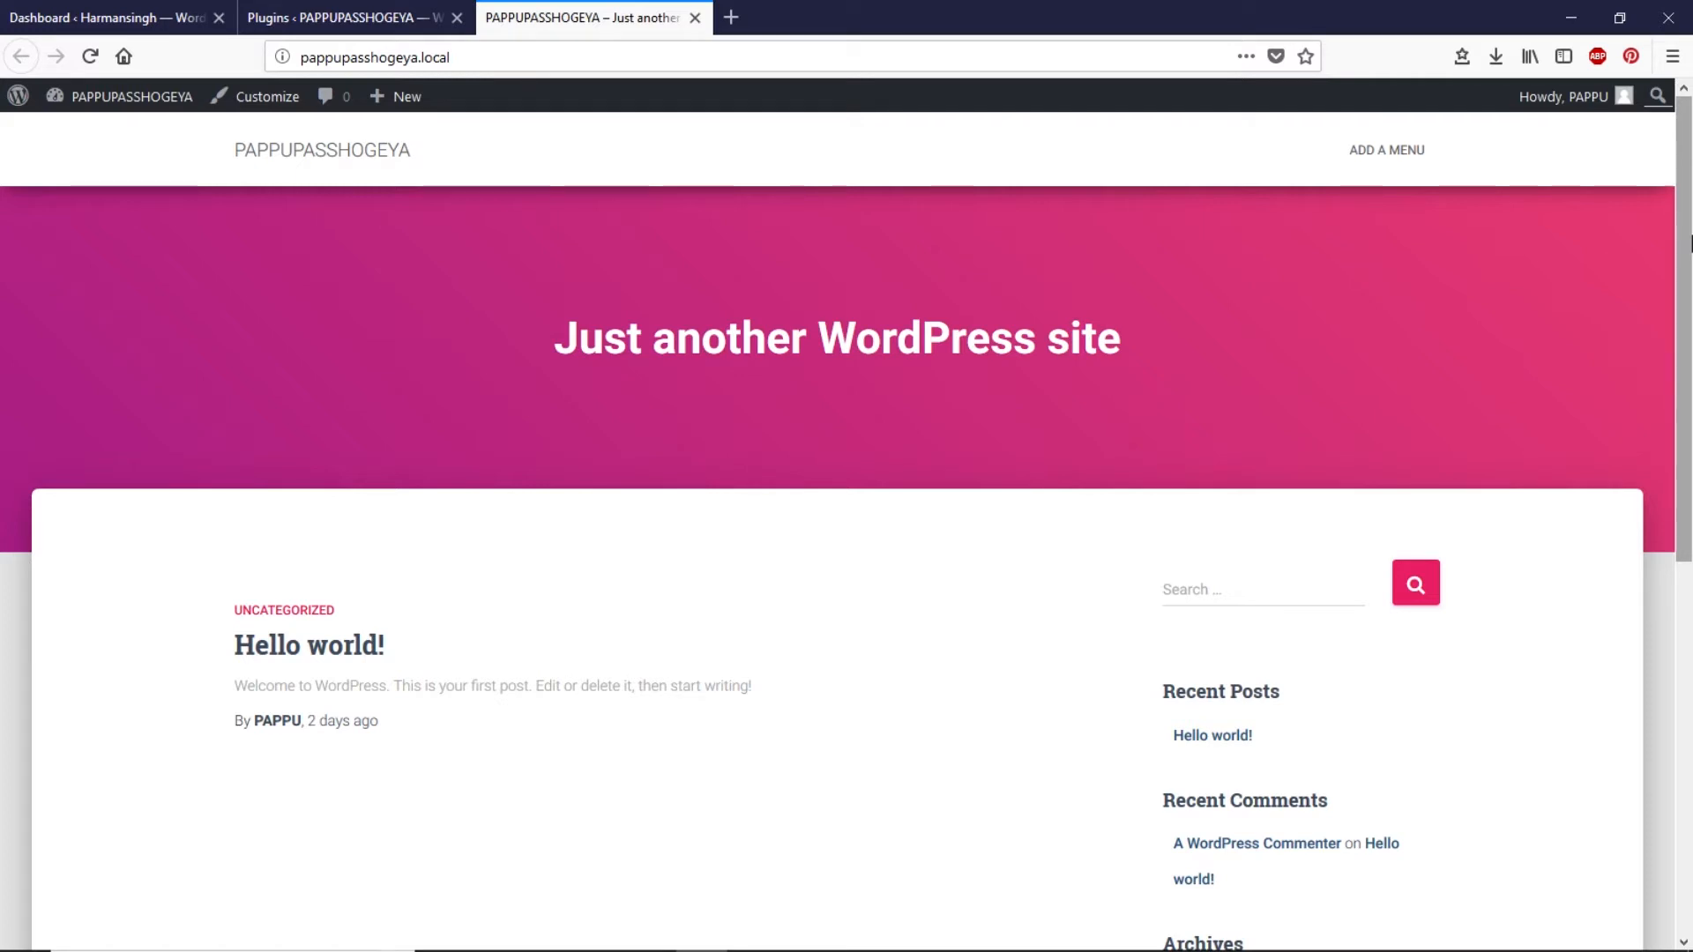
{"action": "mouse_move", "coordinate": [406, 6]}
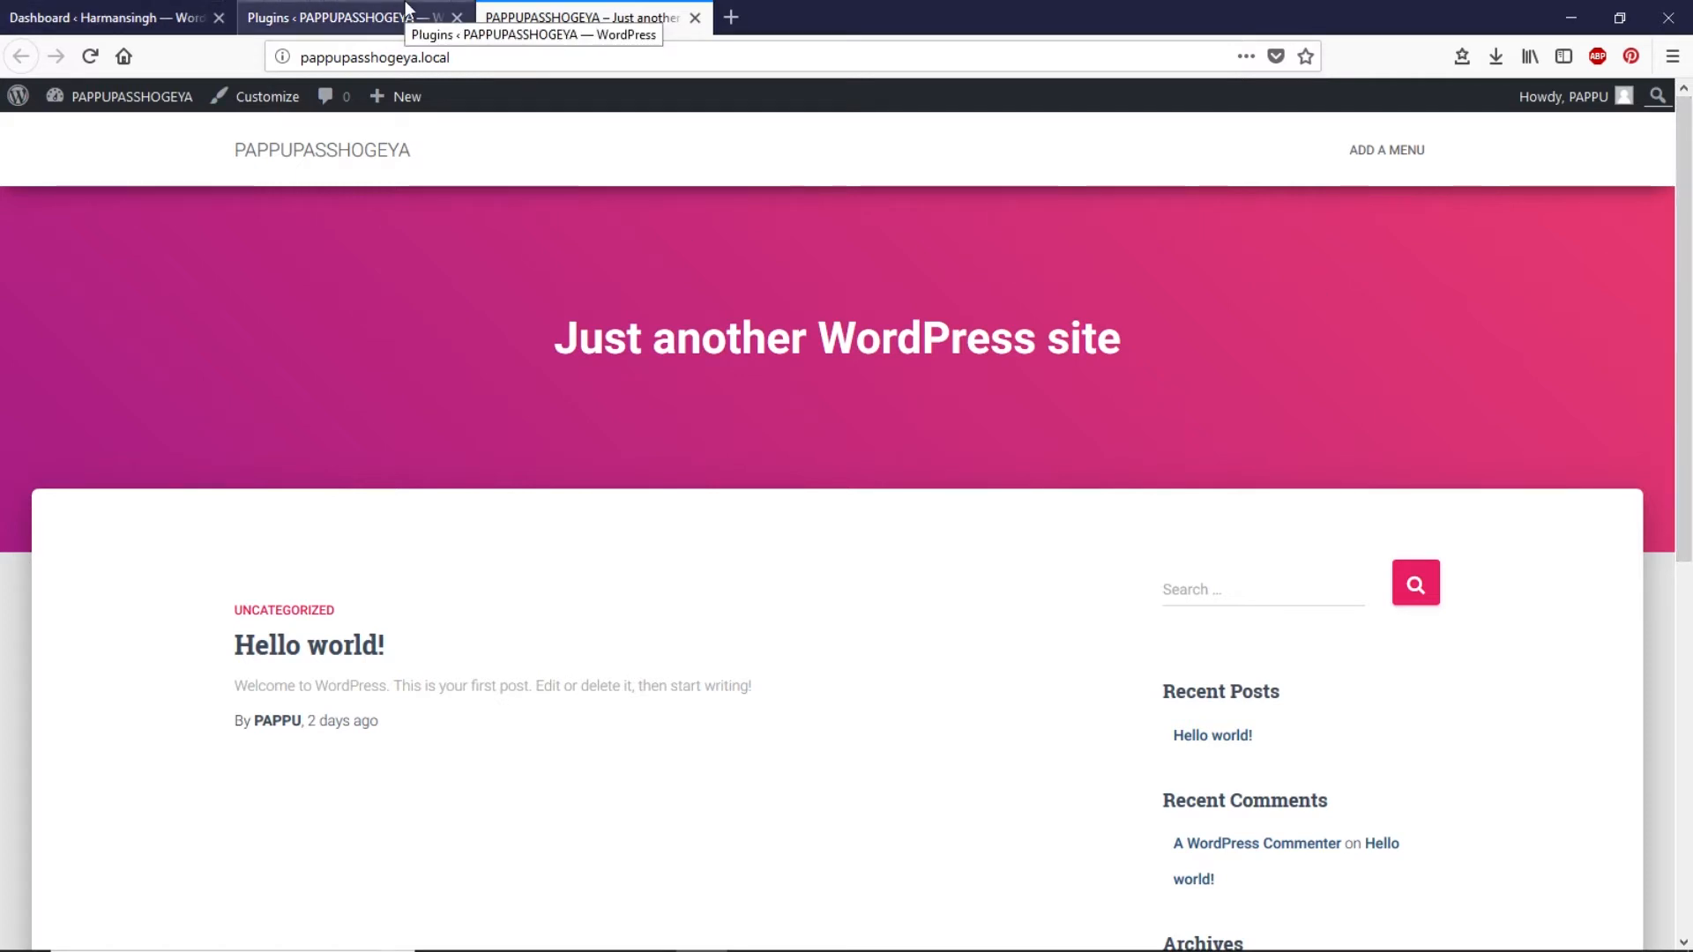
{"action": "left_click", "coordinate": [339, 18]}
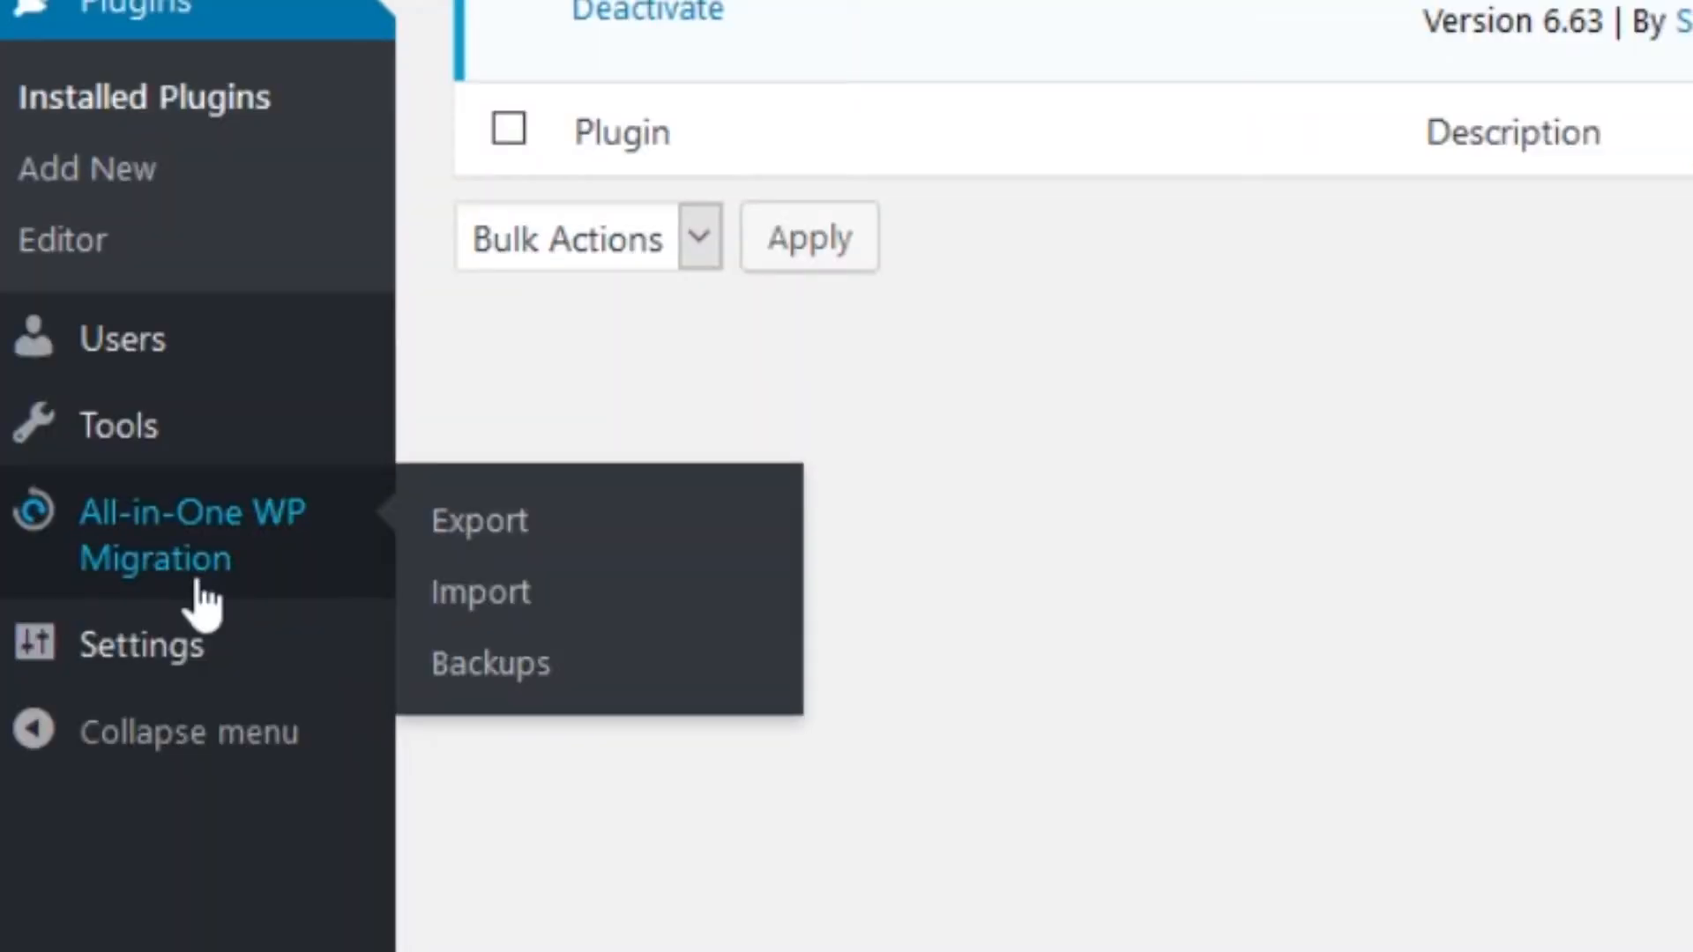
{"action": "mouse_move", "coordinate": [496, 546]}
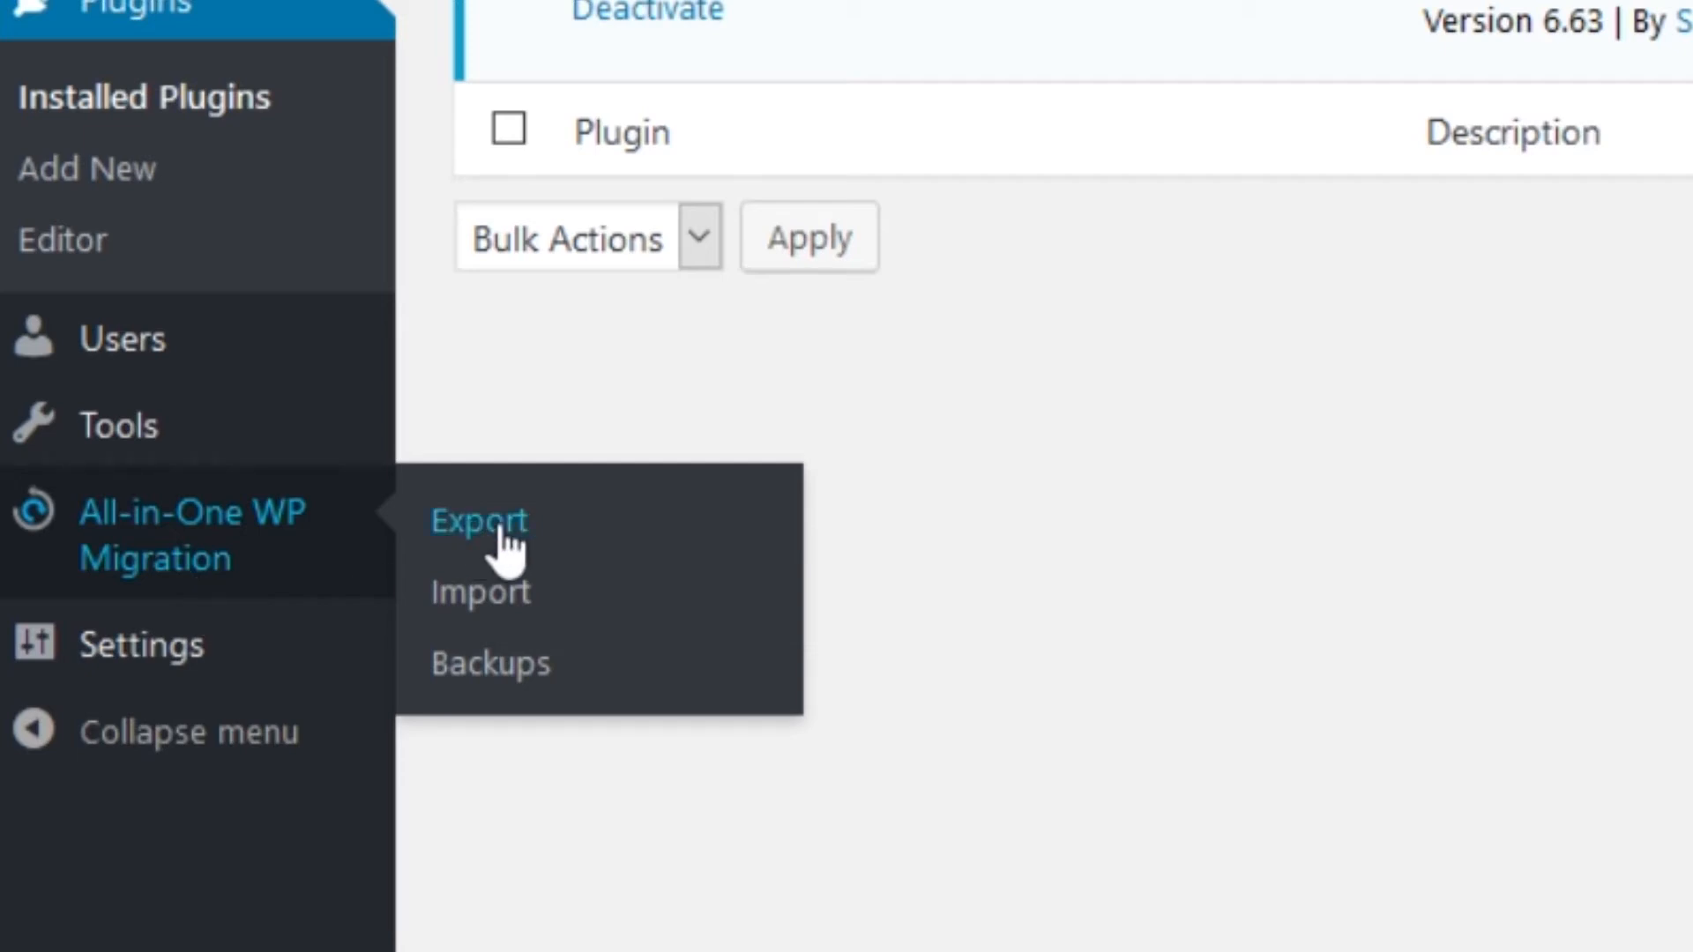
- Open All-in-One WP Migration Export and expand the EXPORT TO destination list
{"action": "left_click", "coordinate": [478, 522]}
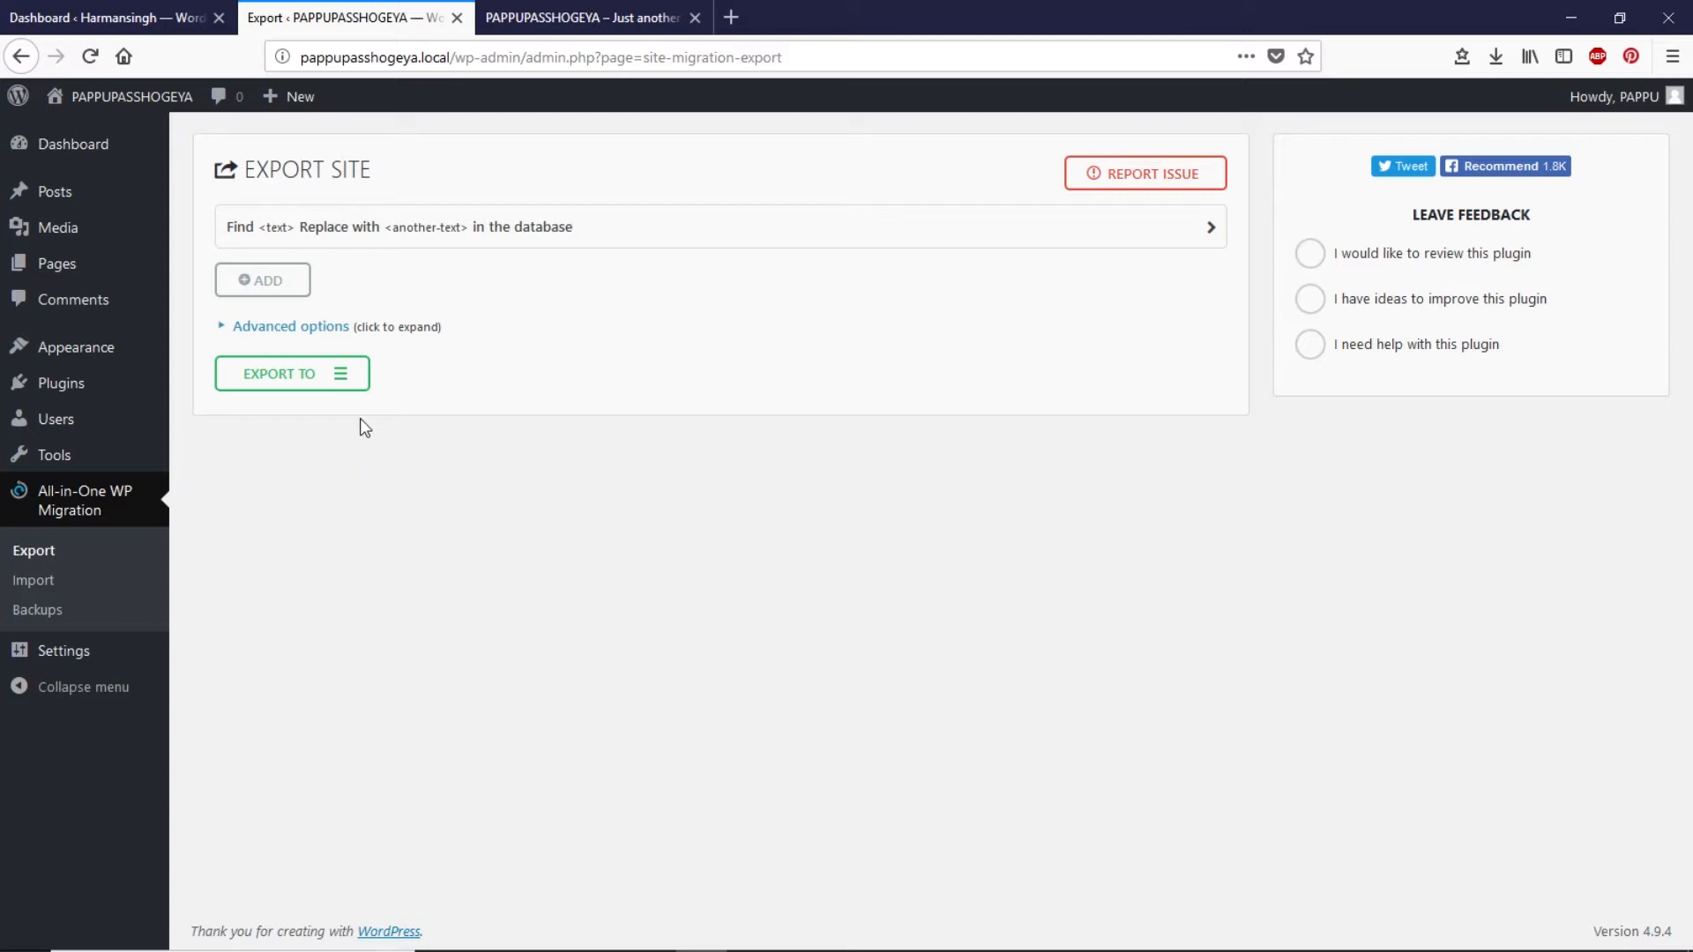
{"action": "mouse_move", "coordinate": [355, 399]}
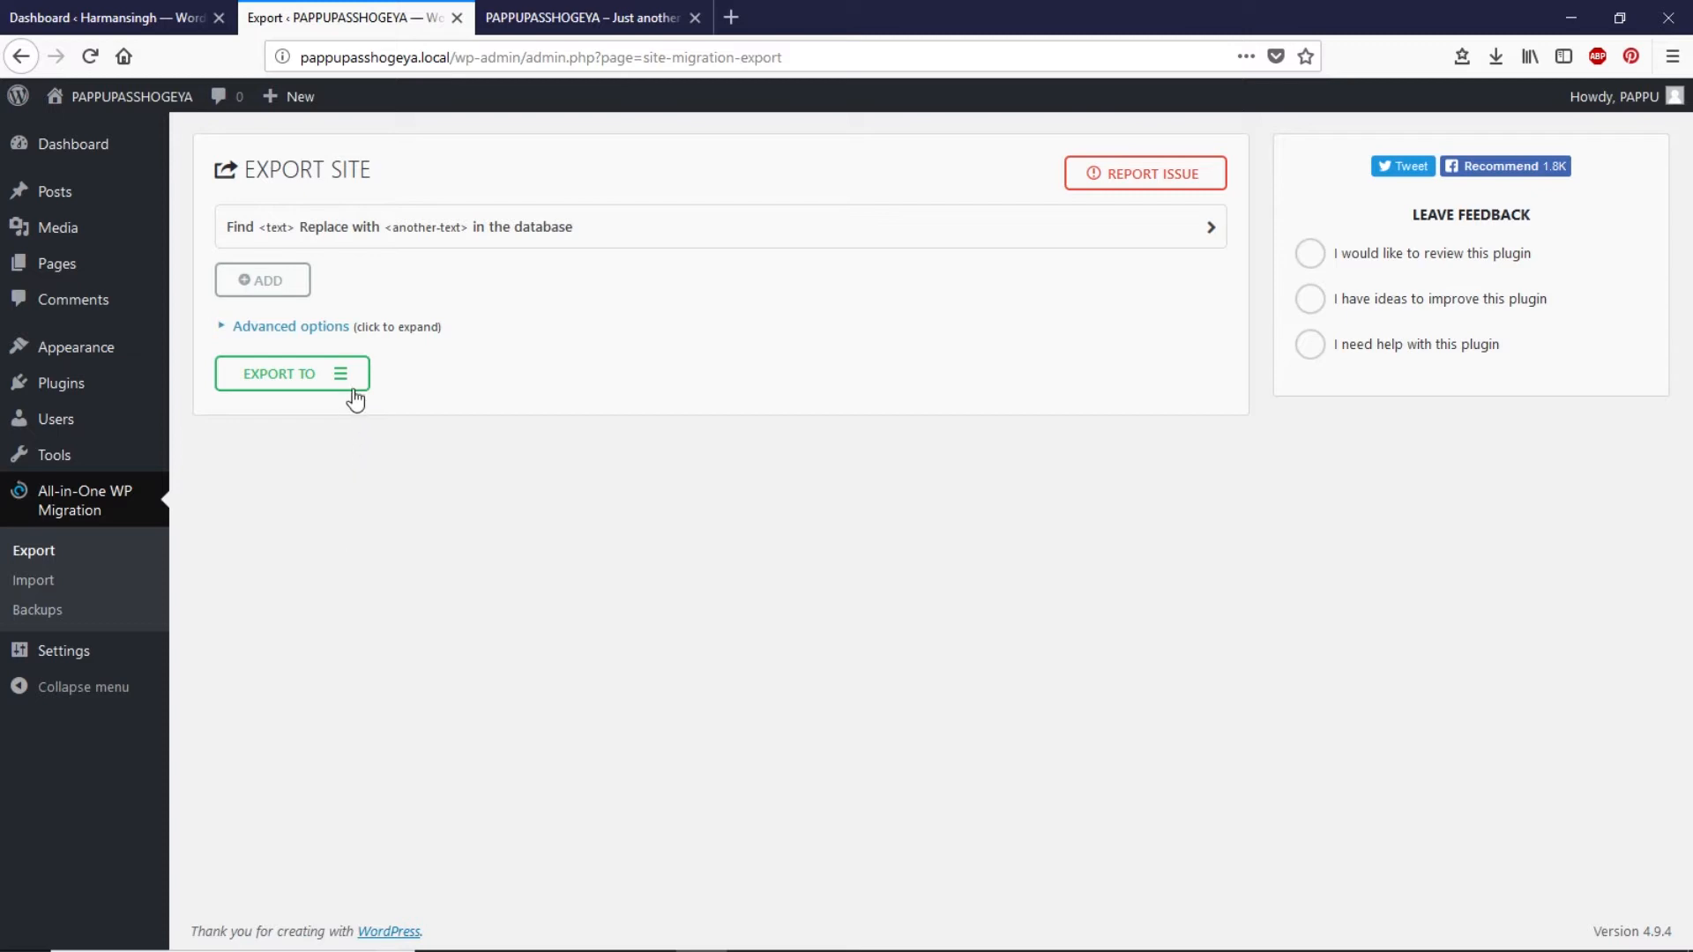
{"action": "left_click", "coordinate": [291, 374]}
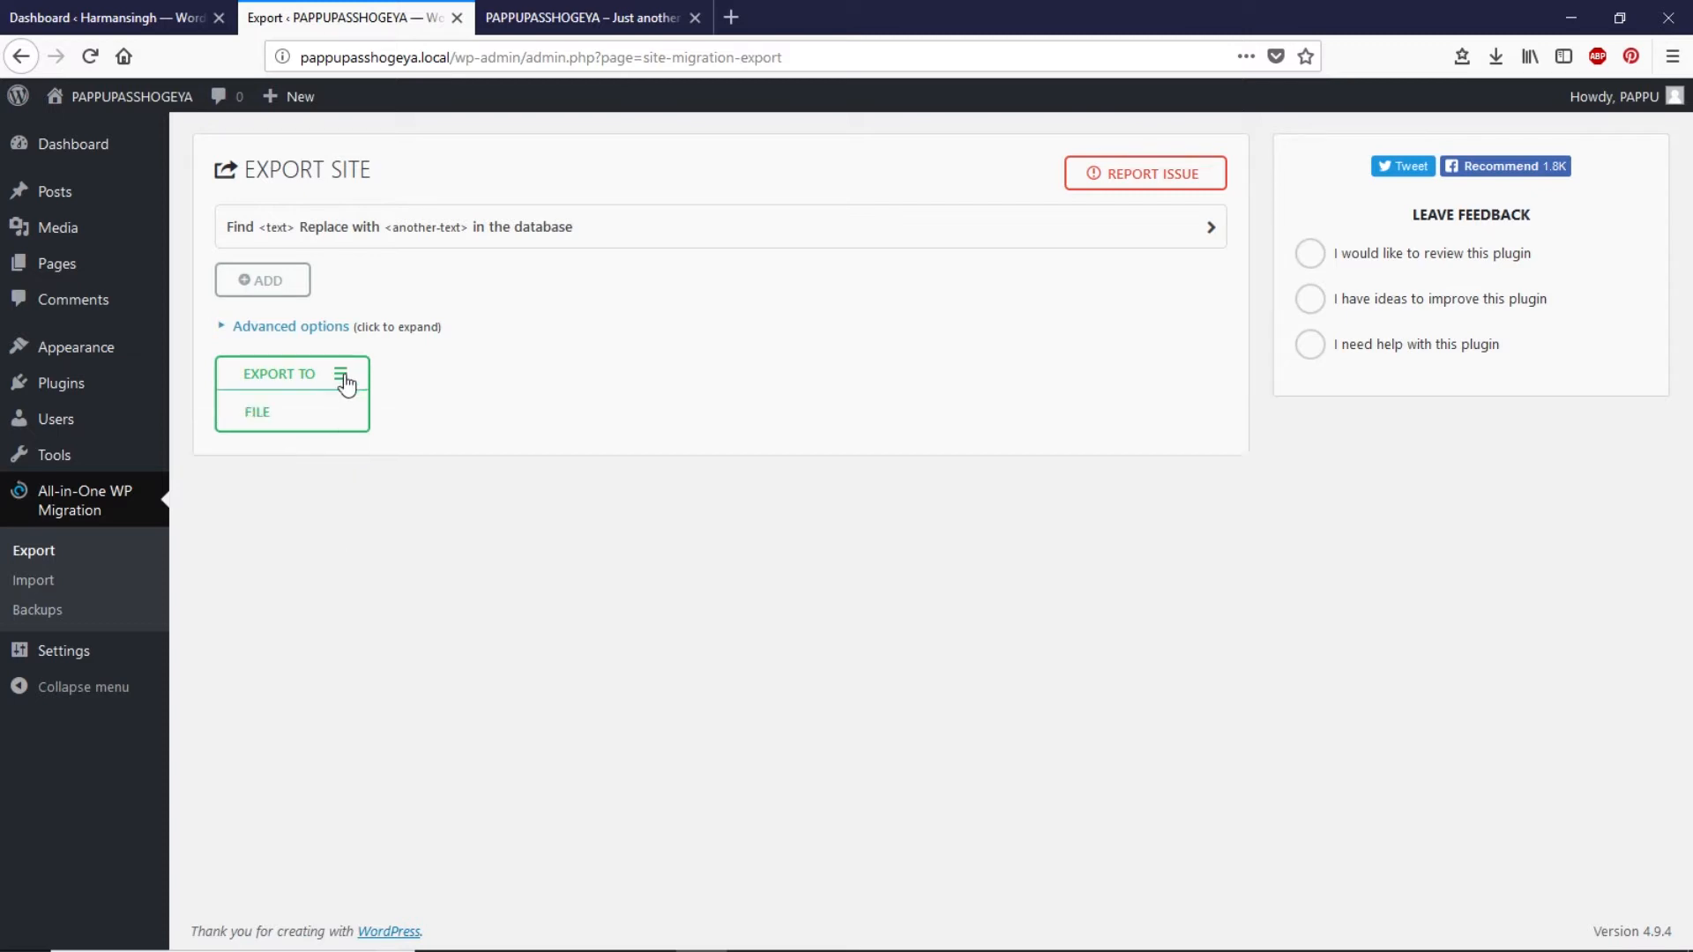
{"action": "left_click", "coordinate": [291, 374]}
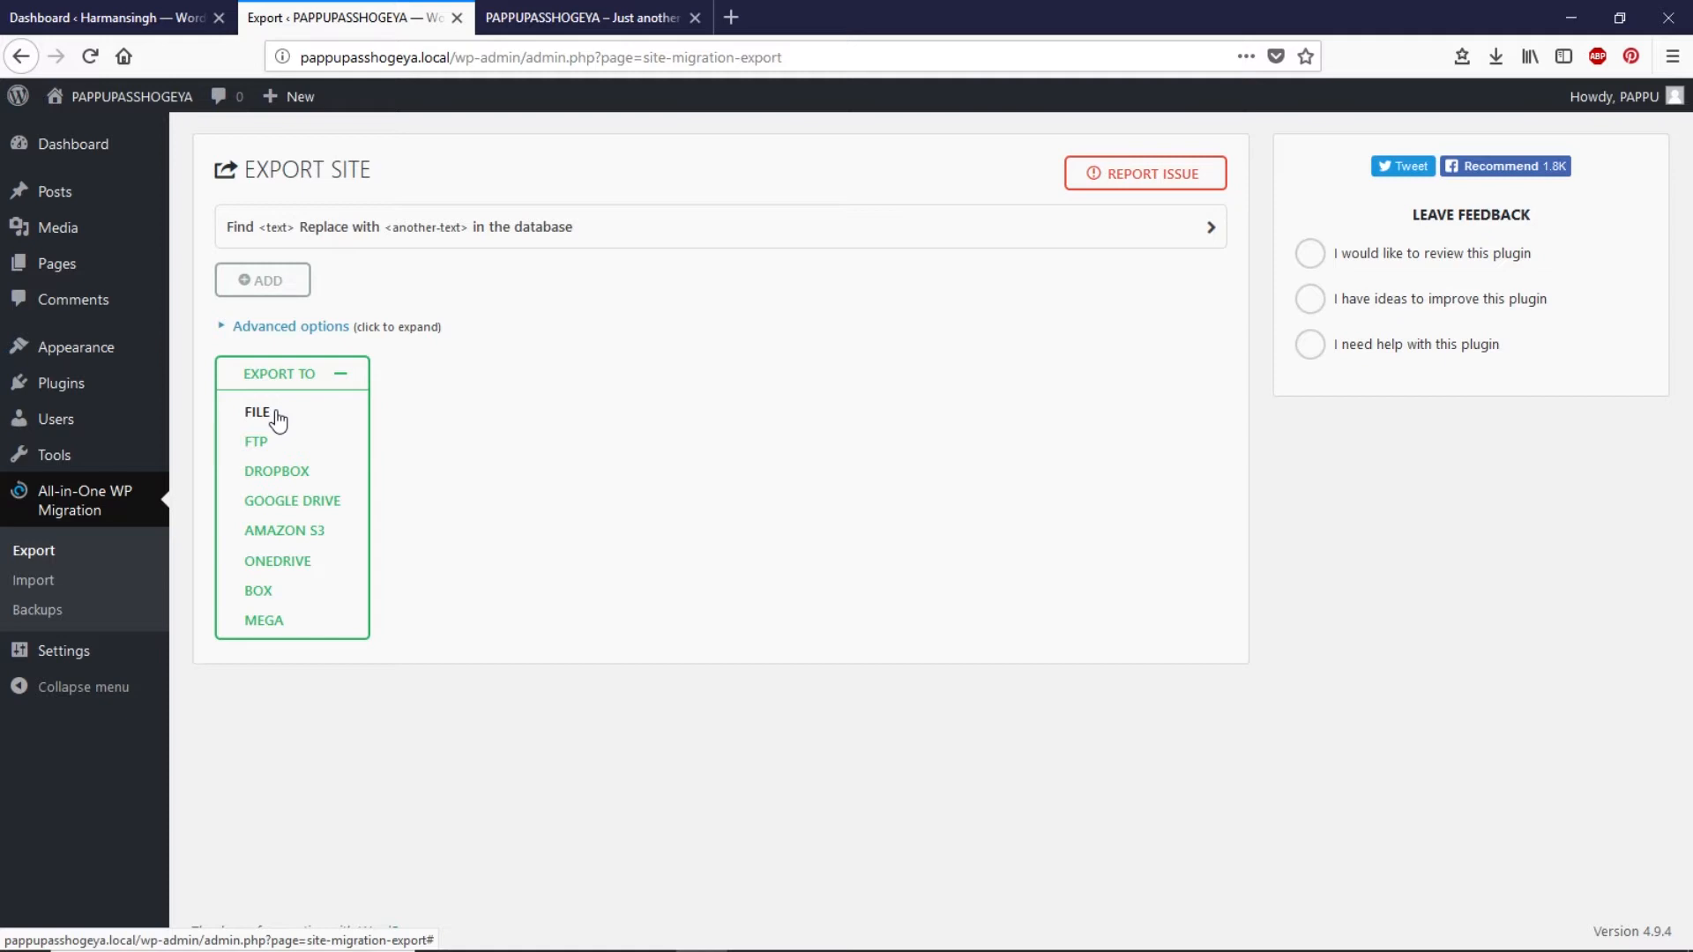
{"action": "mouse_move", "coordinate": [297, 416]}
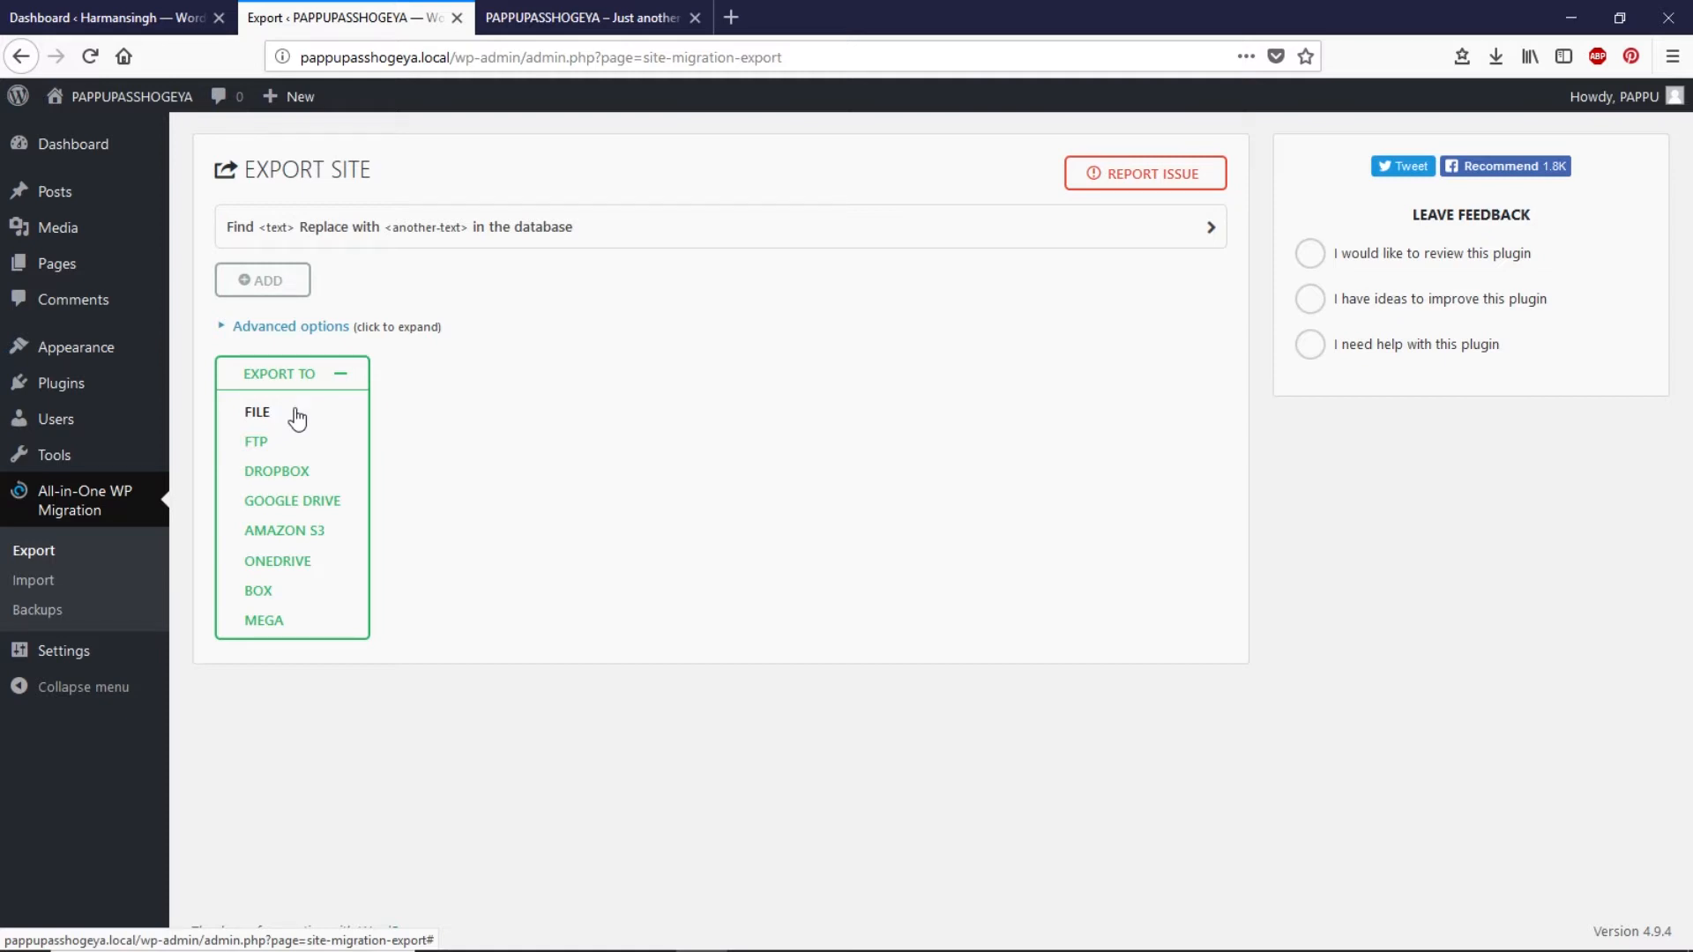
- Export to File, download the 10 MB PAPPUPASSHOGEYA.LOCAL file, and close the notice
{"action": "left_click", "coordinate": [256, 412]}
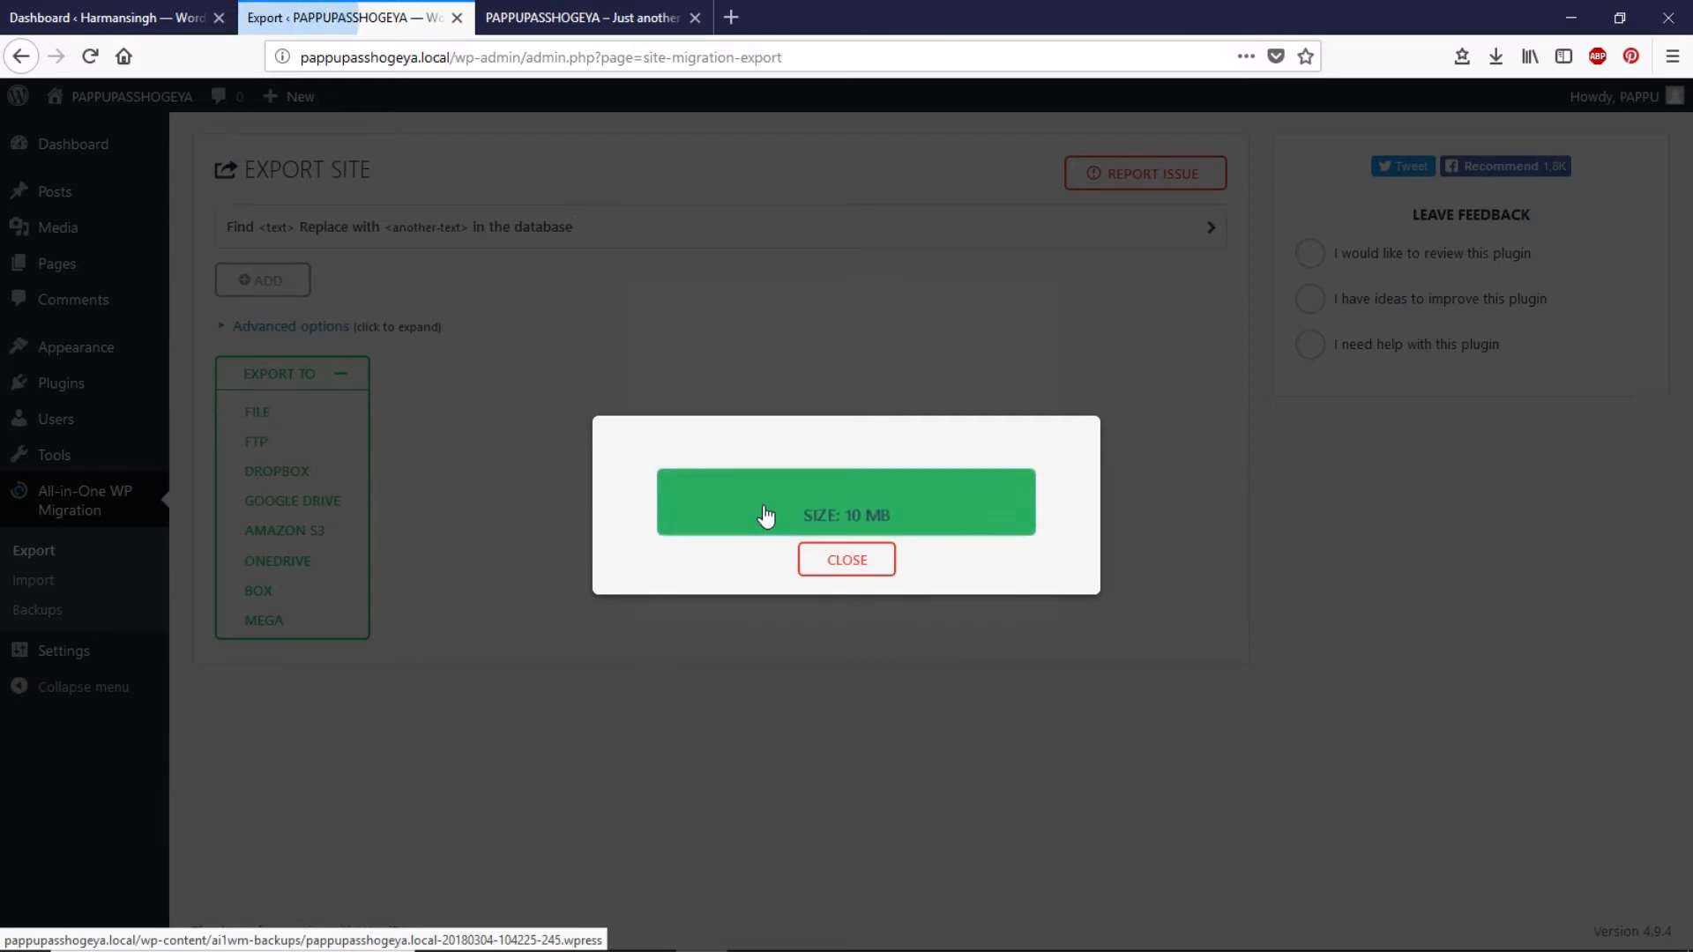
{"action": "left_click", "coordinate": [766, 514]}
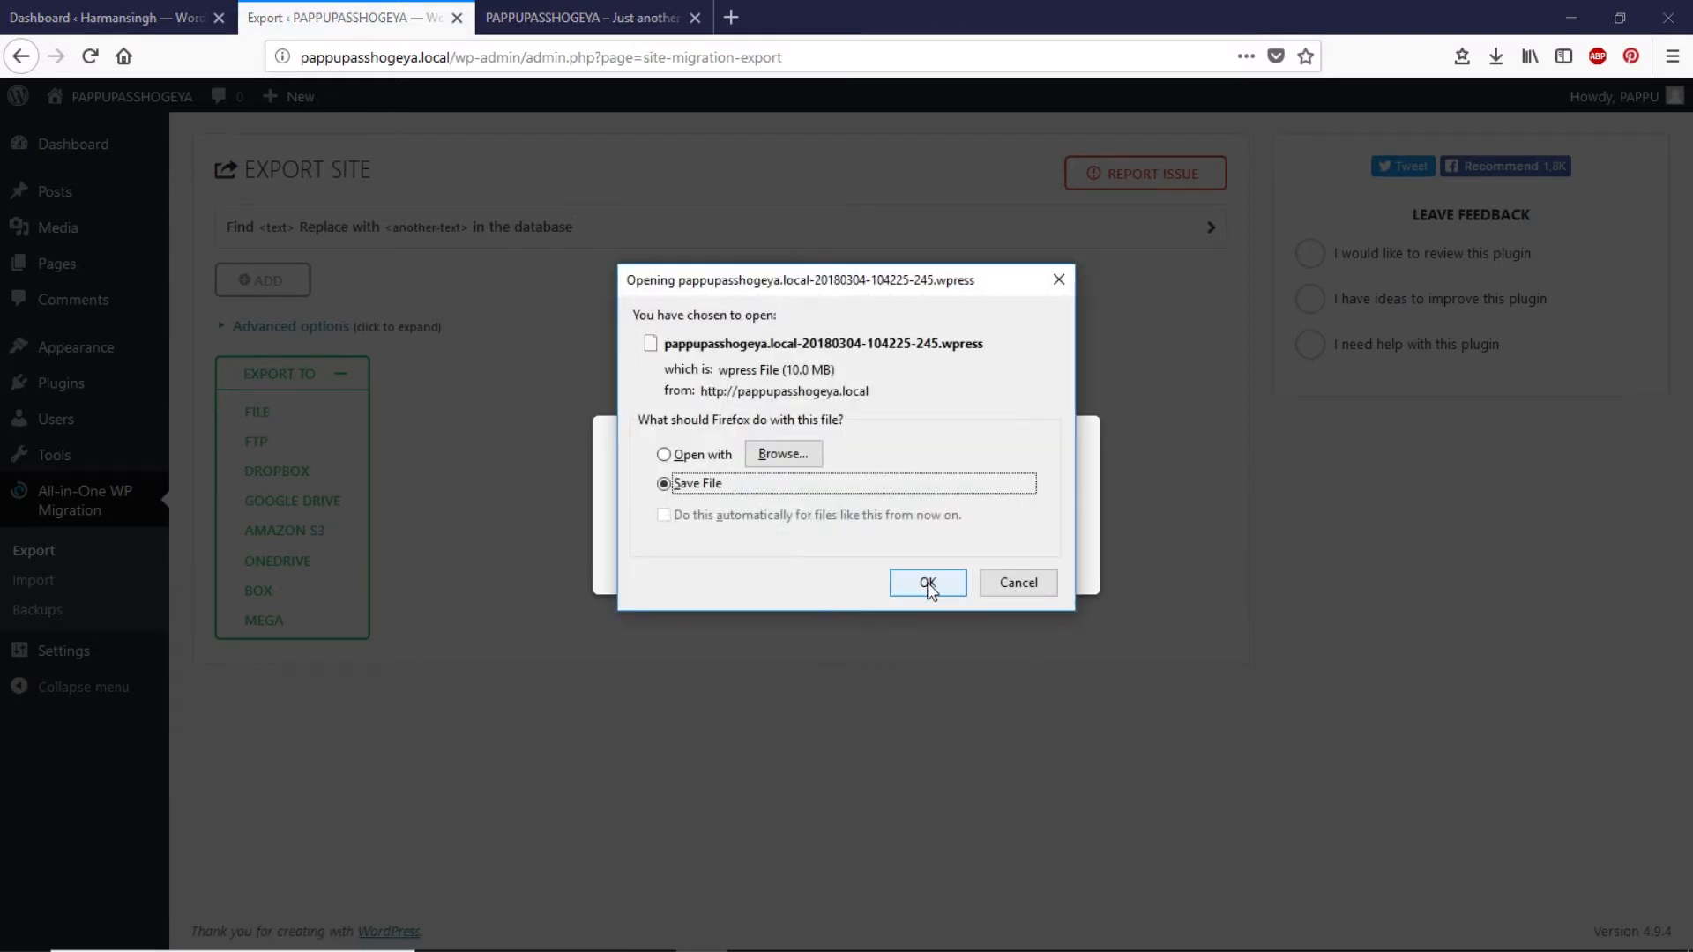
{"action": "left_click", "coordinate": [928, 582]}
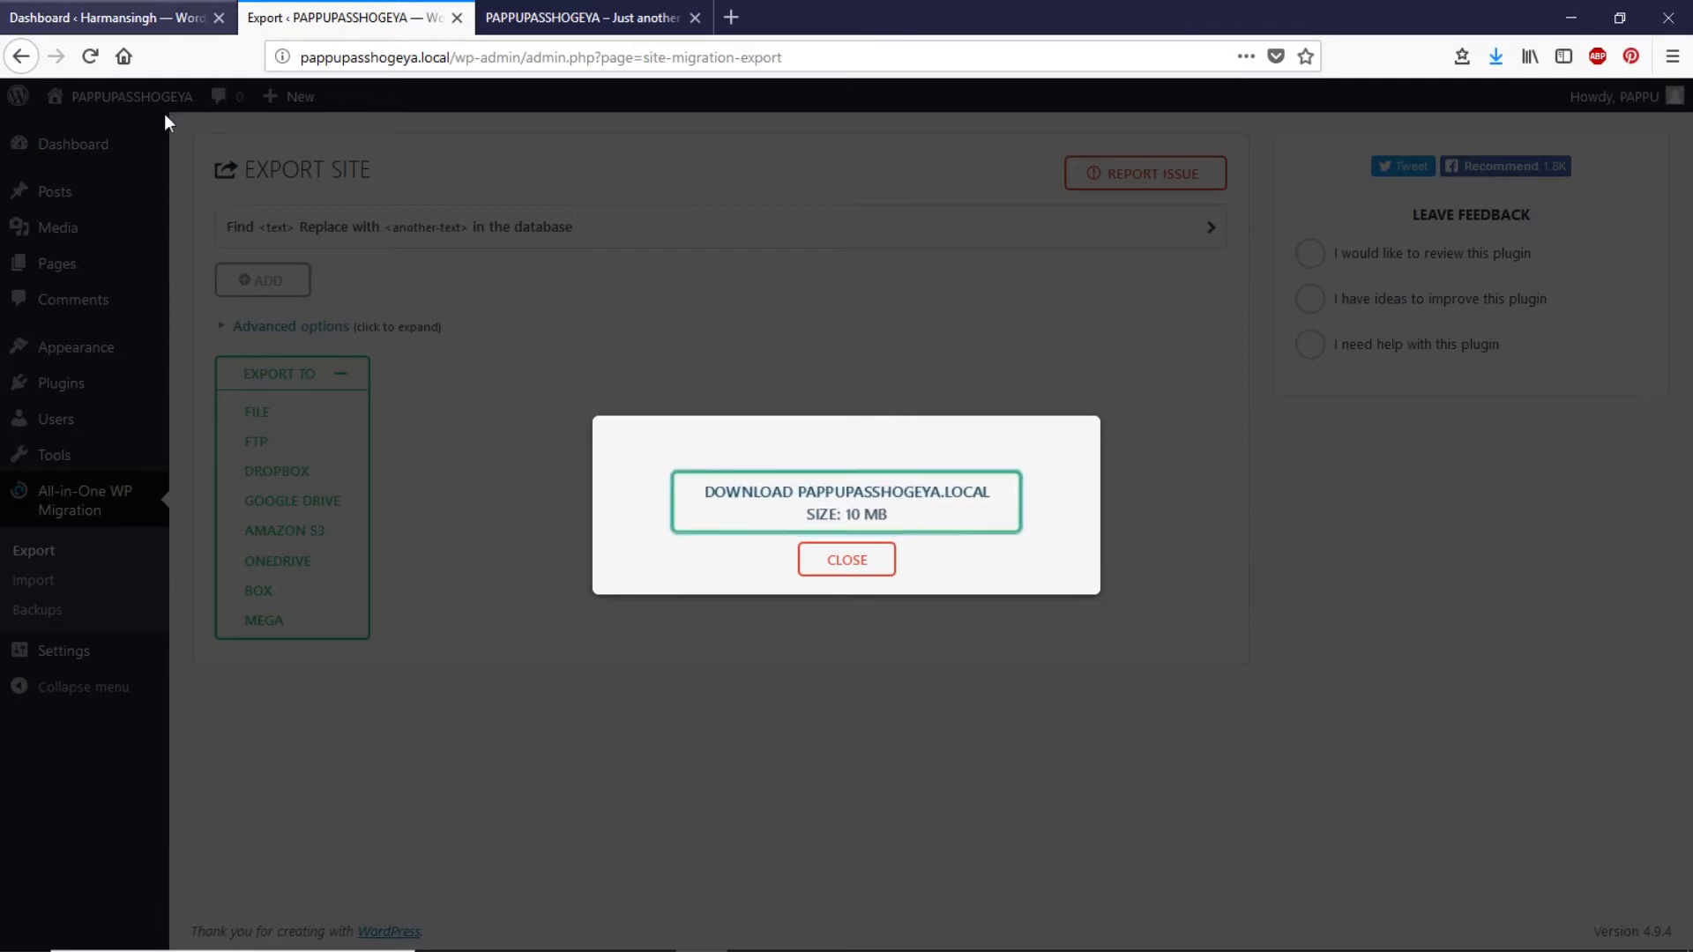
{"action": "left_click", "coordinate": [846, 559]}
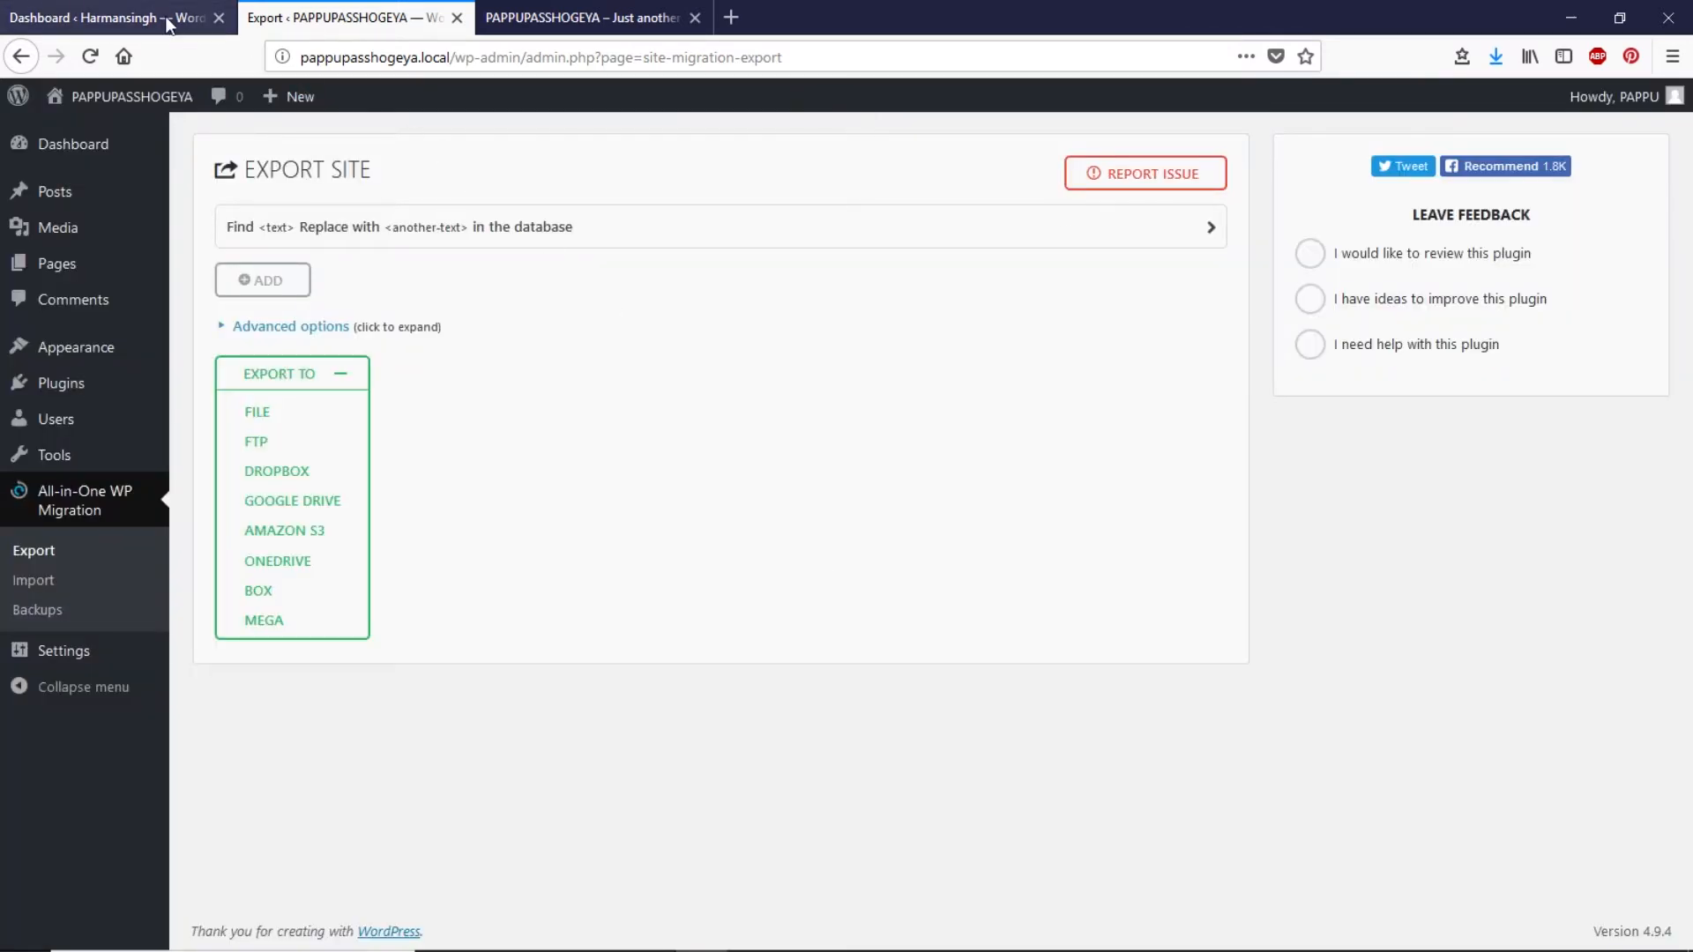
- On the live Harmansingh site, search 'all in one wp', then install and activate the plugin
{"action": "left_click", "coordinate": [106, 18]}
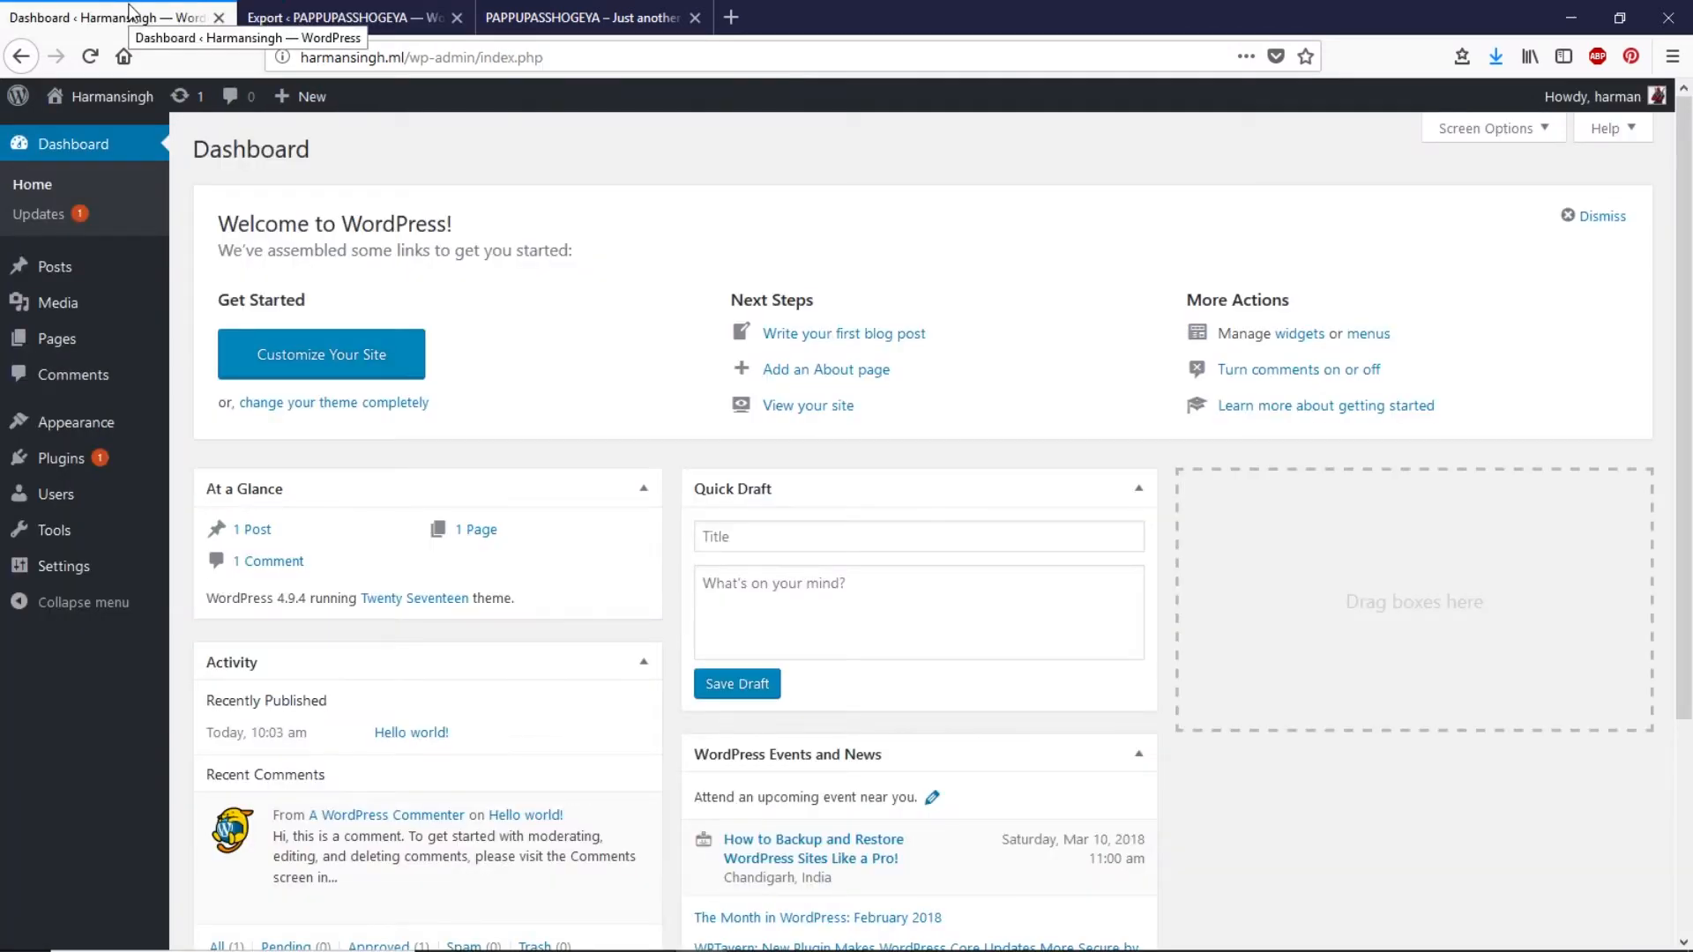
{"action": "mouse_move", "coordinate": [60, 457]}
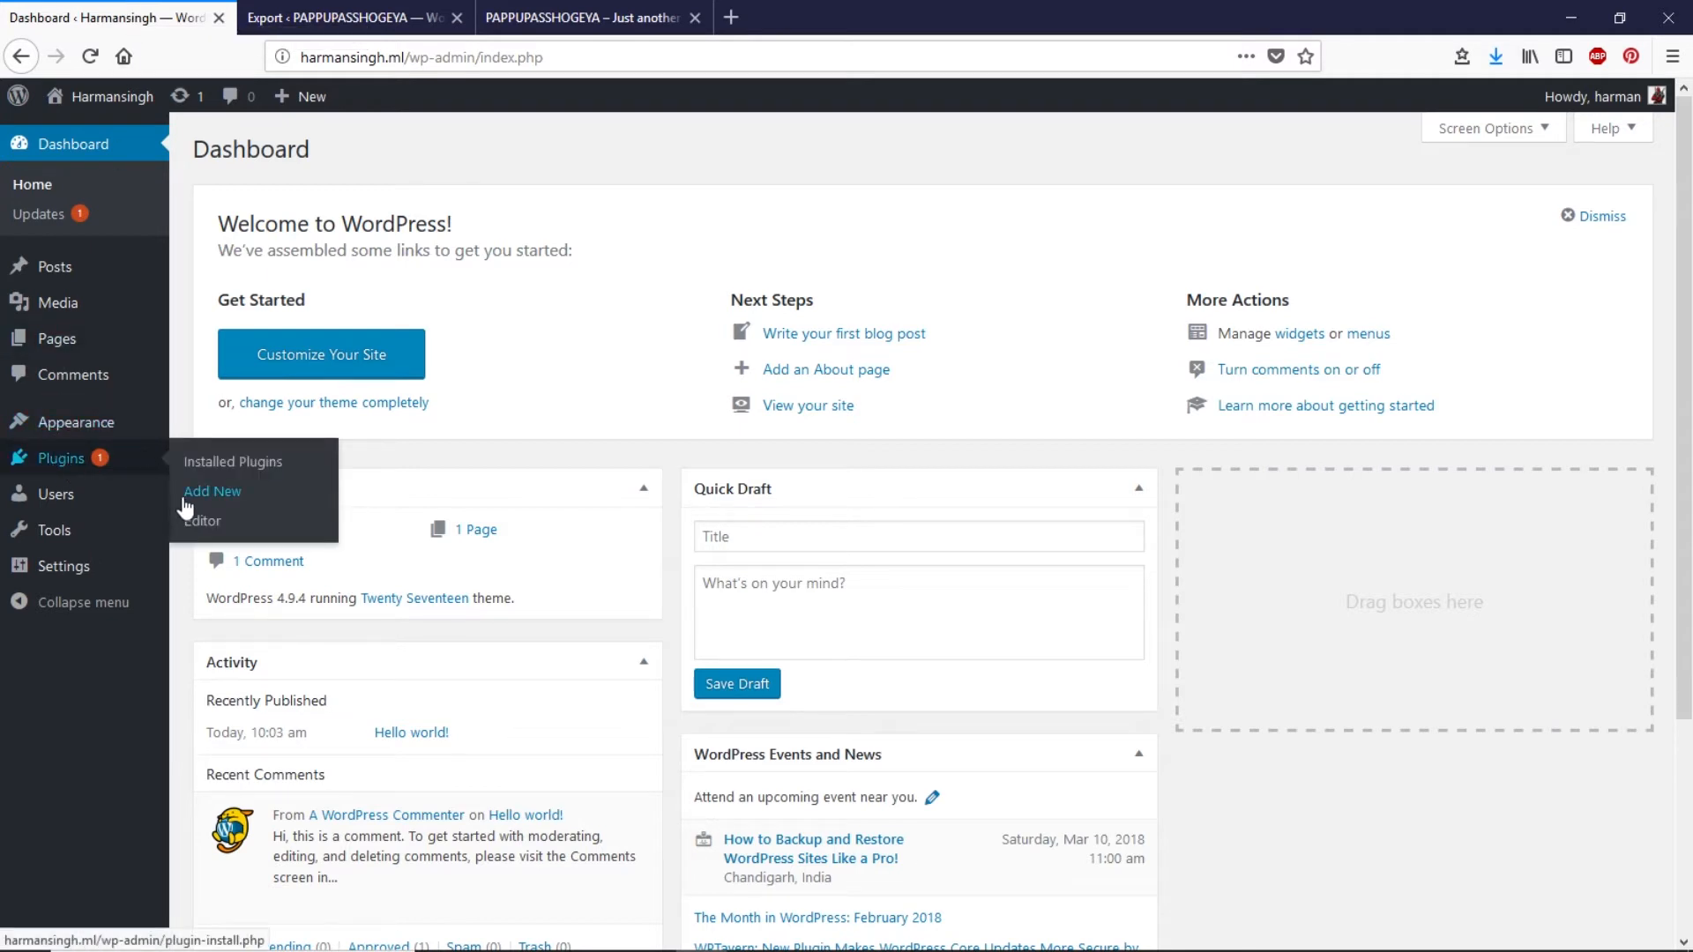
{"action": "left_click", "coordinate": [212, 491]}
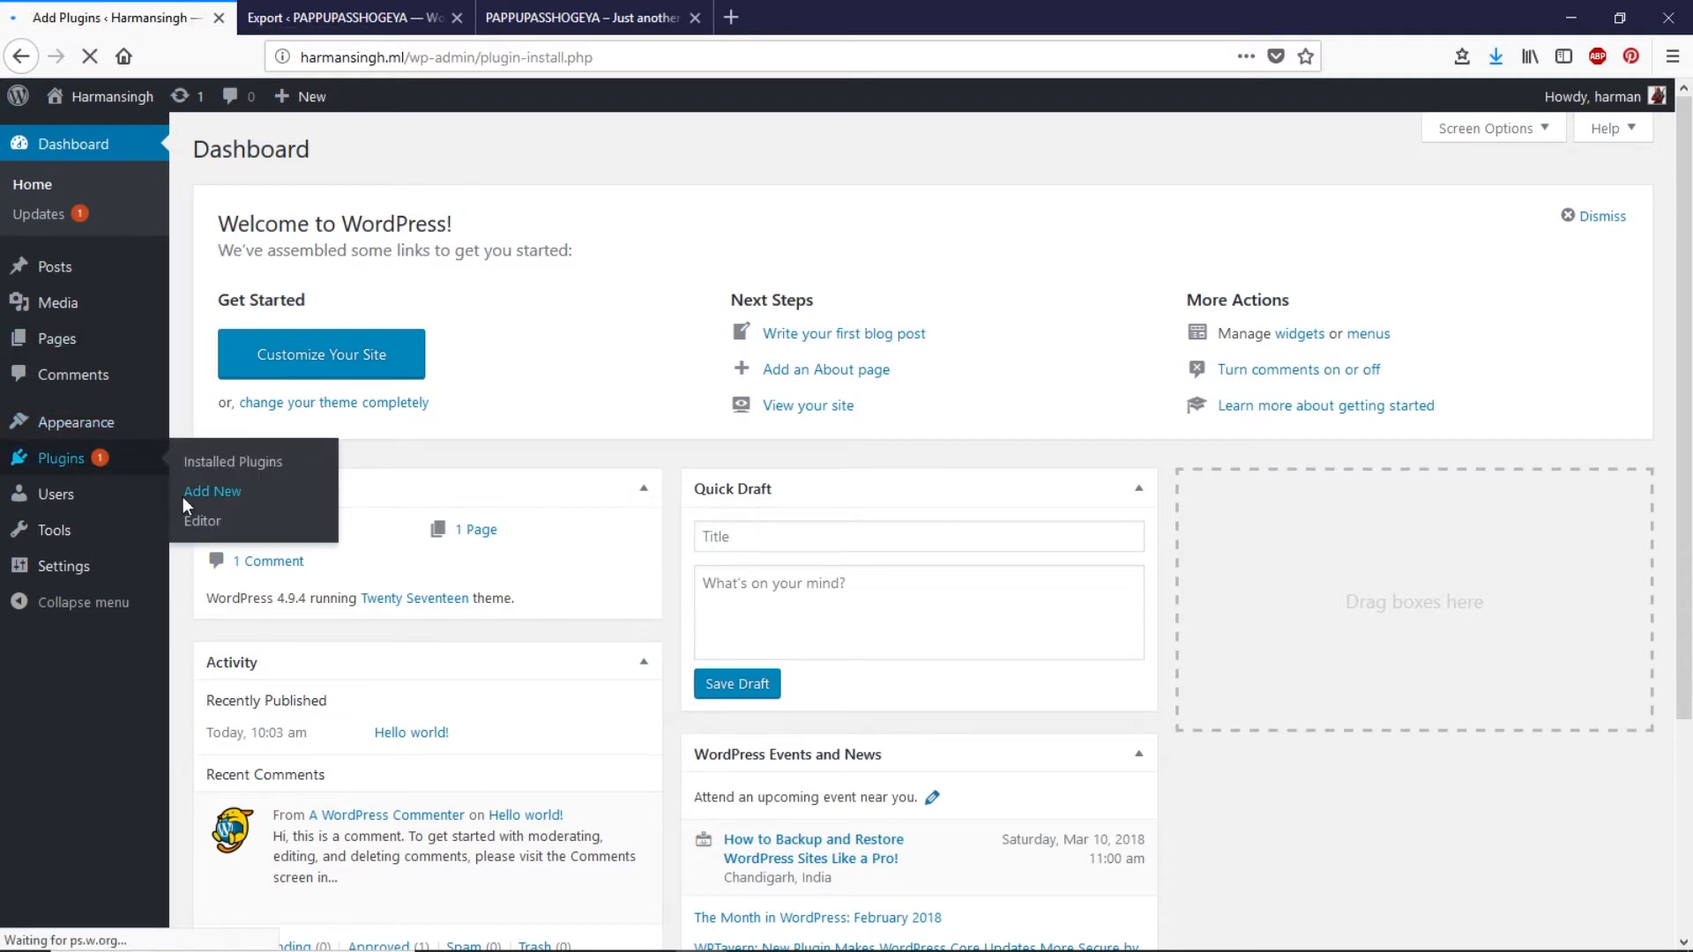
{"action": "left_click", "coordinate": [211, 491]}
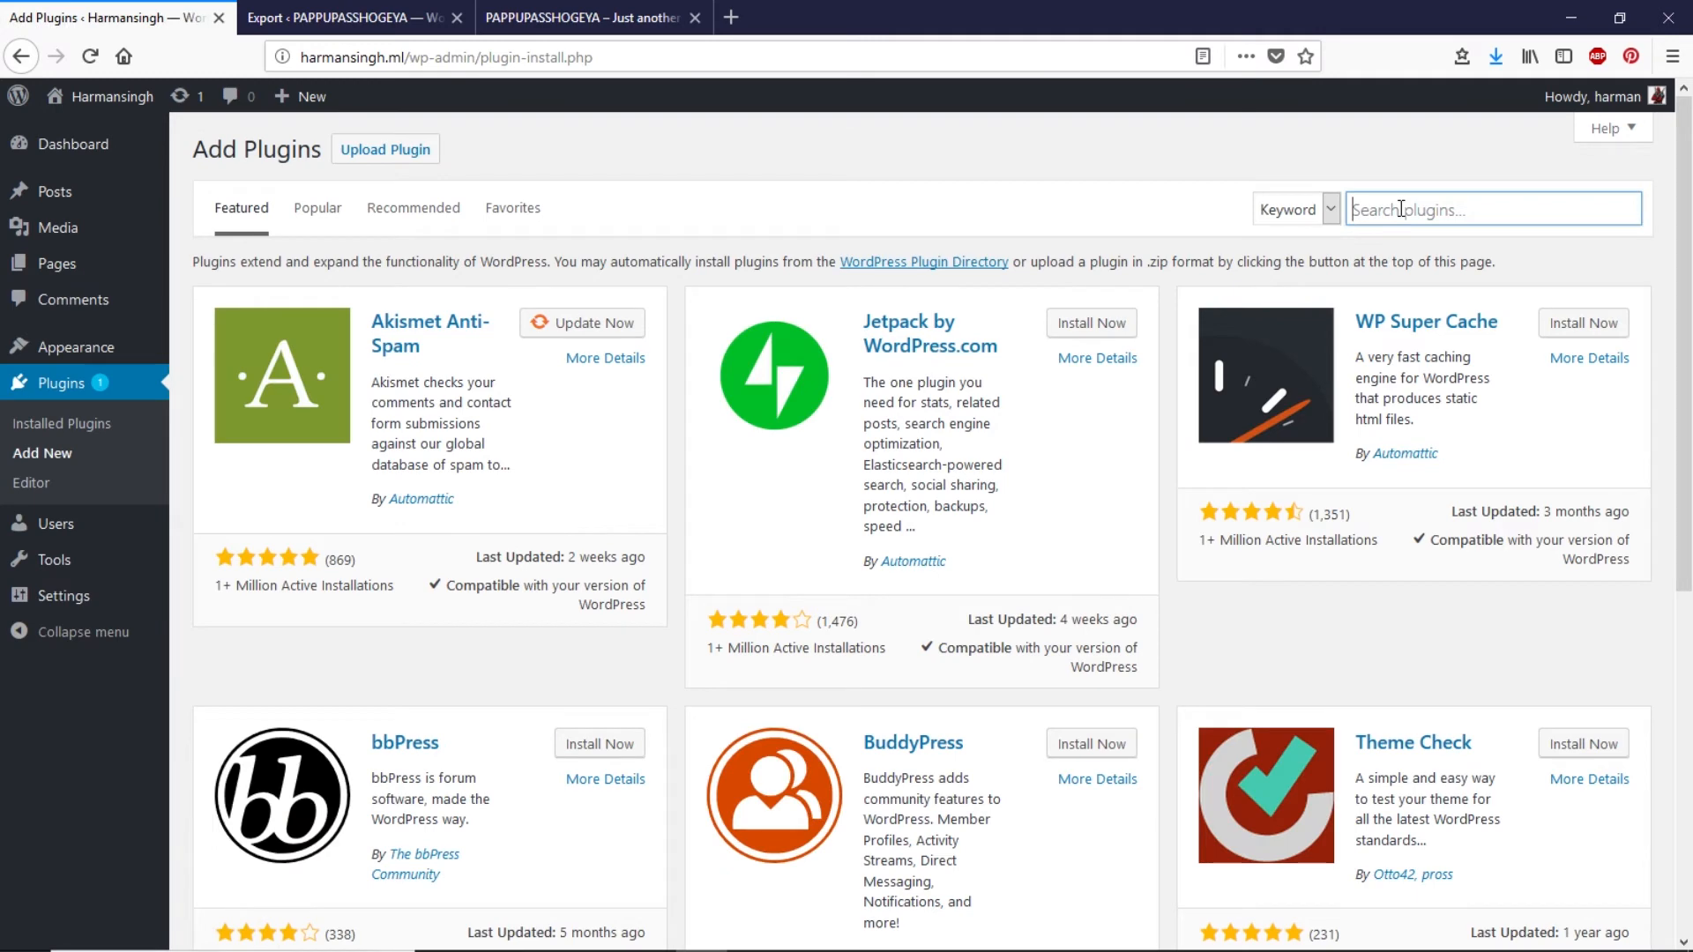
{"action": "type", "text": "all in one wp"}
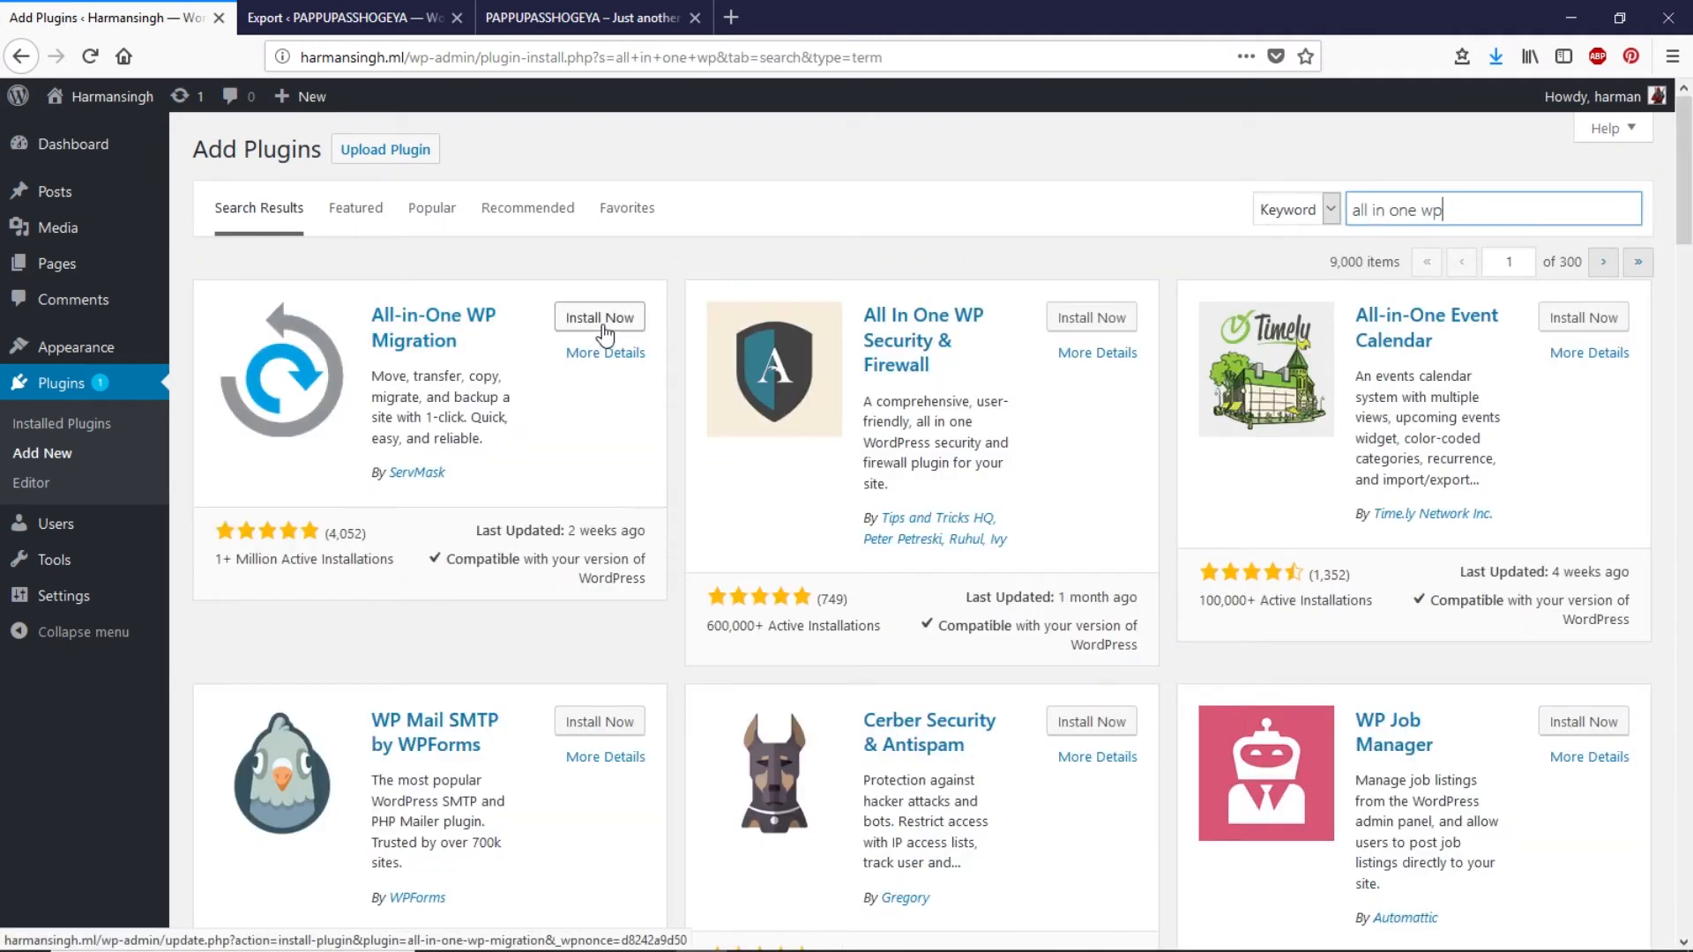
{"action": "left_click", "coordinate": [605, 317]}
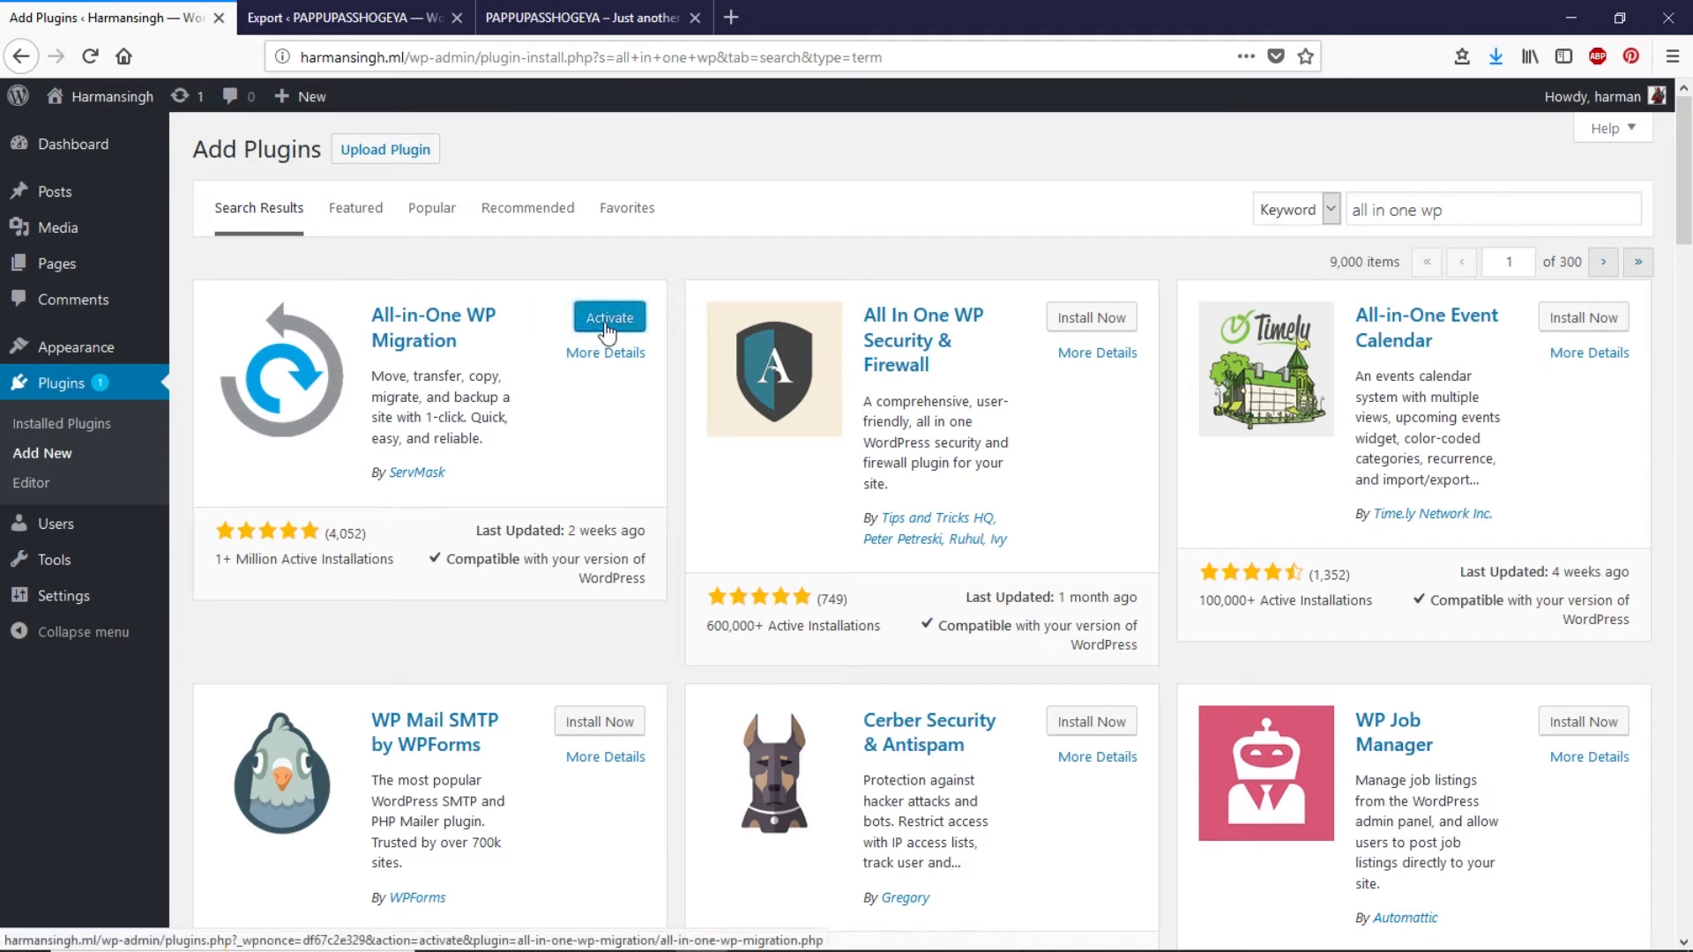
{"action": "left_click", "coordinate": [608, 318]}
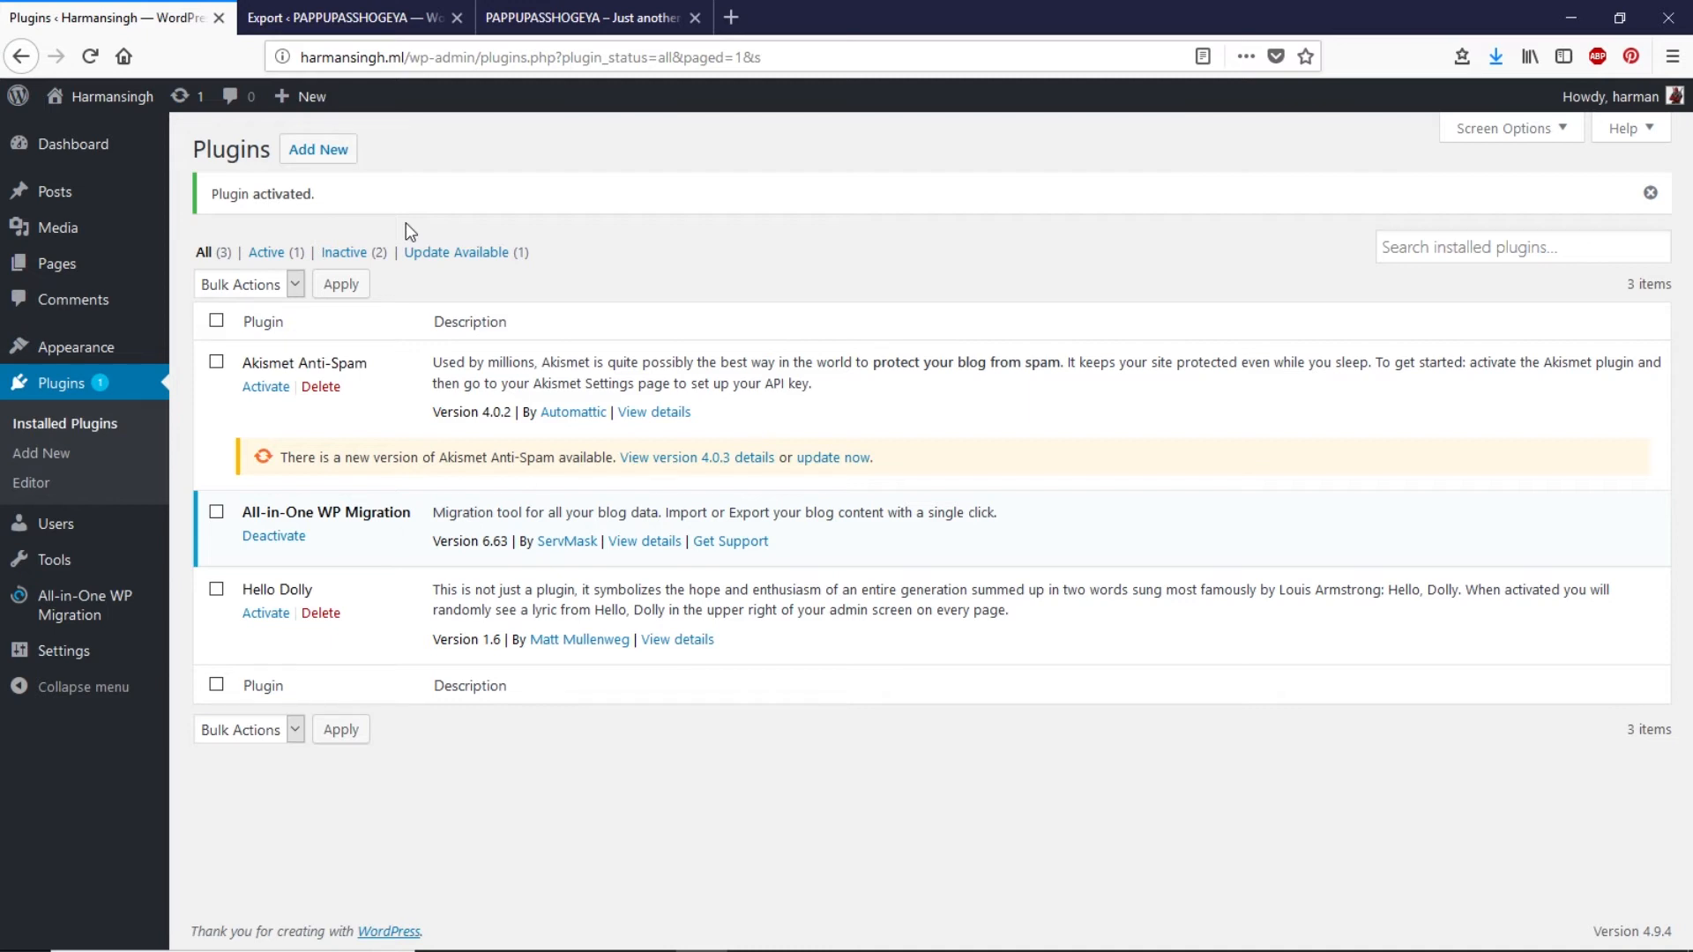
{"action": "mouse_move", "coordinate": [113, 97]}
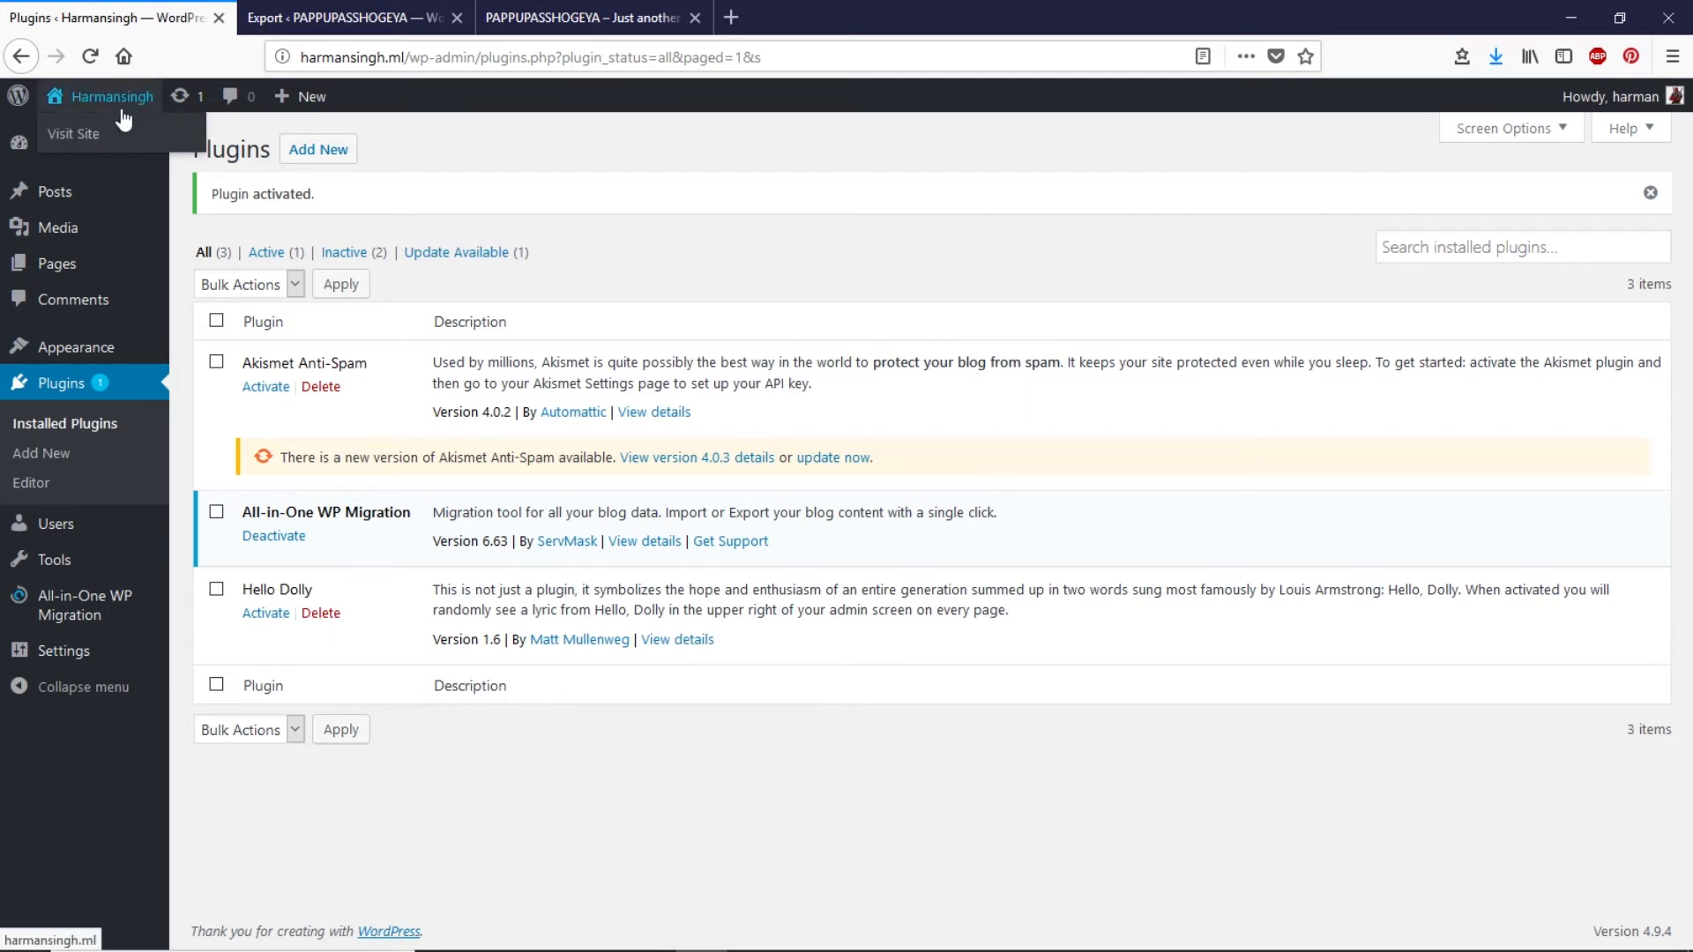
- Visit the live Harmansingh front page, then return to the Plugins tab
{"action": "left_click", "coordinate": [72, 133]}
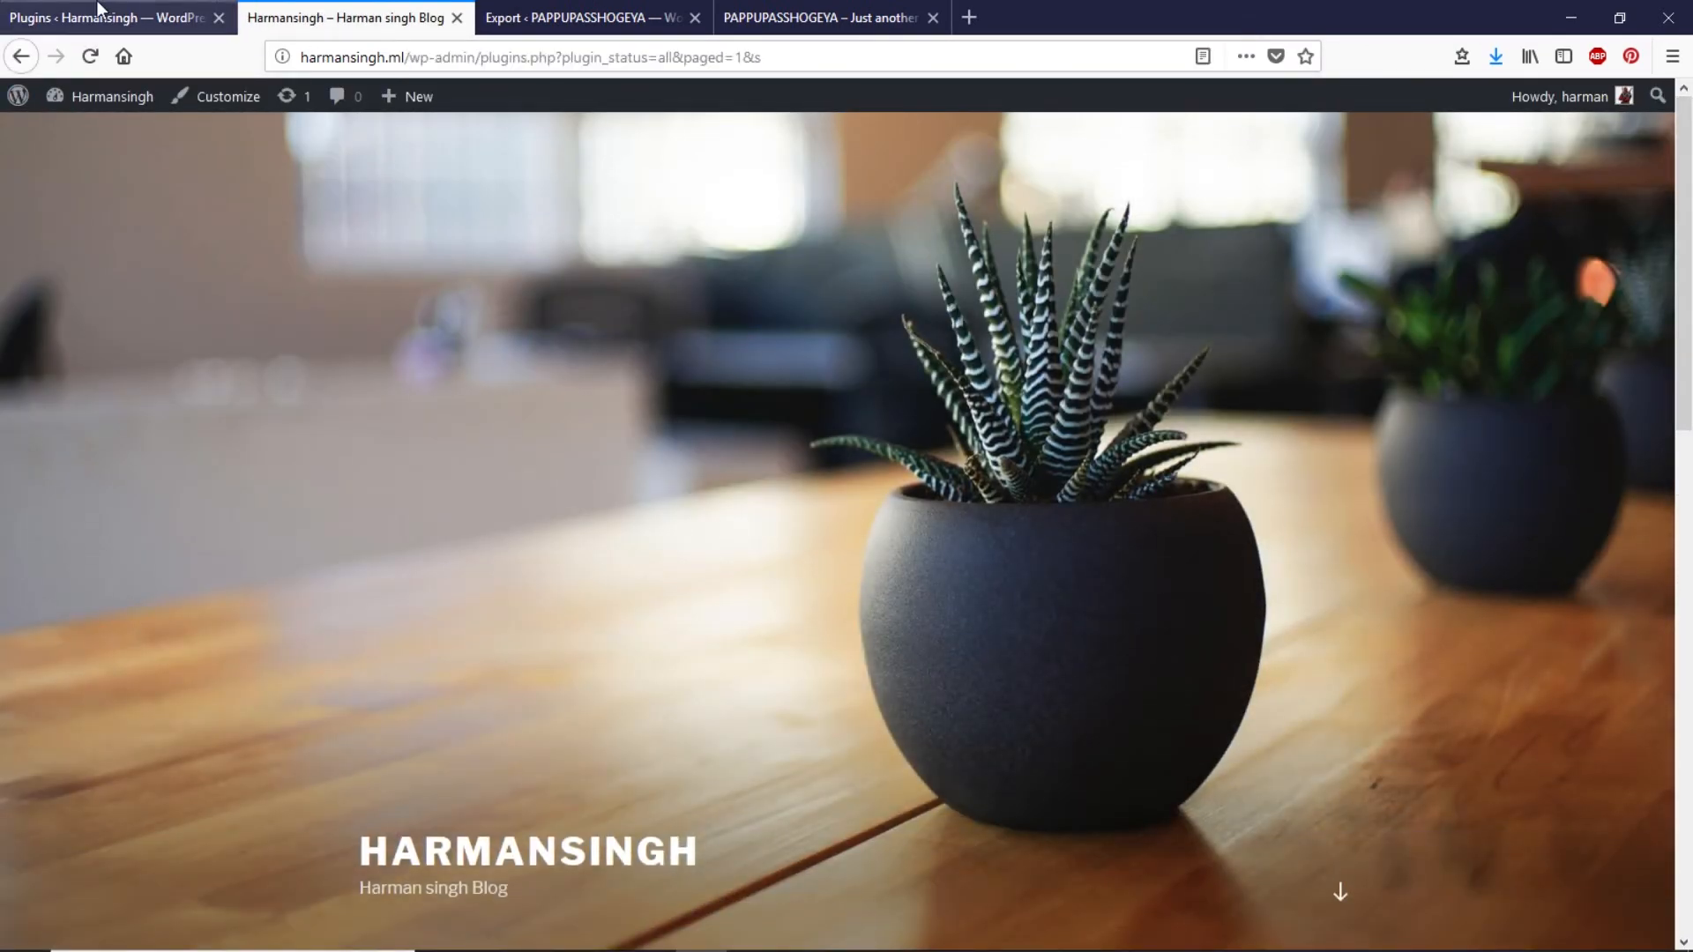
{"action": "left_click", "coordinate": [106, 14]}
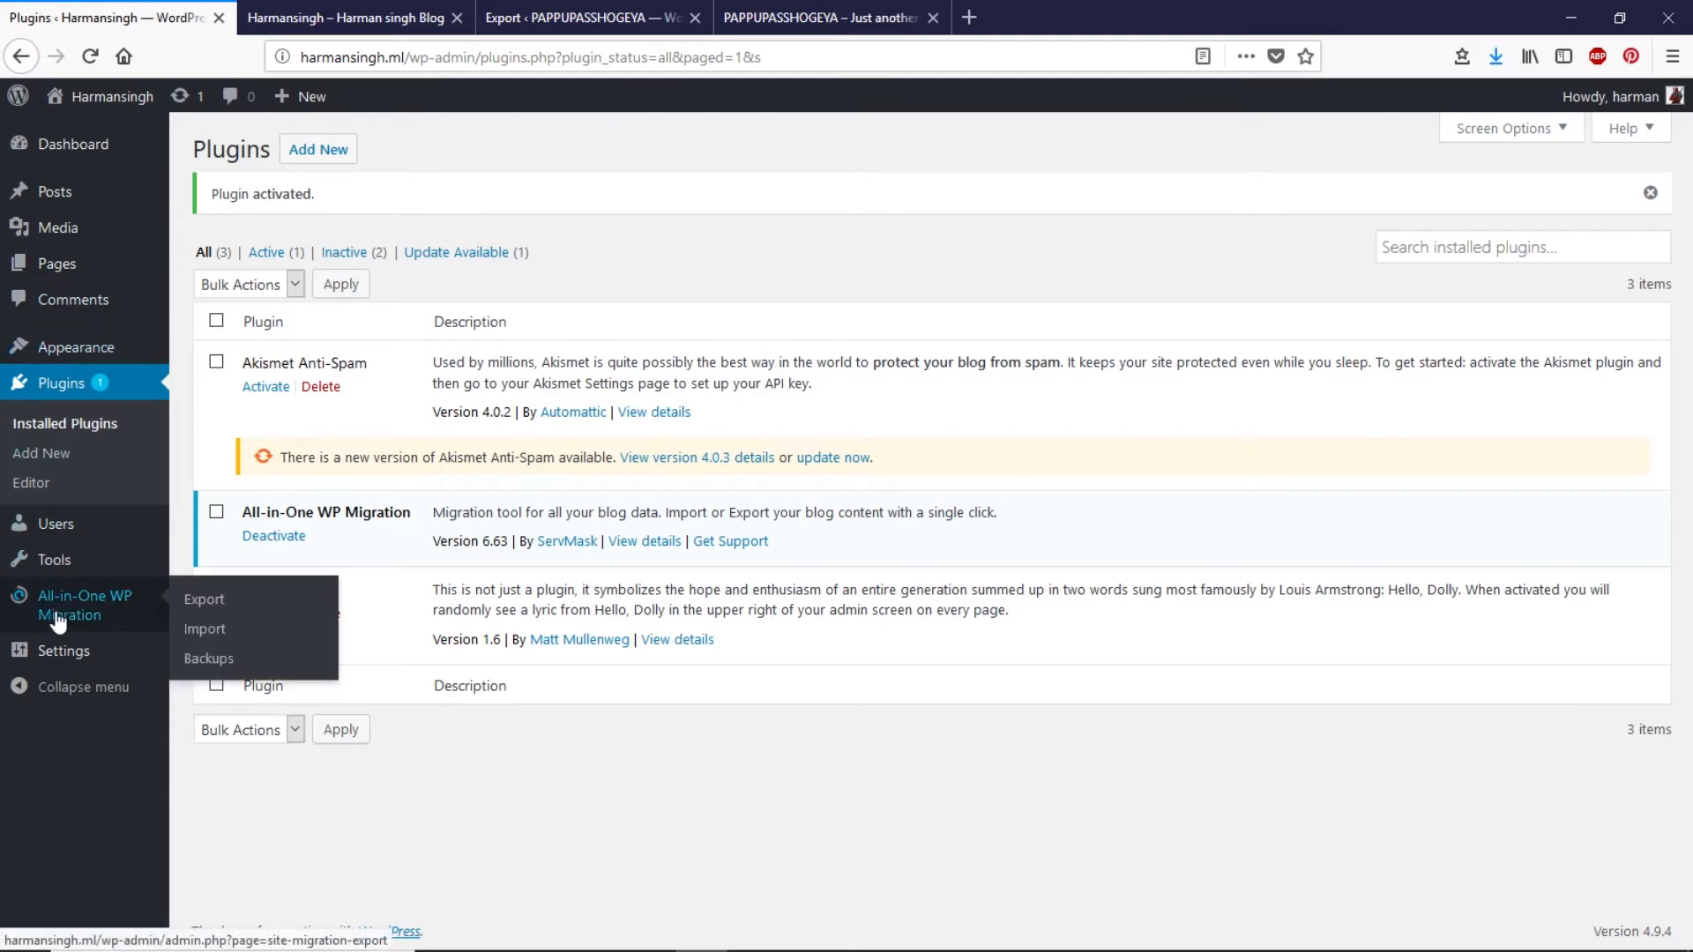
{"action": "mouse_move", "coordinate": [203, 639]}
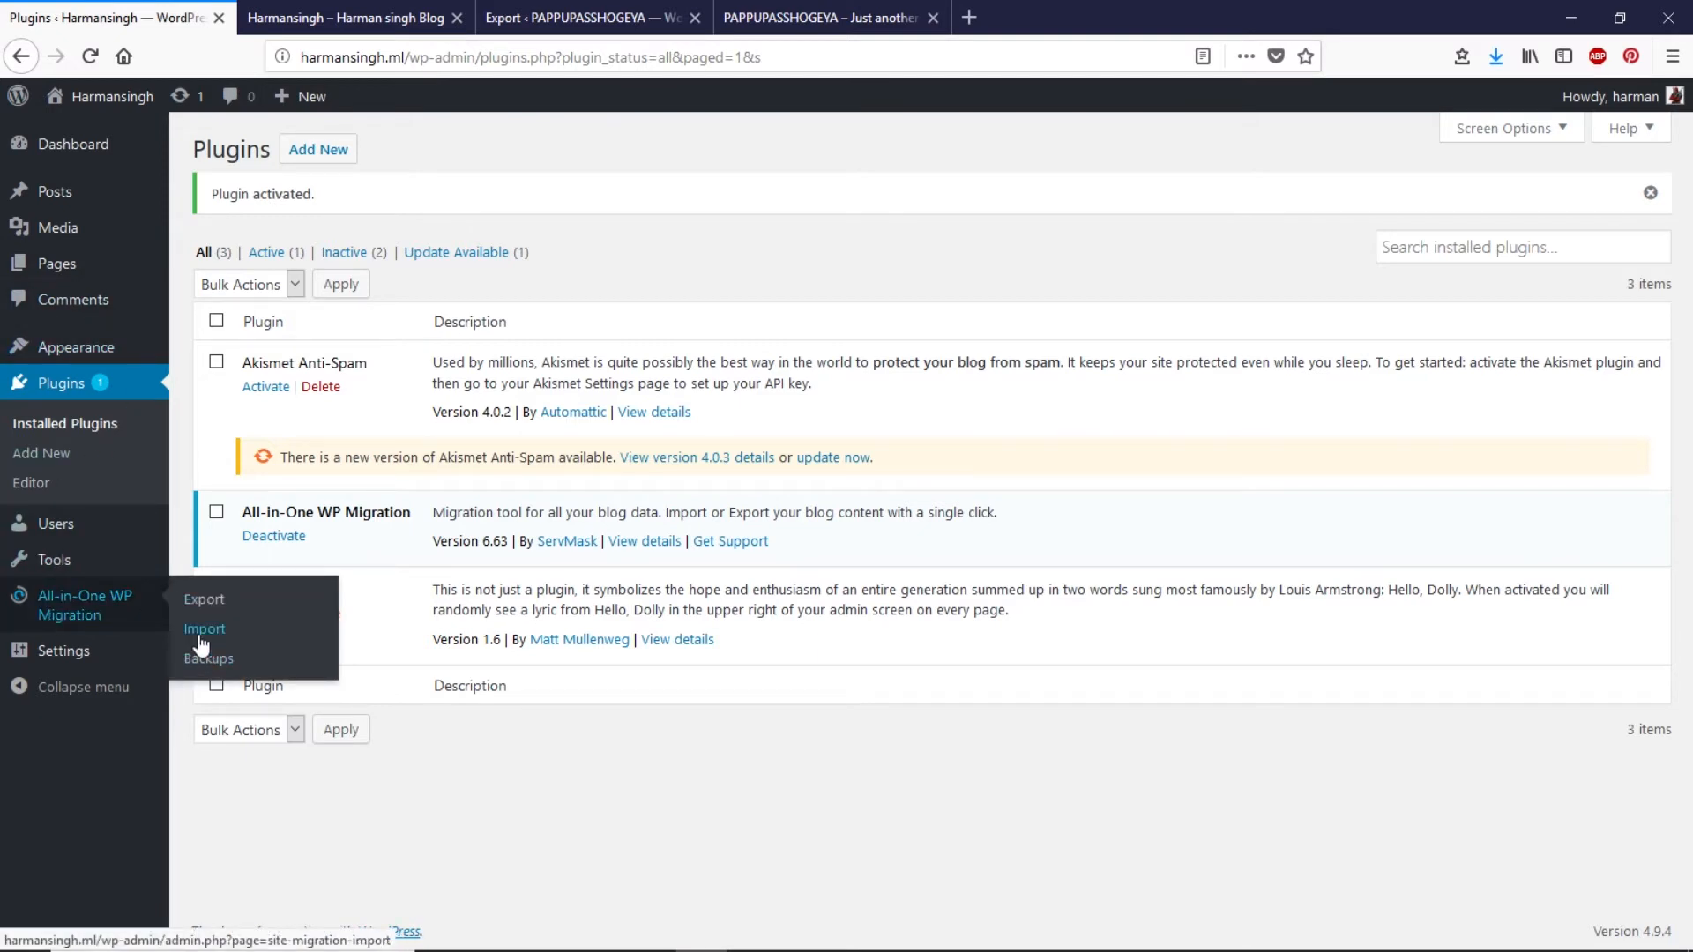
- Import the .wpress file into the live site and confirm overwriting it
{"action": "left_click", "coordinate": [204, 629]}
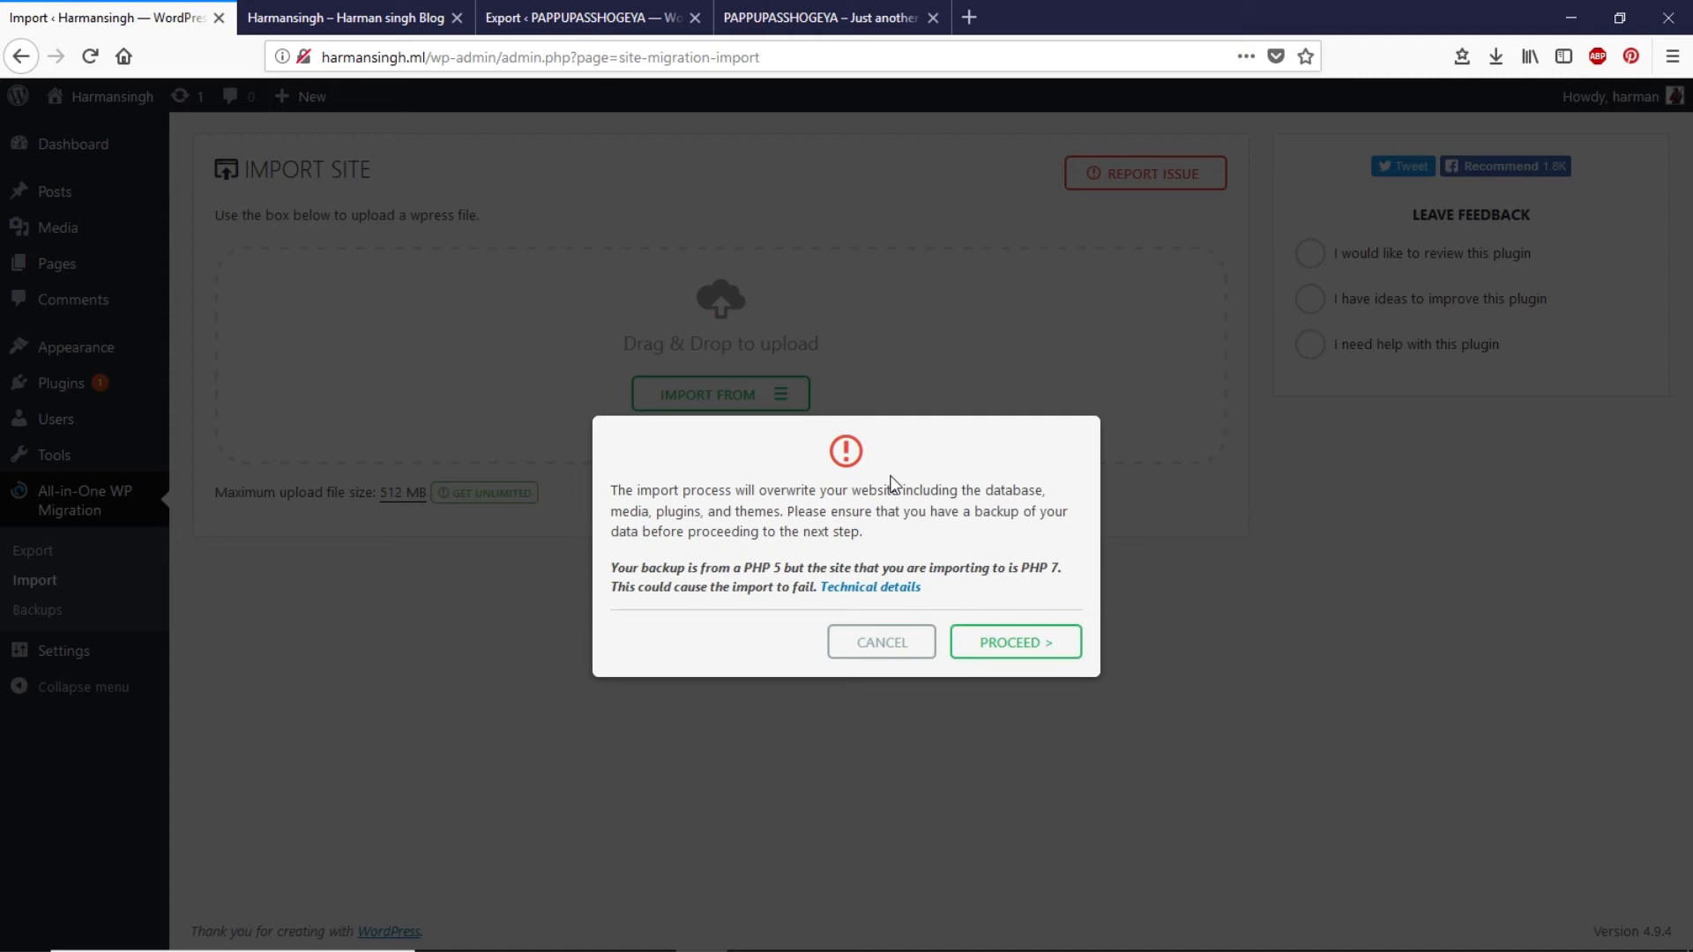
{"action": "left_click", "coordinate": [1014, 642]}
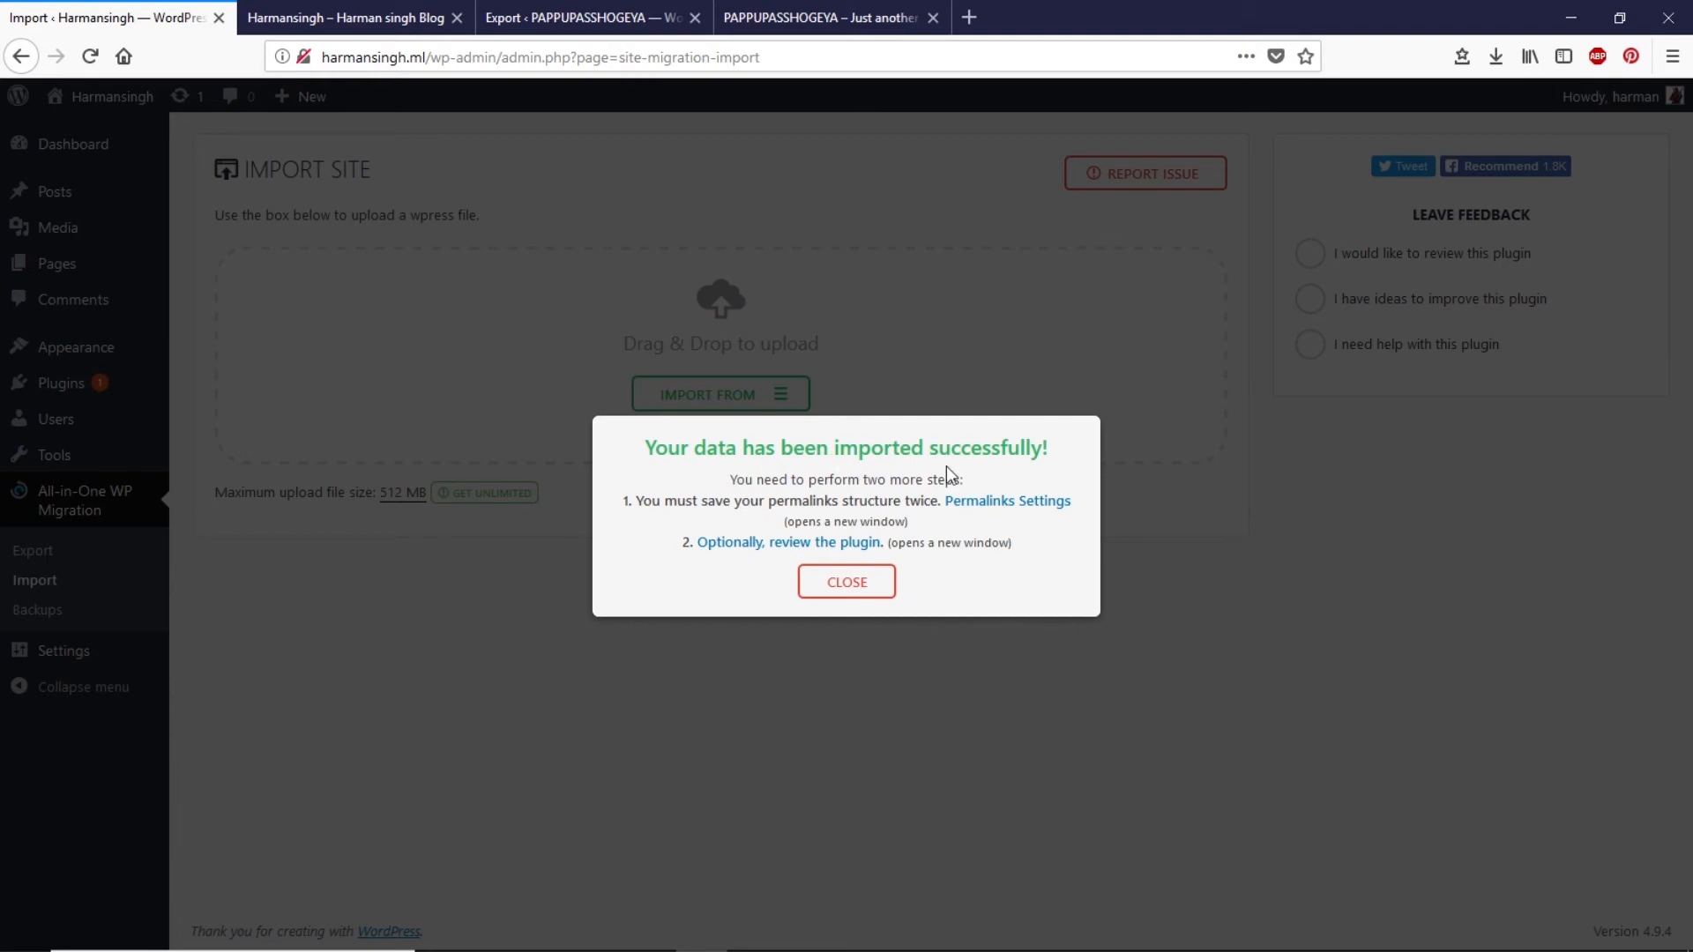
- Close the success notice and compare the live front page with the local site
{"action": "left_click", "coordinate": [846, 581]}
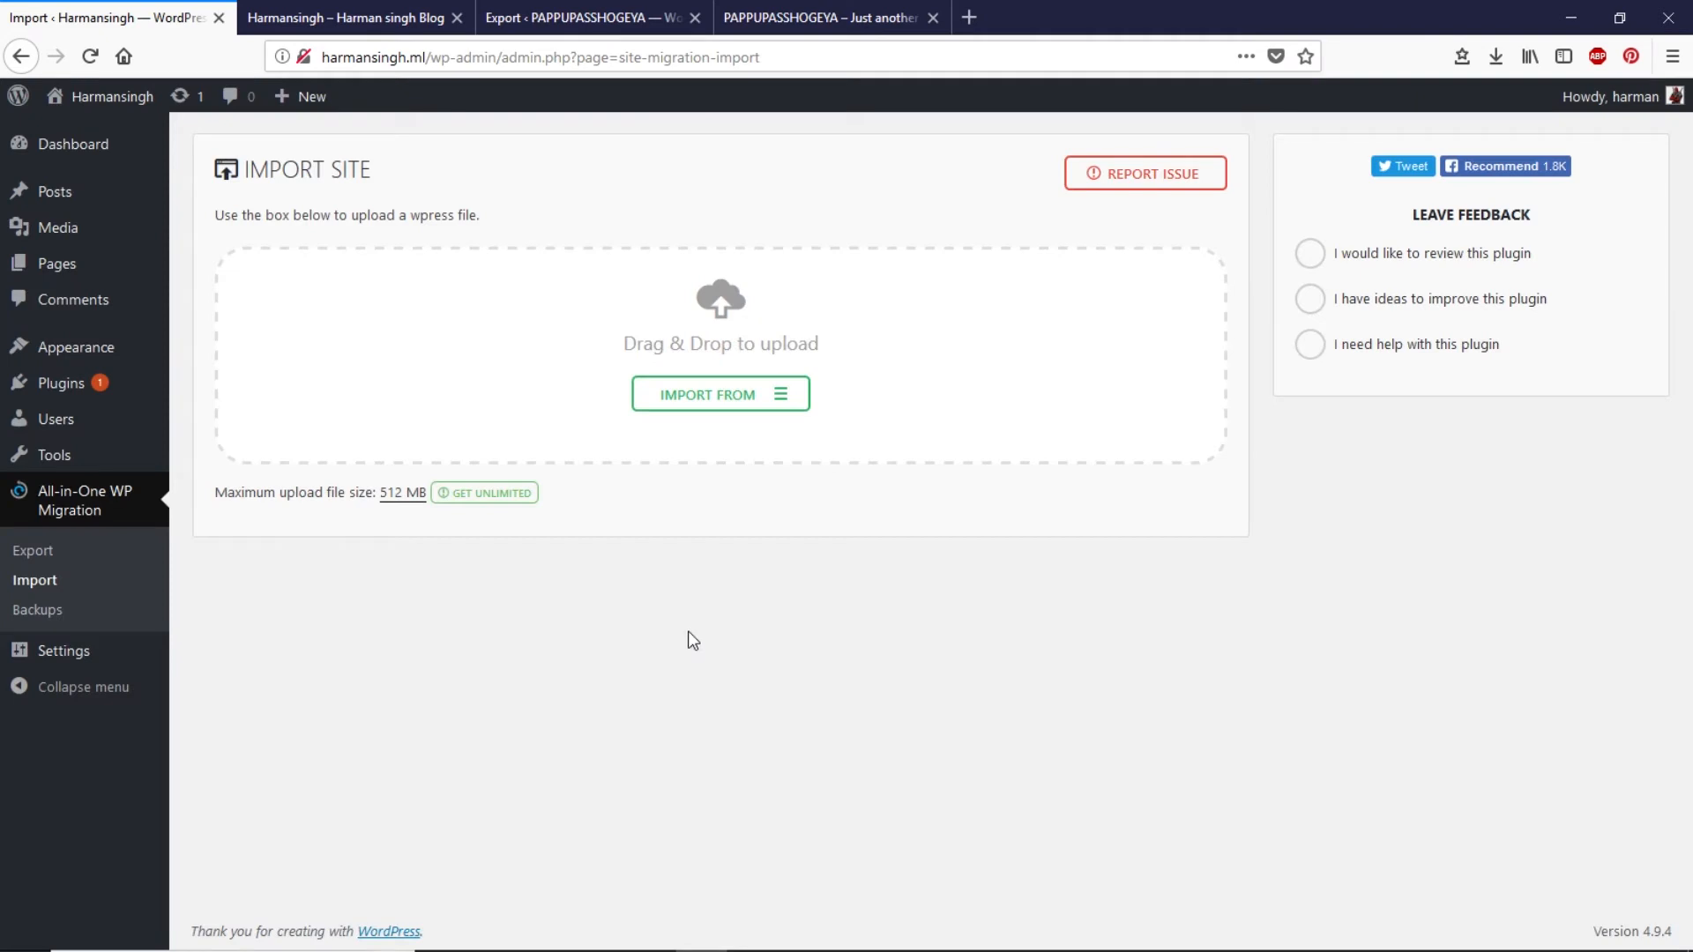
{"action": "left_click", "coordinate": [353, 18]}
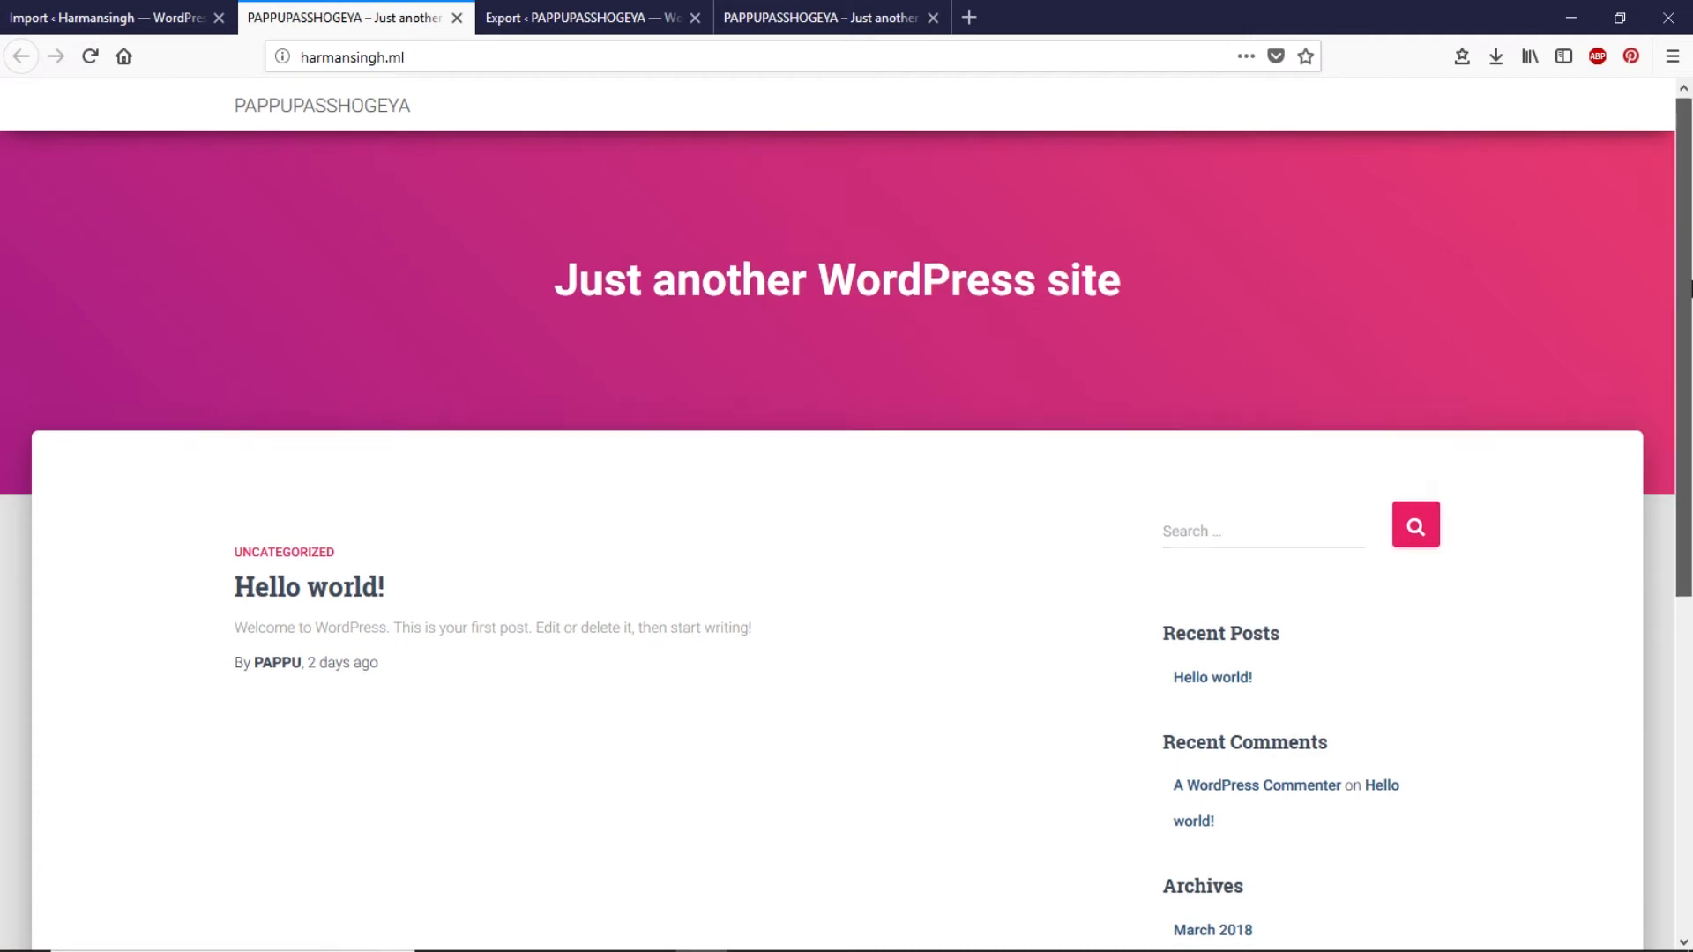
{"action": "left_click", "coordinate": [506, 56]}
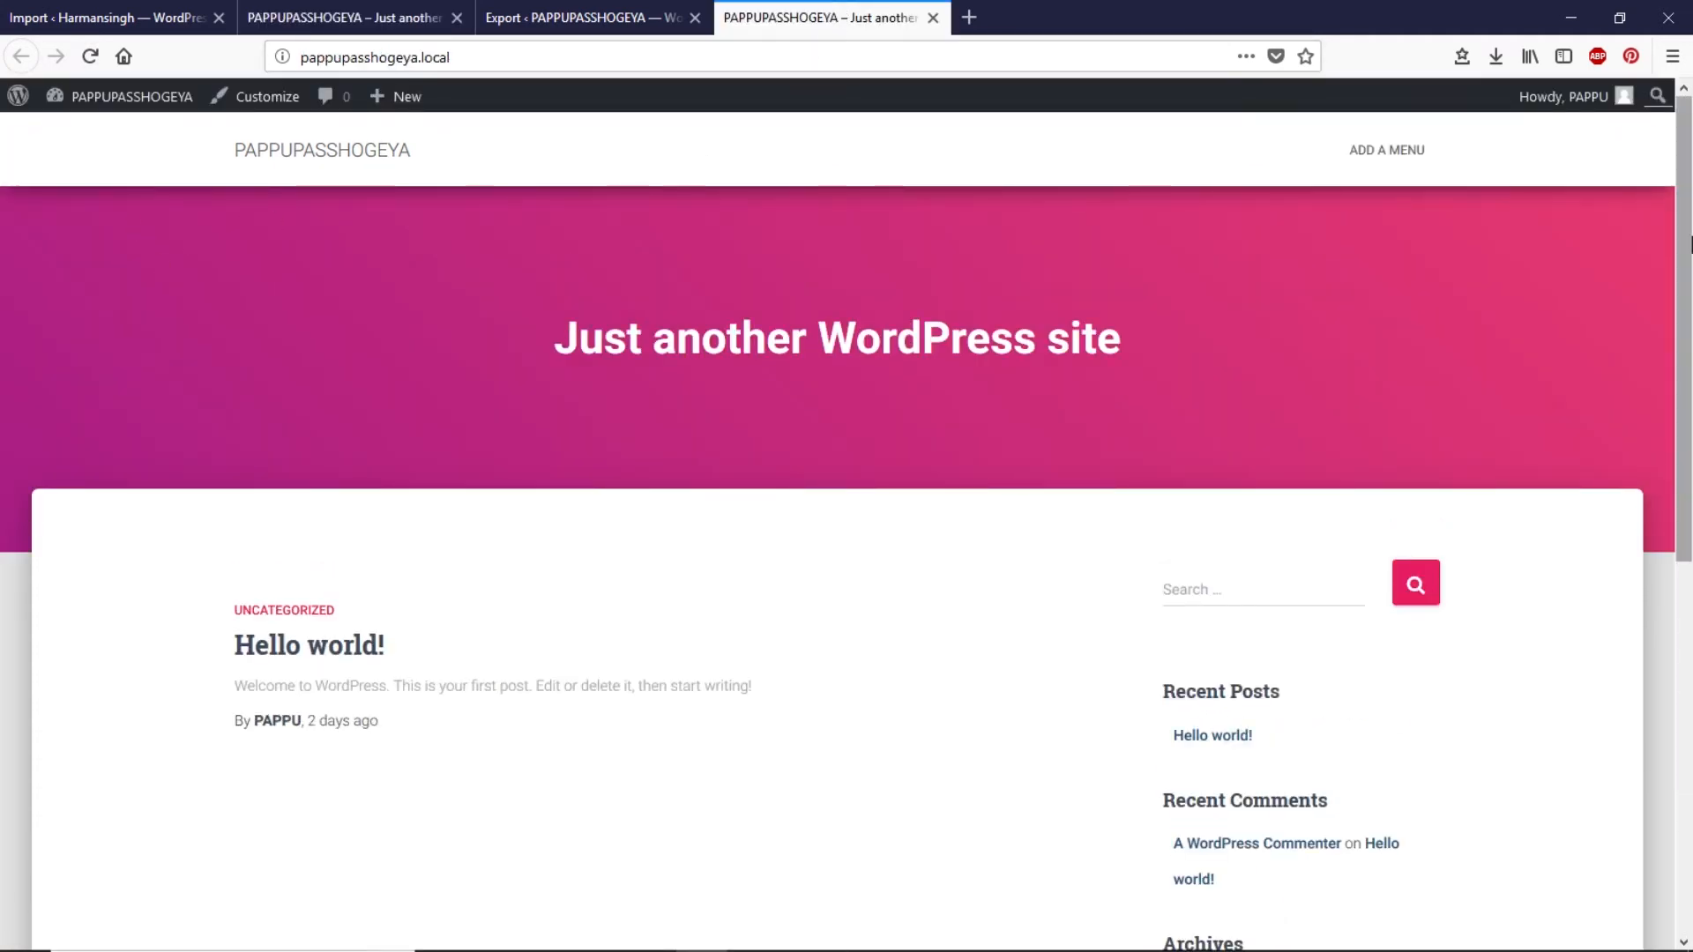
{"action": "left_click", "coordinate": [106, 18]}
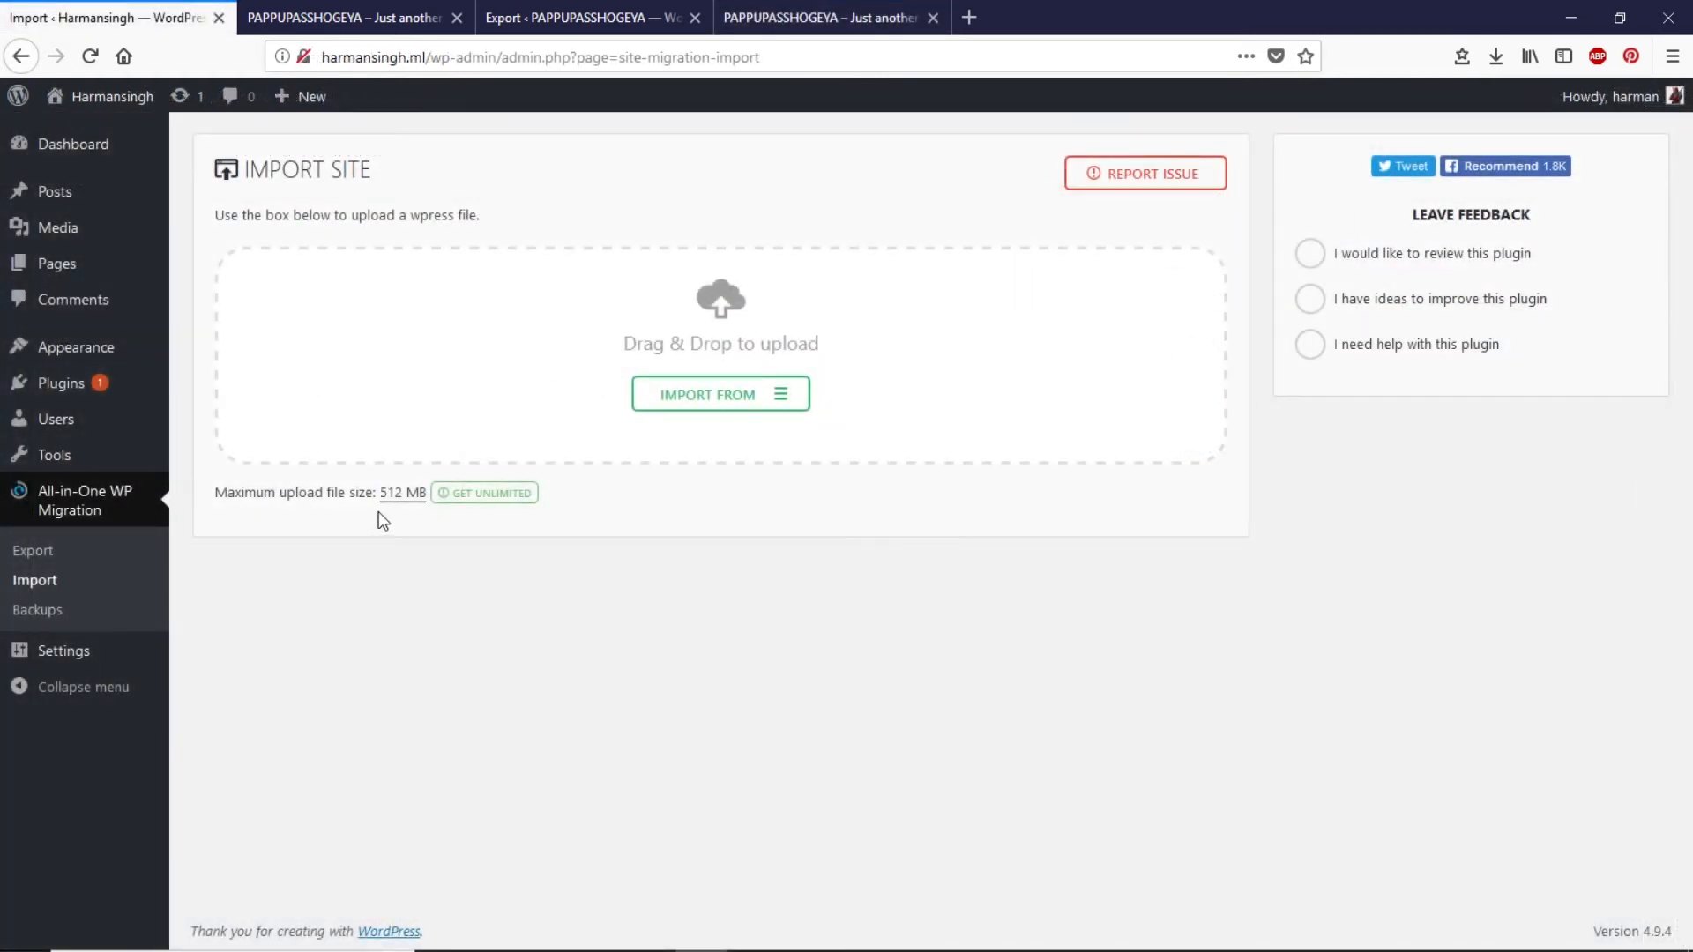
{"action": "mouse_move", "coordinate": [403, 517]}
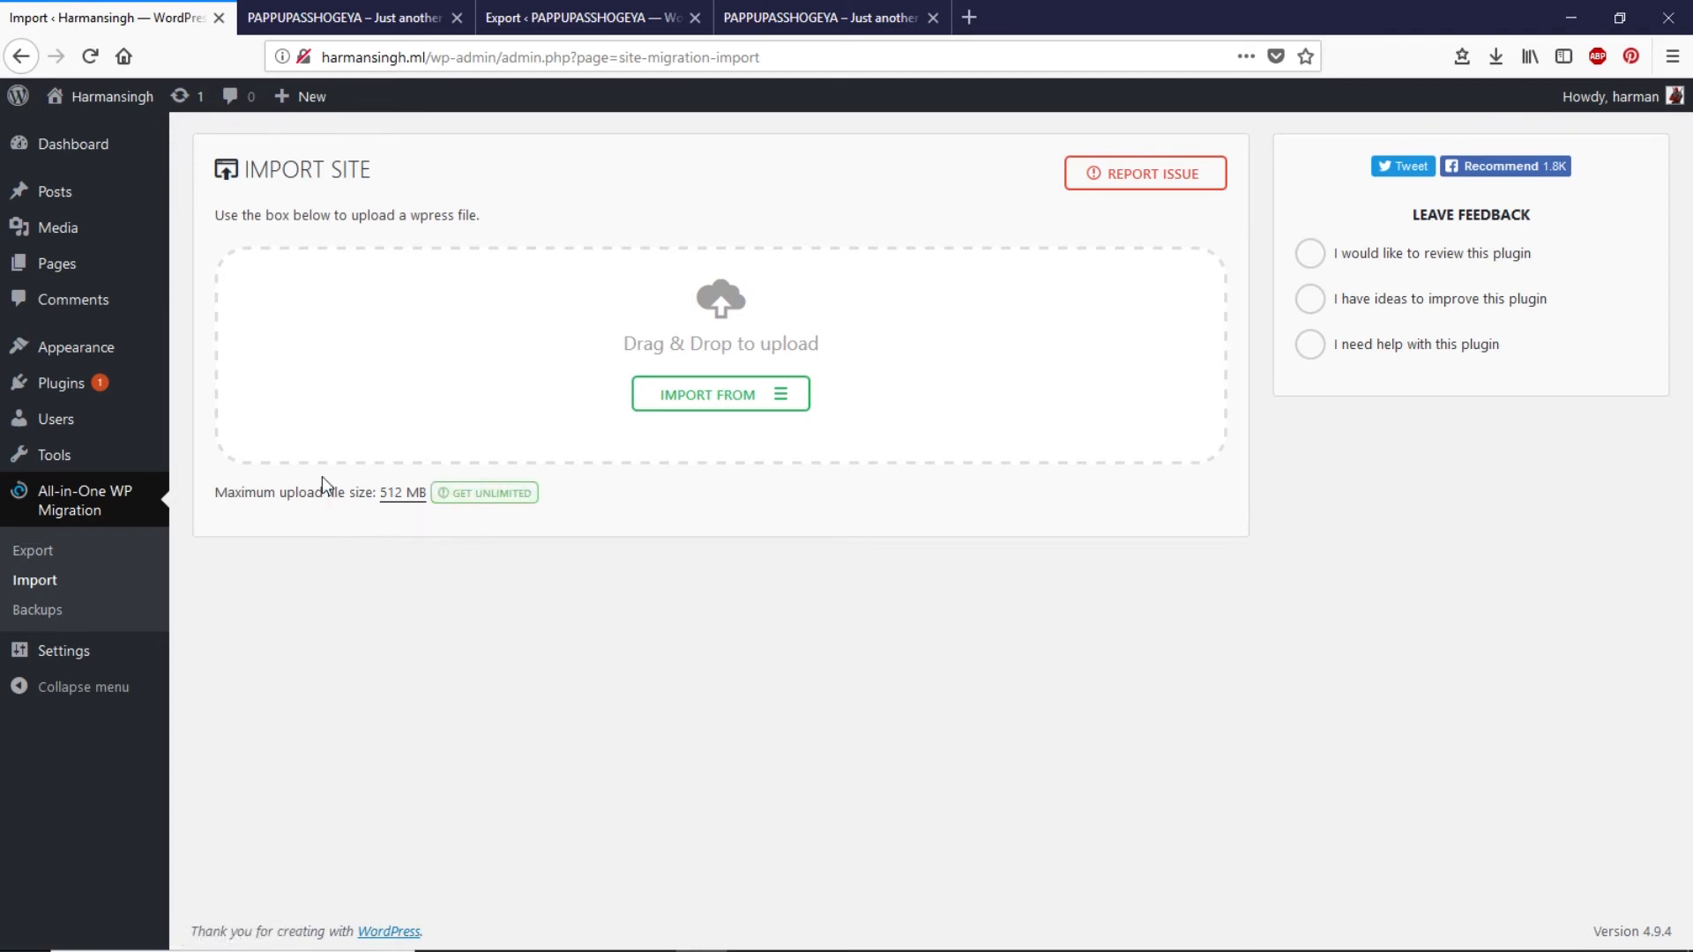
{"action": "mouse_move", "coordinate": [492, 493]}
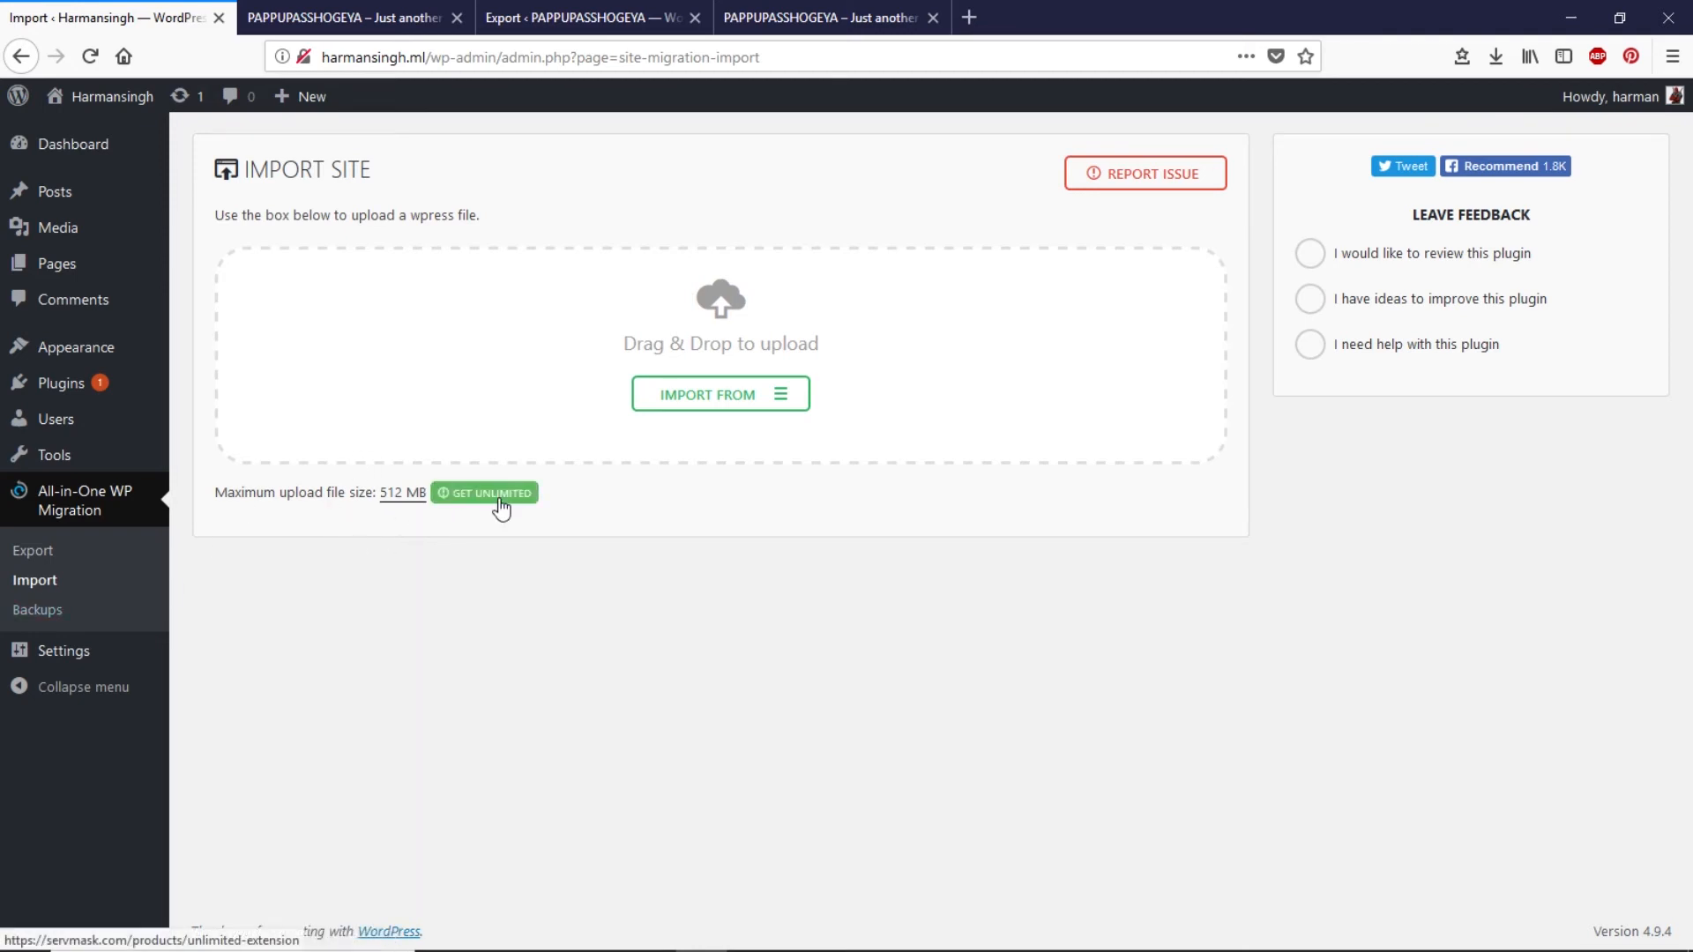
- Open the GET UNLIMITED link to view ServMask's Unlimited Extension page
{"action": "left_click", "coordinate": [485, 492]}
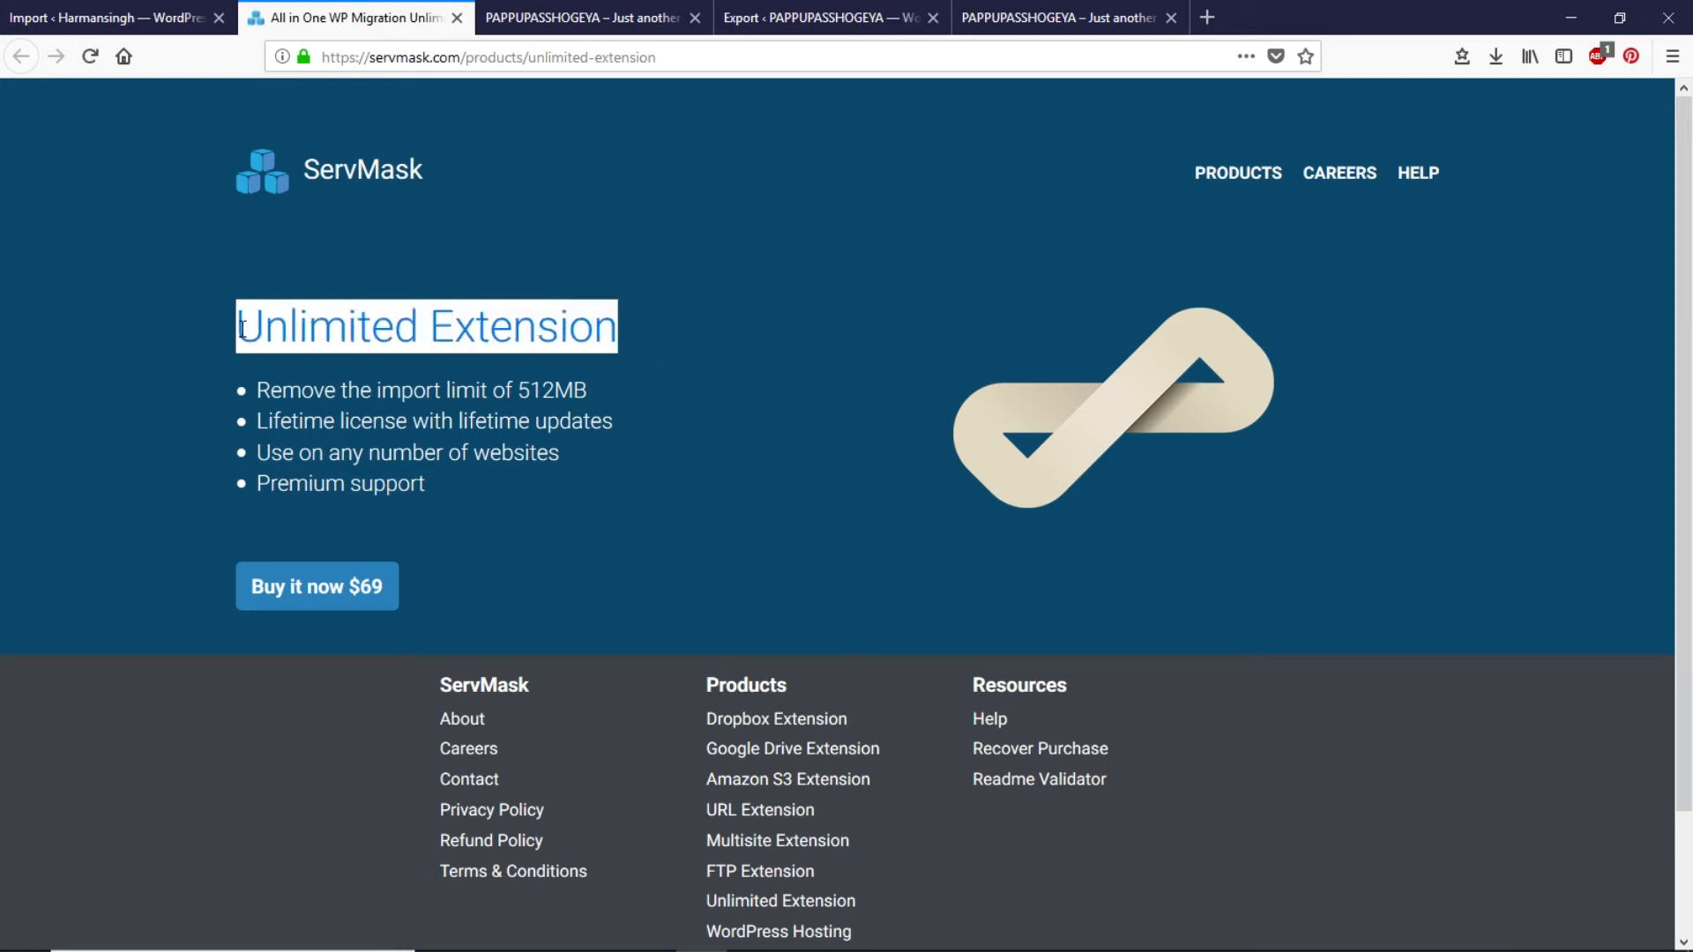
{"action": "left_click", "coordinate": [658, 343]}
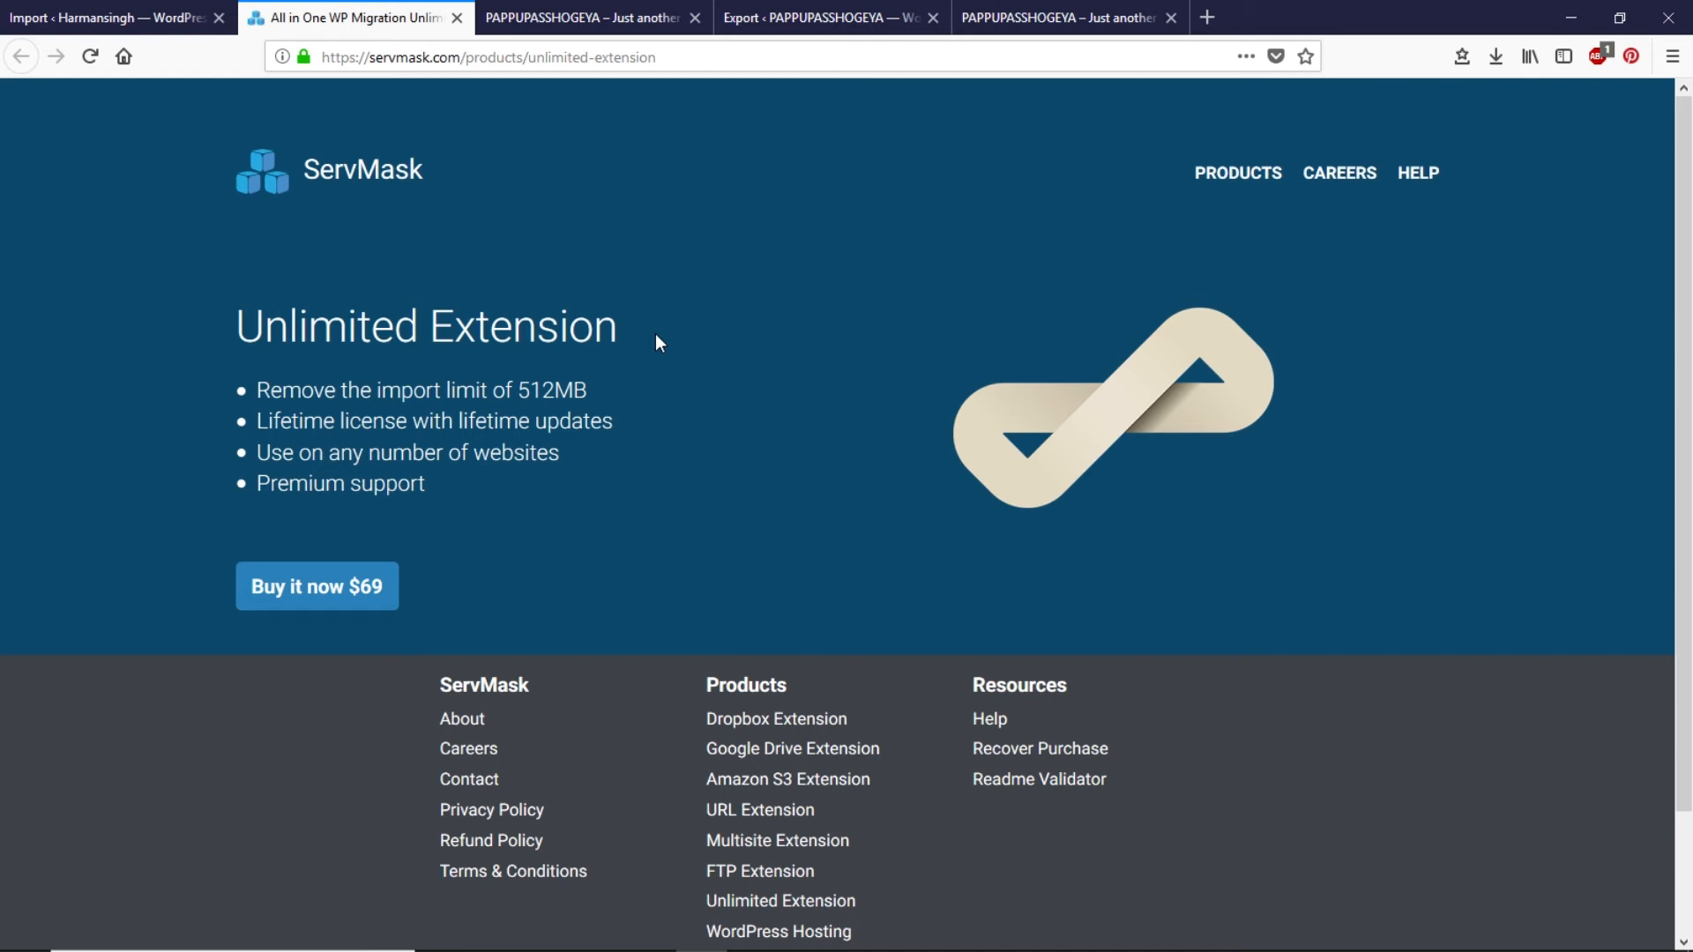
{"action": "mouse_move", "coordinate": [615, 407]}
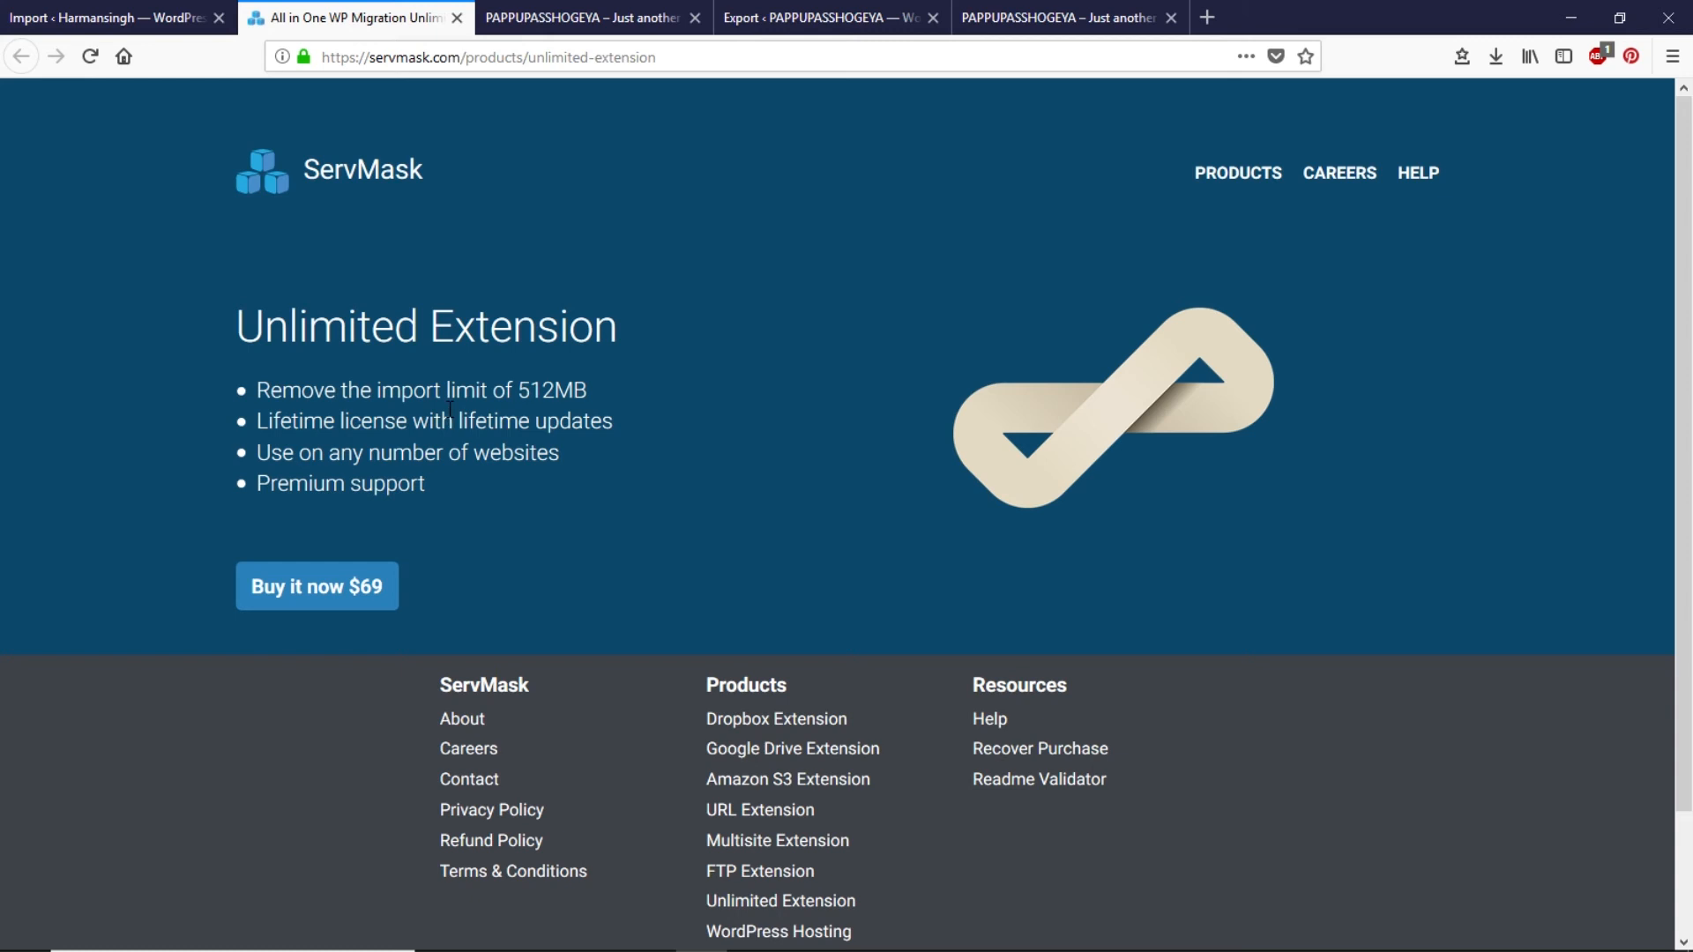
- Browse ServMask's products and reach the $99 Google Drive Extension page with Unlimited Extension
{"action": "left_click", "coordinate": [1237, 173]}
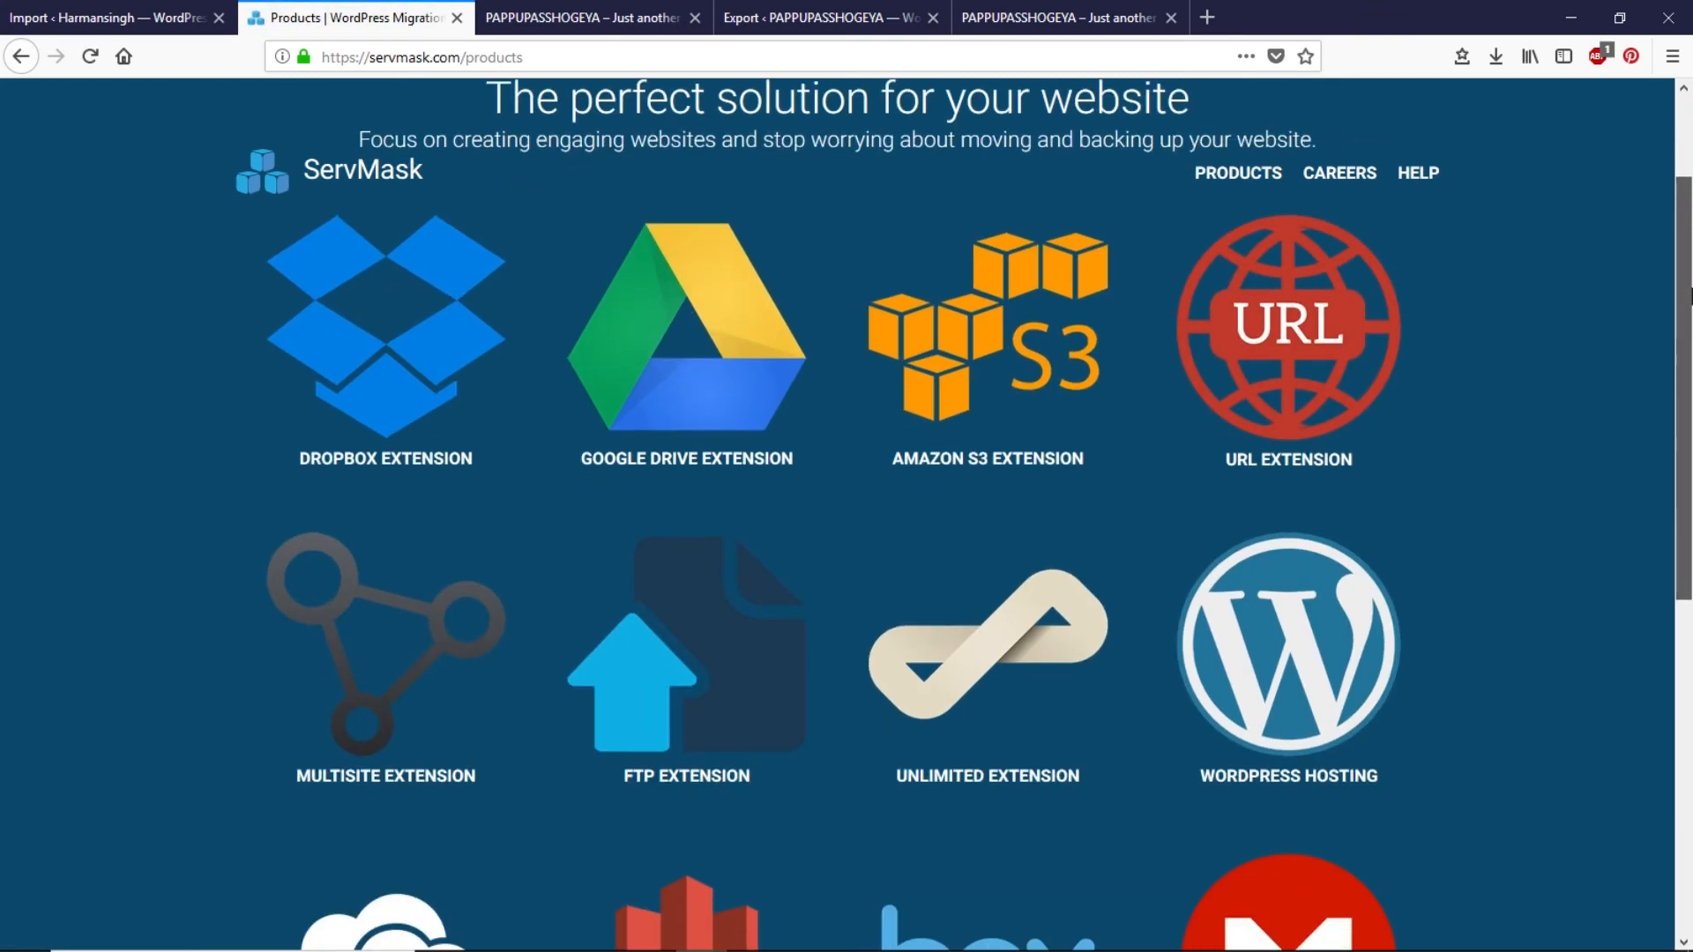
{"action": "mouse_move", "coordinate": [622, 415]}
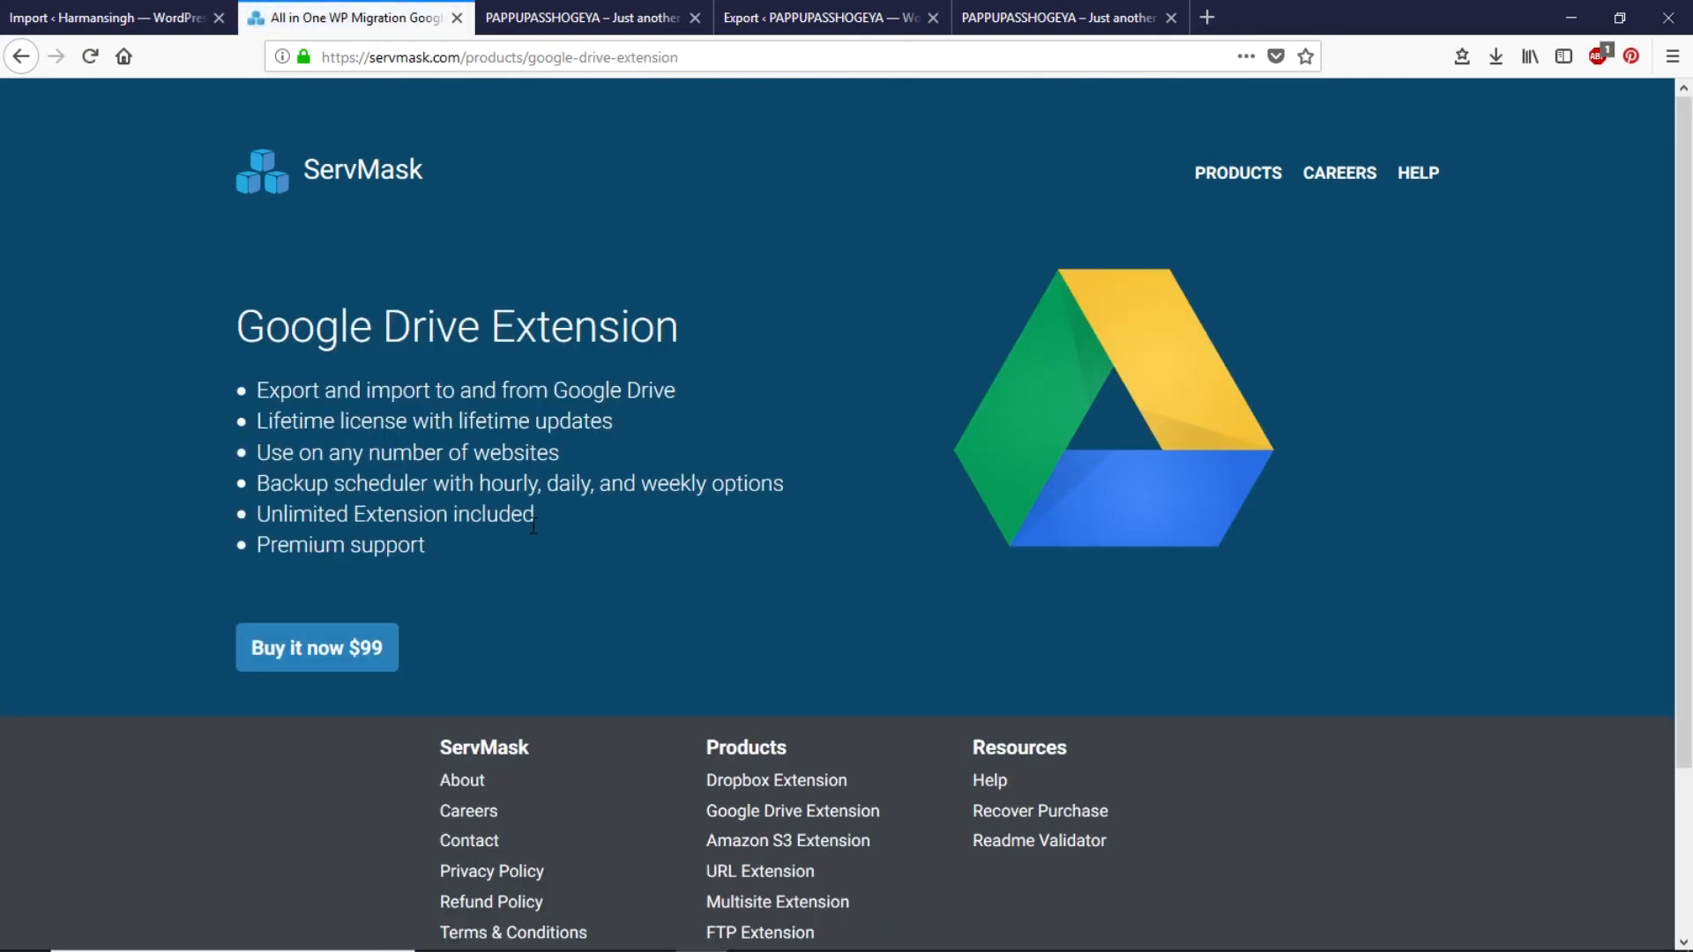
{"action": "left_click_drag", "start_coordinate": [256, 514], "coordinate": [413, 514]}
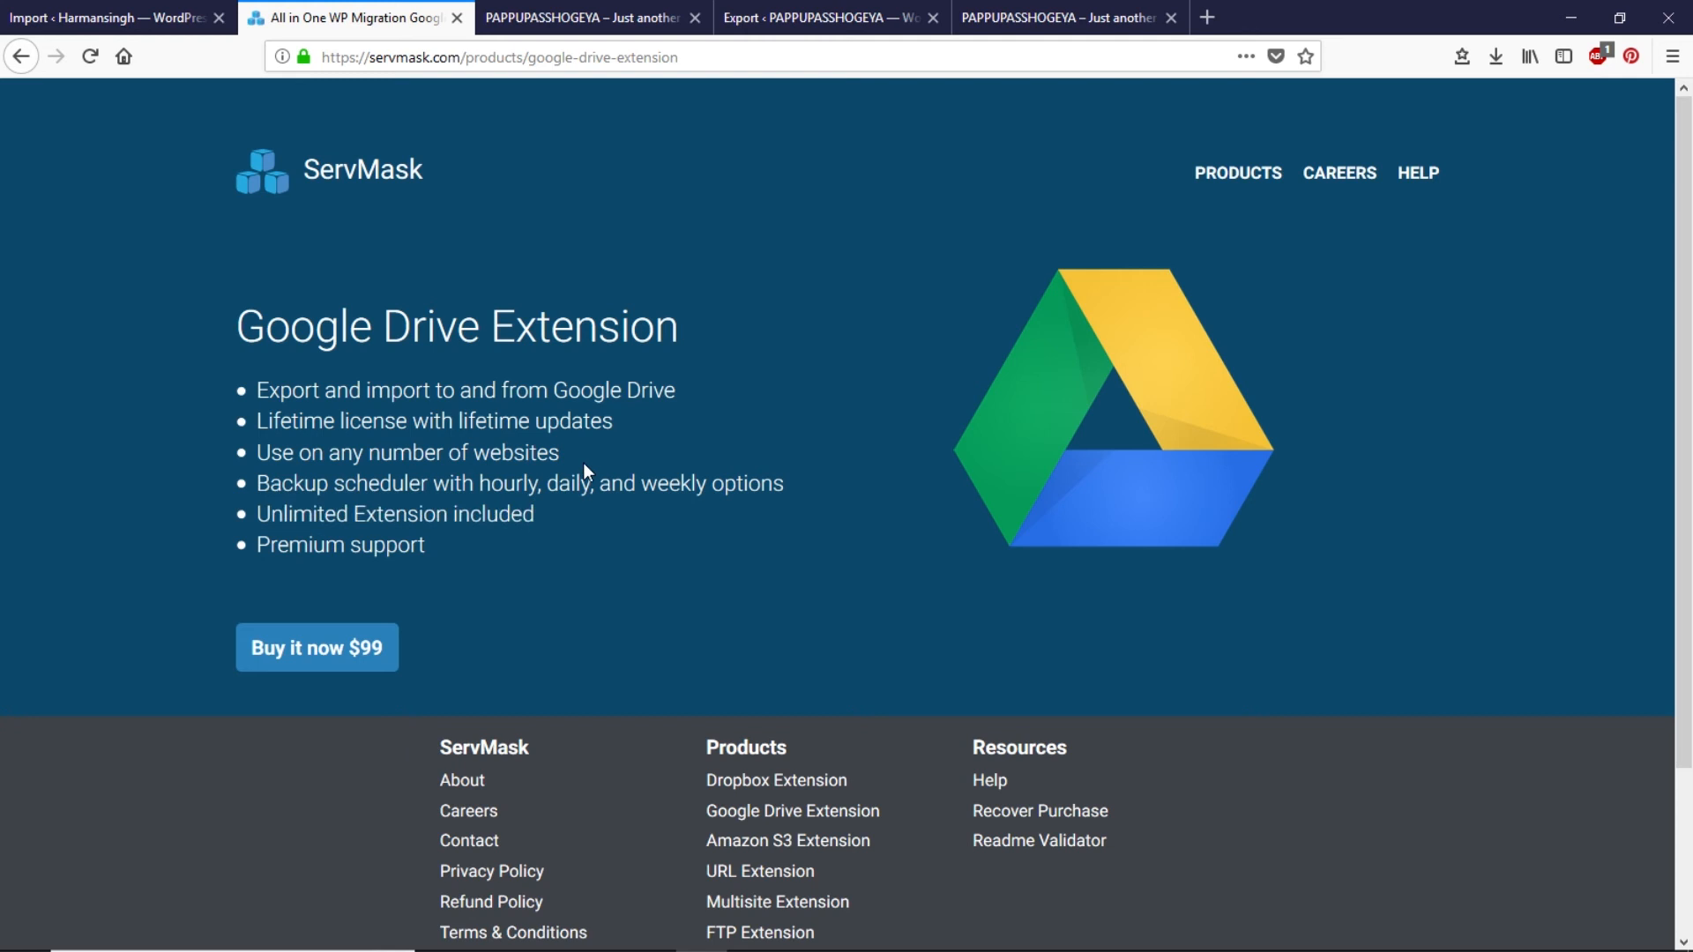
{"action": "mouse_move", "coordinate": [562, 519]}
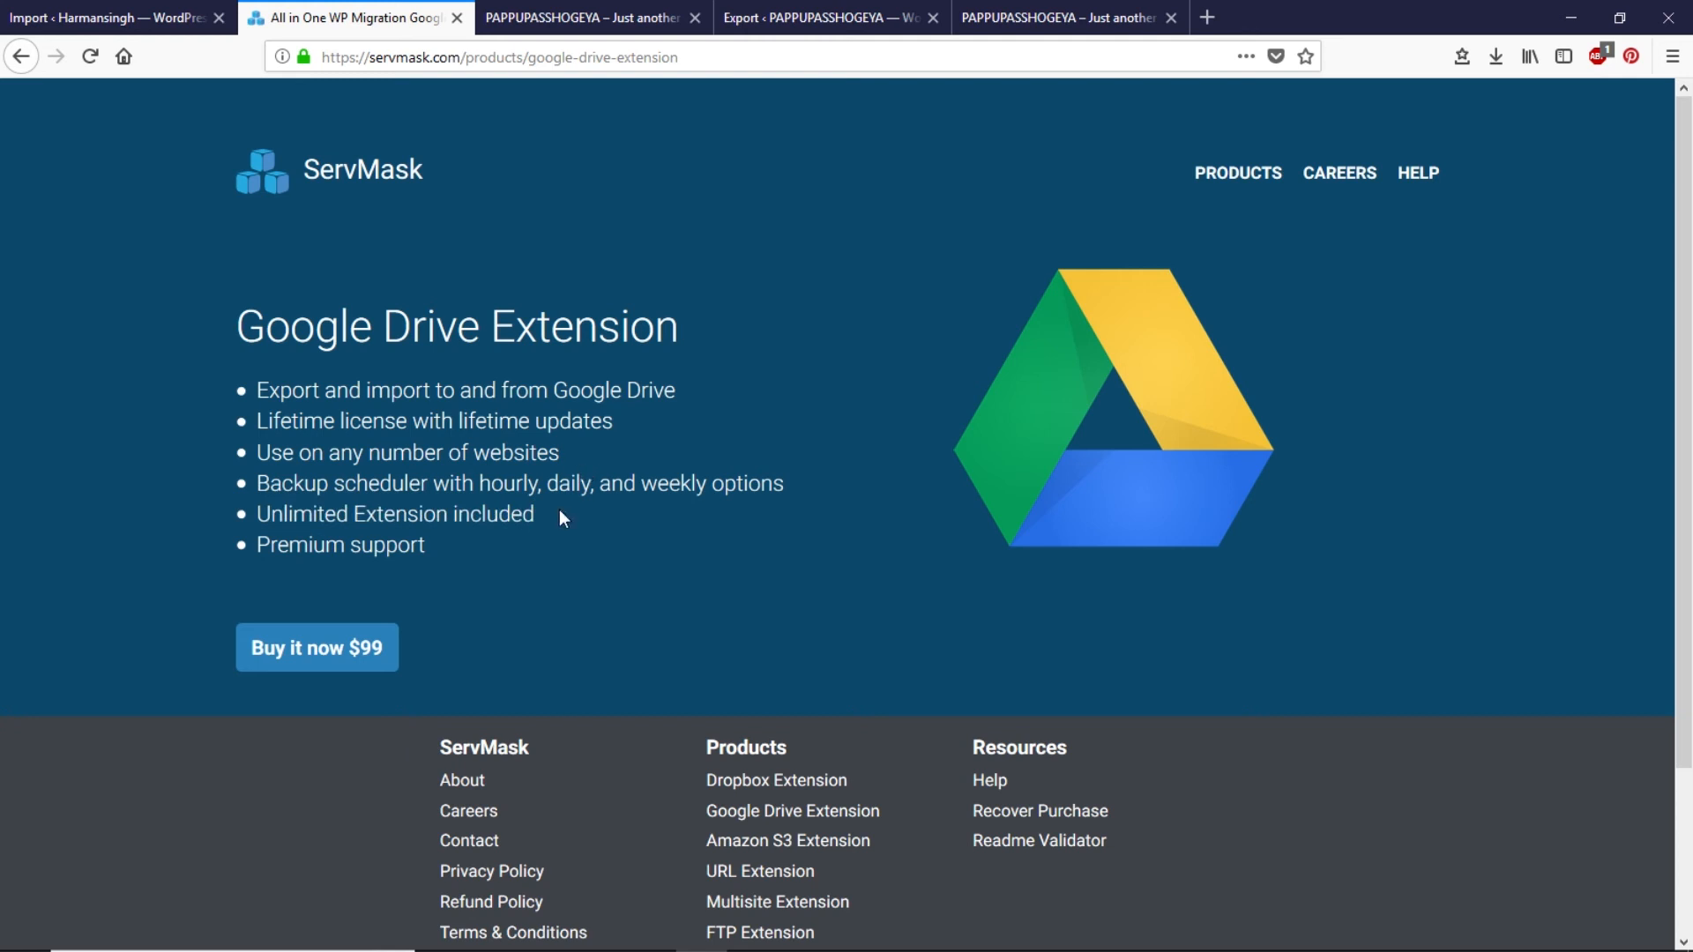